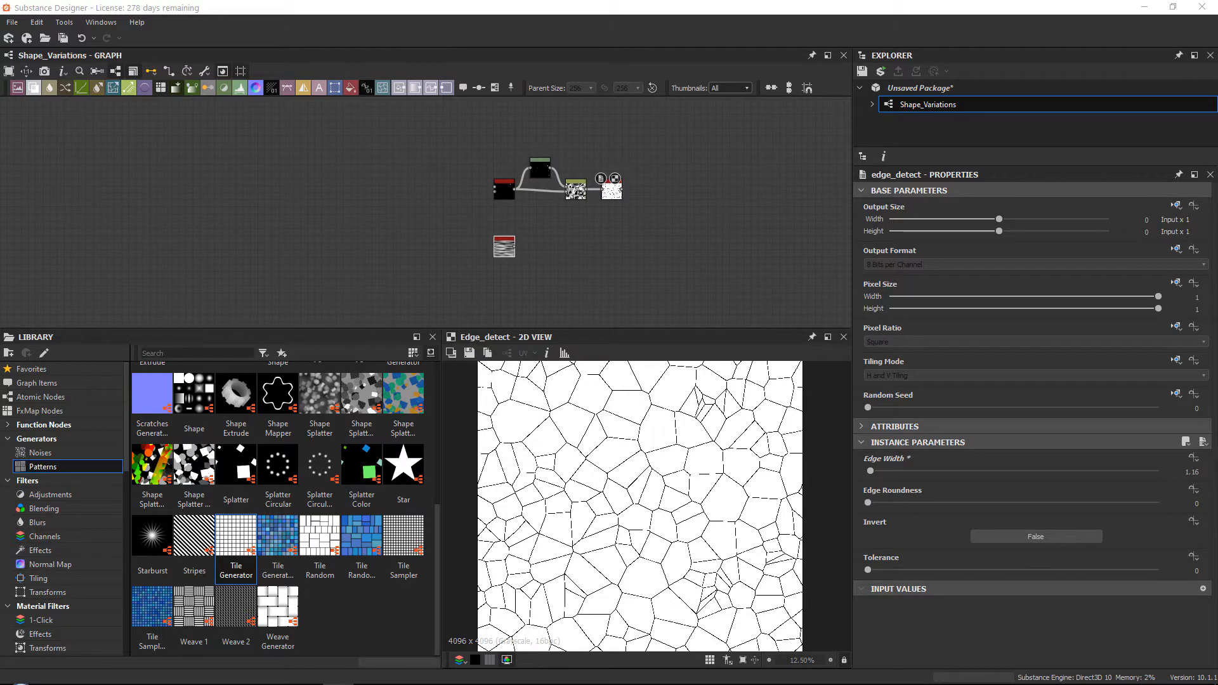
{"action": "mouse_move", "coordinate": [656, 329]}
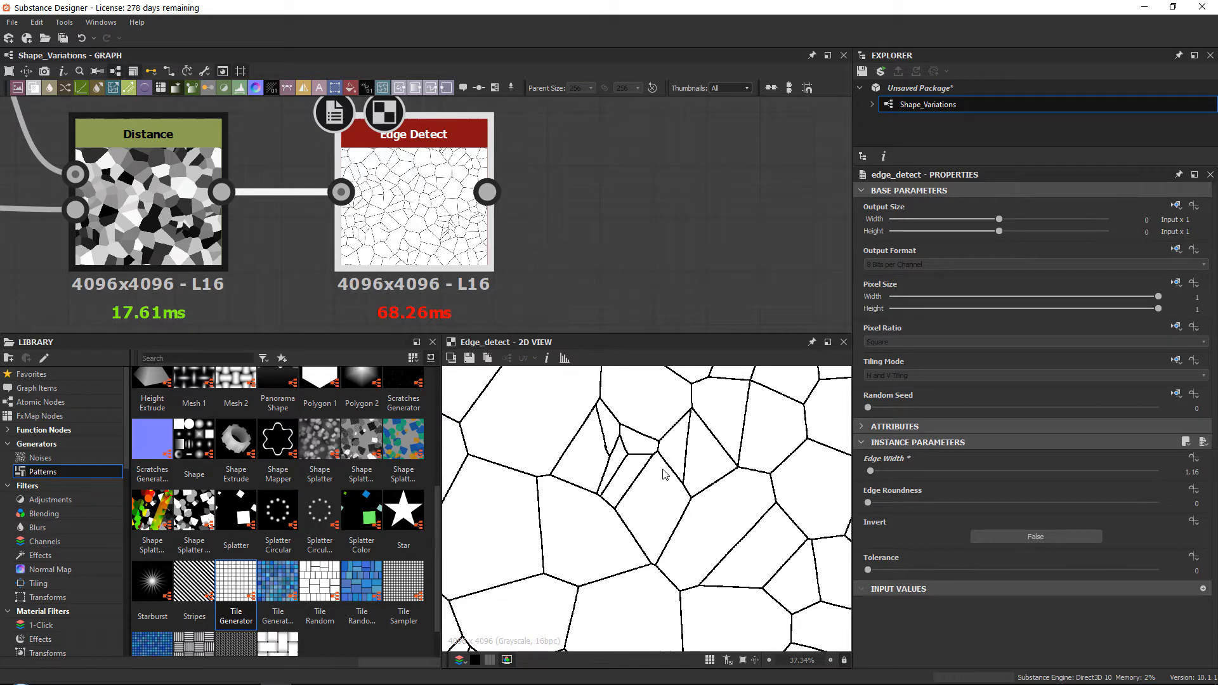
{"action": "mouse_move", "coordinate": [650, 357]}
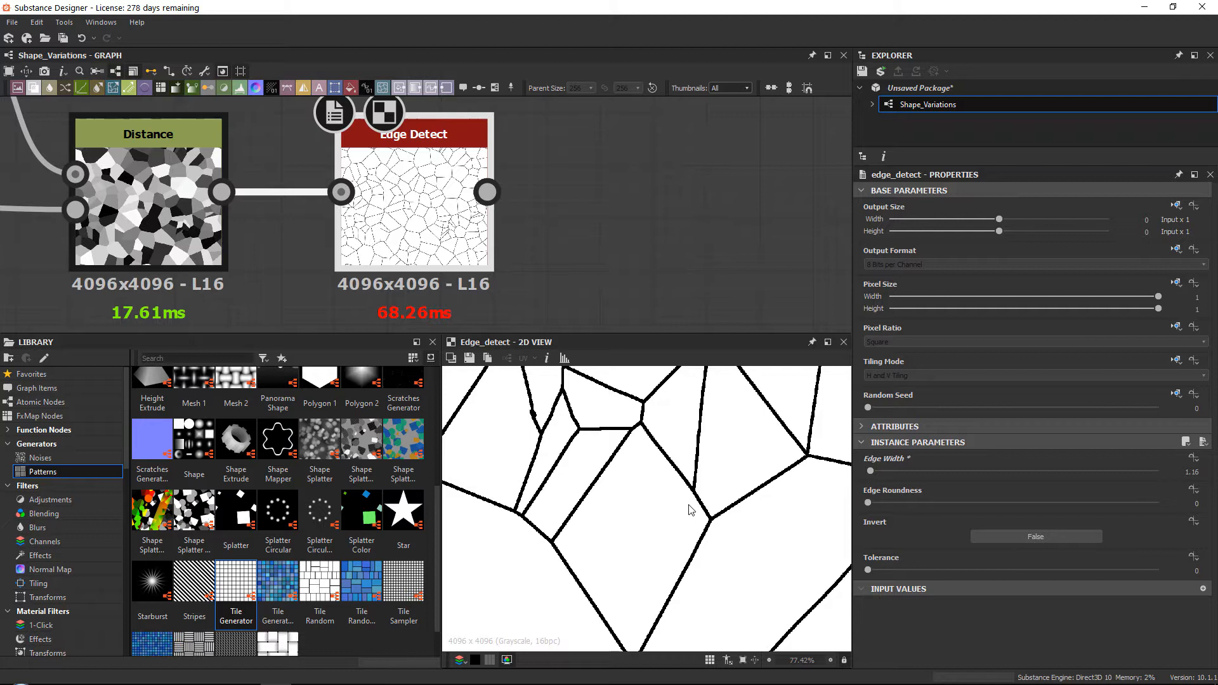
{"action": "mouse_move", "coordinate": [454, 184]}
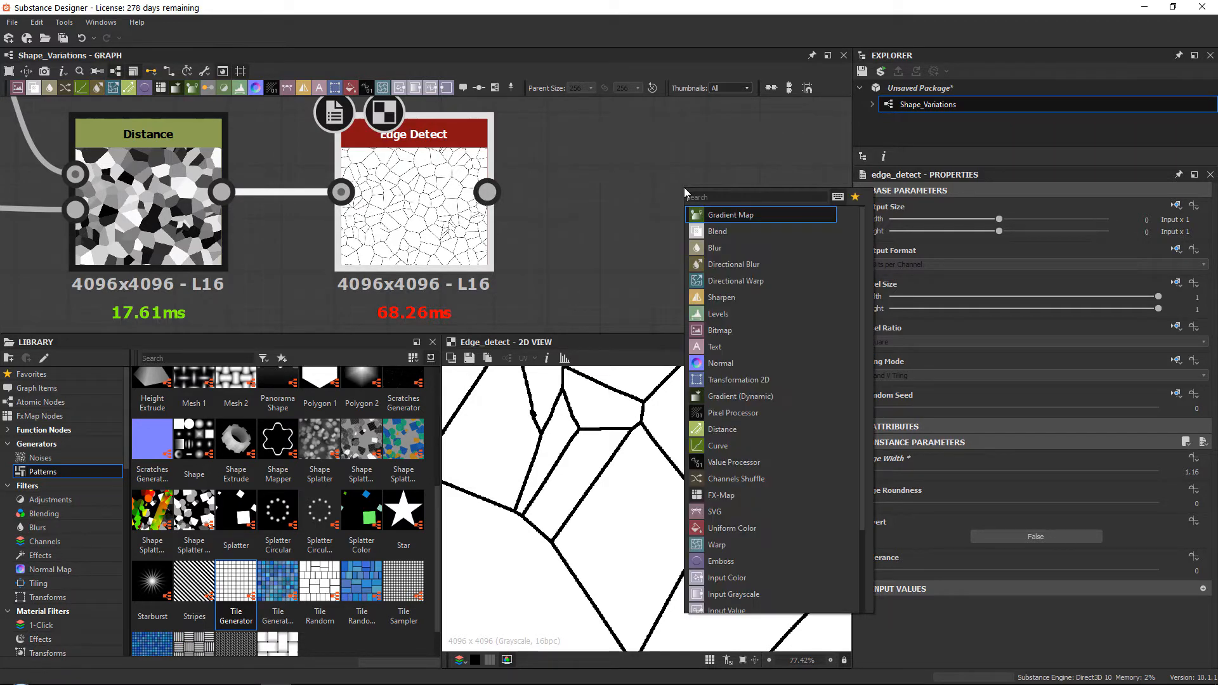
Step: Search 'slop' for Slope Blur Grayscale and show the library's noise generators
{"action": "type", "text": "slop"}
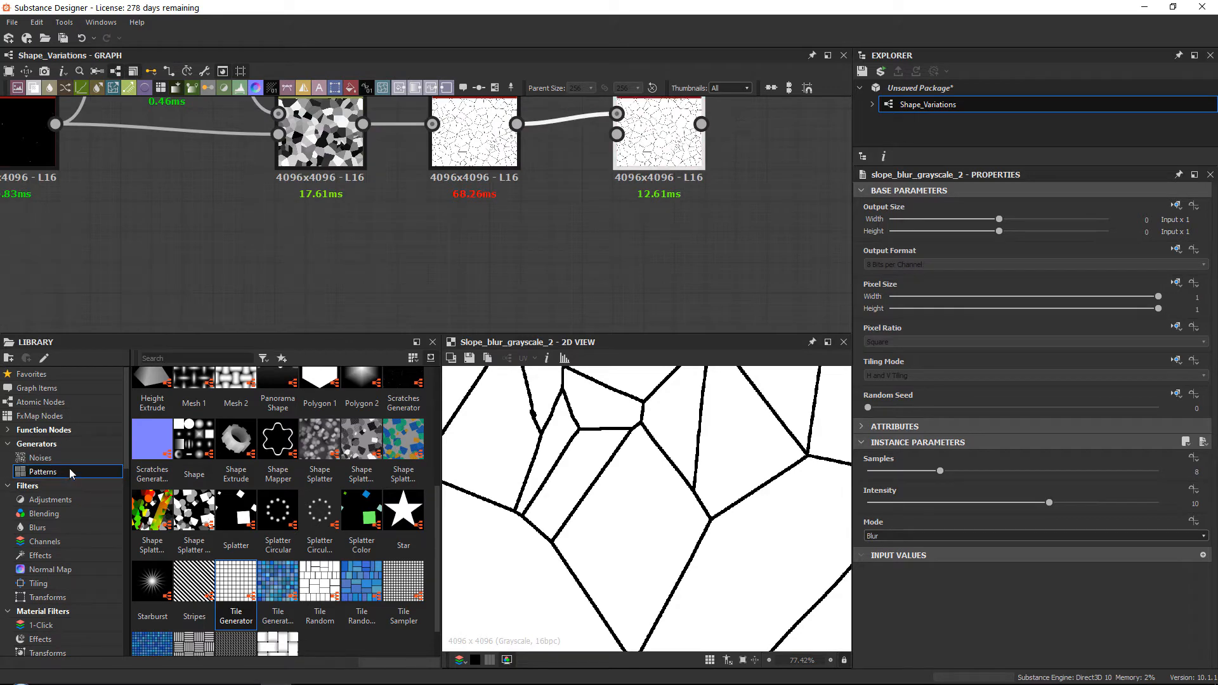
{"action": "left_click", "coordinate": [40, 458]}
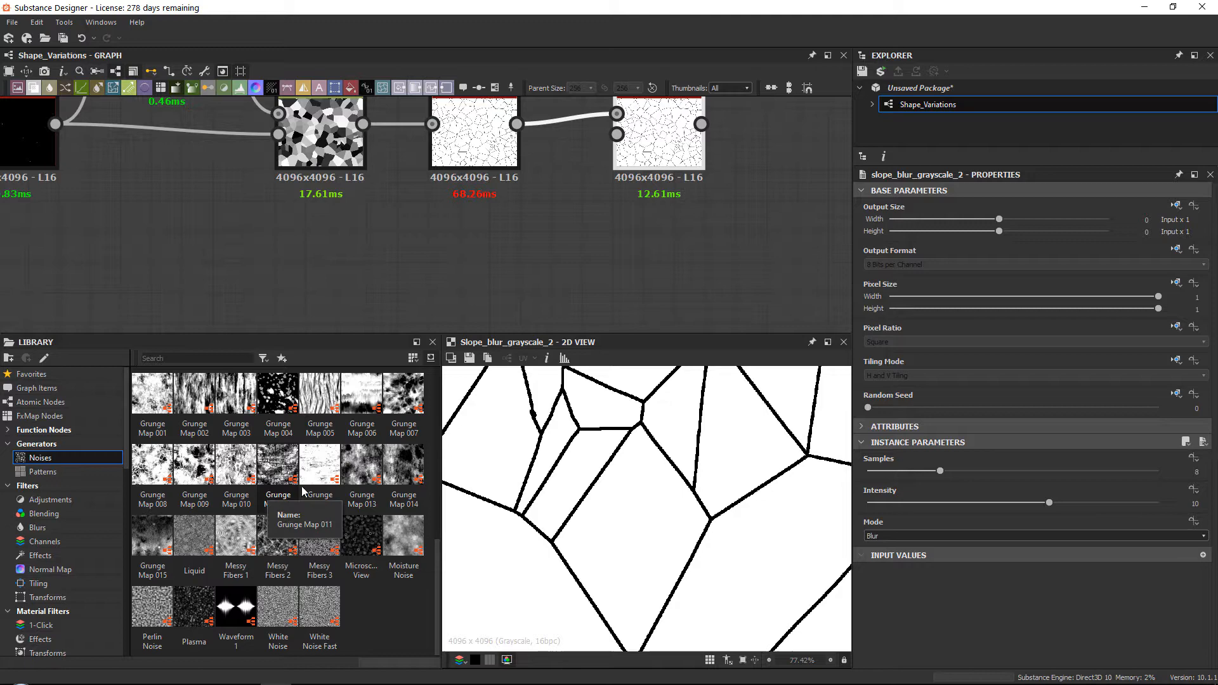
{"action": "mouse_move", "coordinate": [409, 542]}
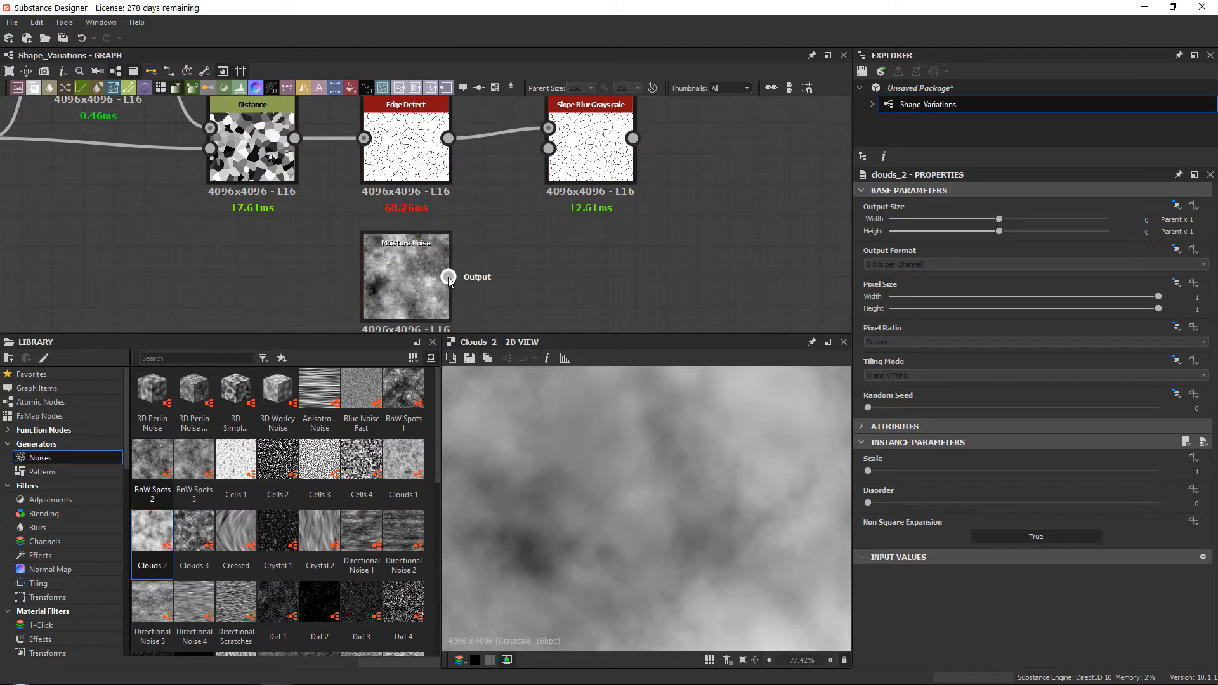
Step: Connect Moisture Noise to the Slope Blur's slope input and view the node
{"action": "left_click_drag", "start_coordinate": [449, 277], "coordinate": [550, 149]}
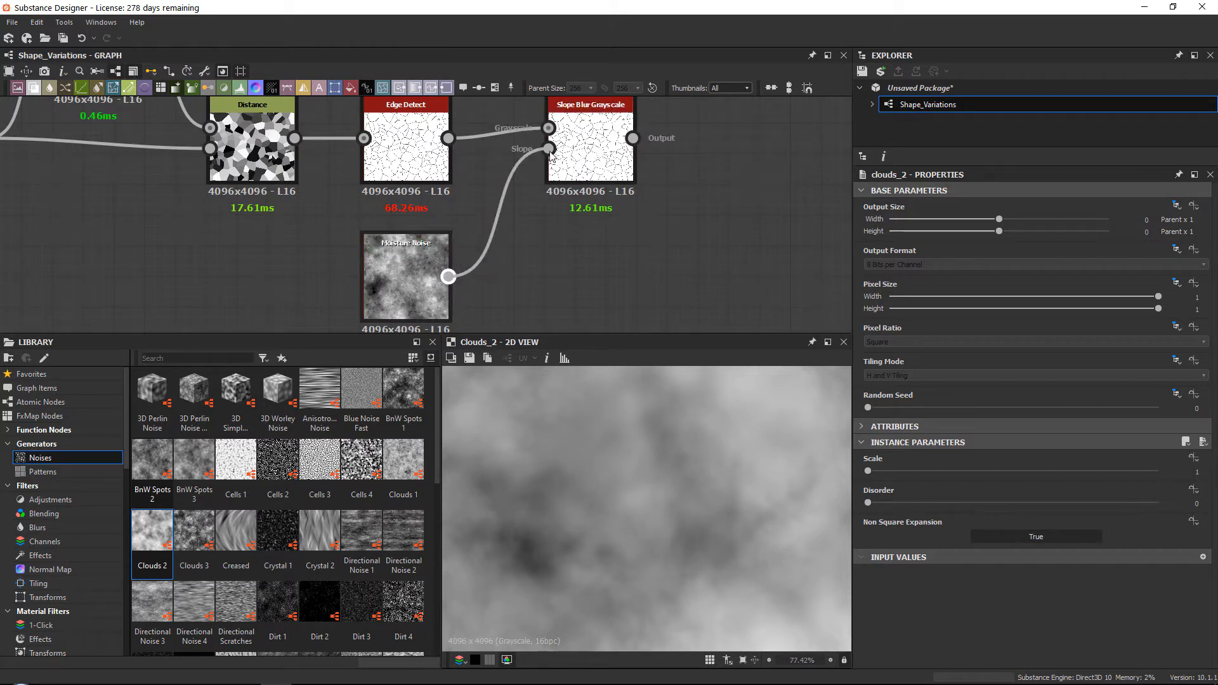
{"action": "left_click", "coordinate": [590, 146]}
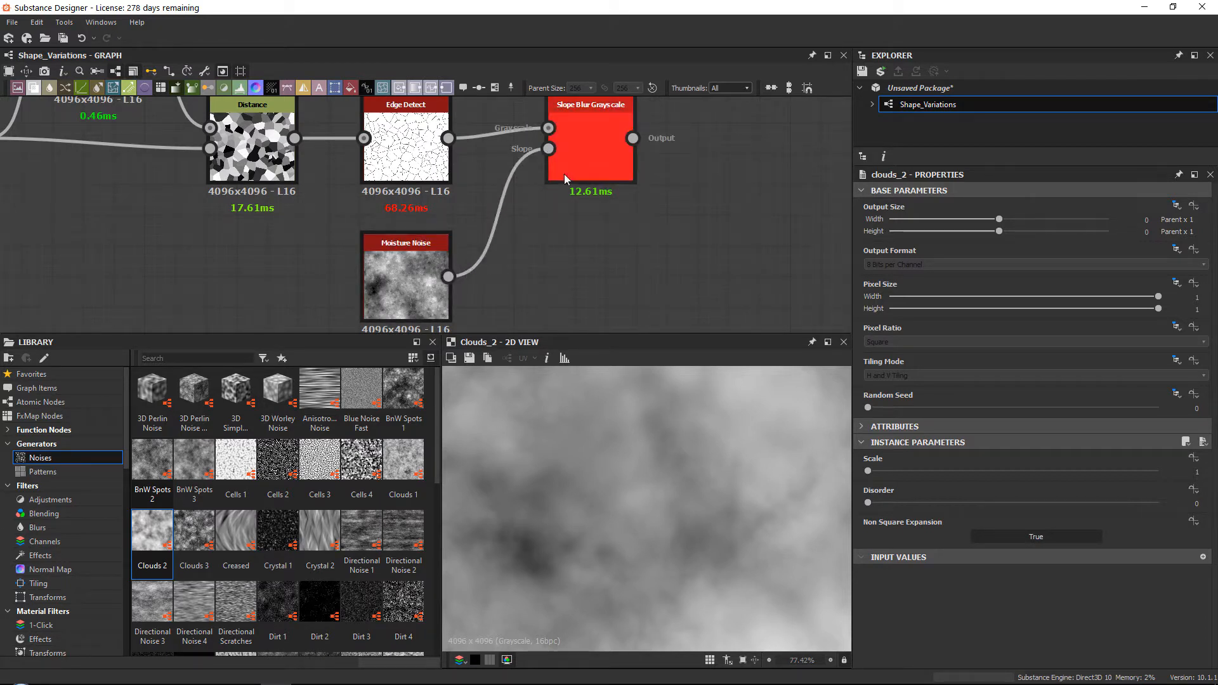
{"action": "left_click", "coordinate": [590, 146]}
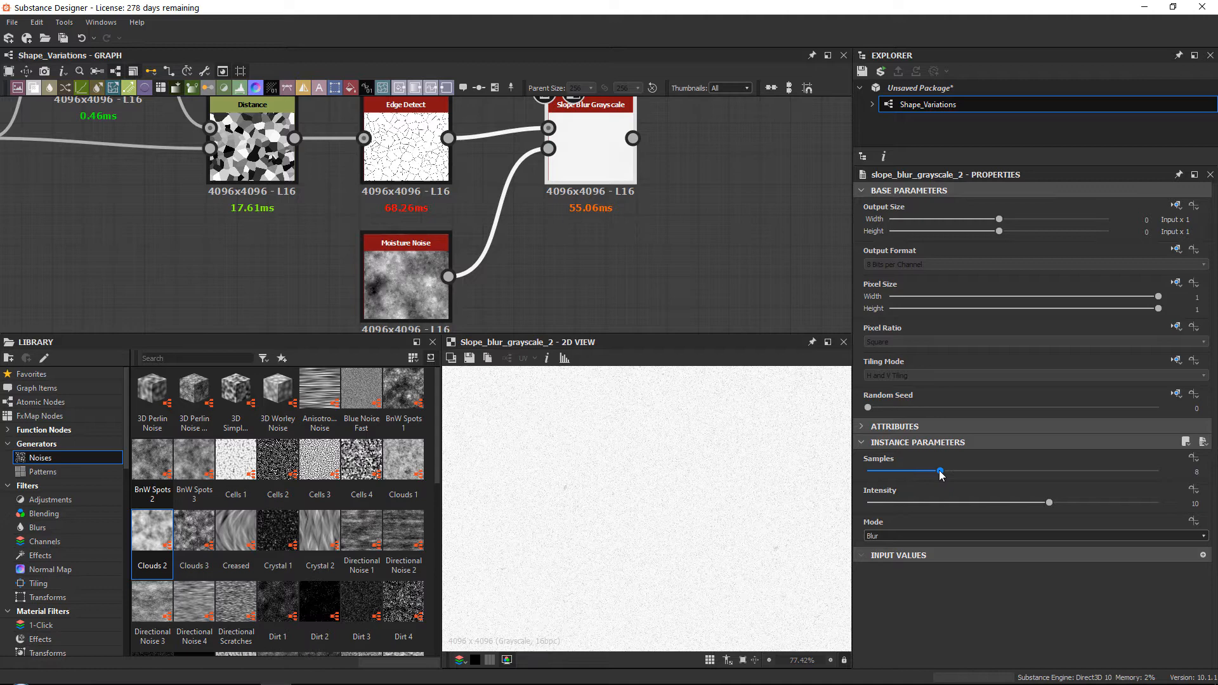
Step: Set the slope blur to 32 samples, Min mode and 0.1 intensity
{"action": "left_click_drag", "start_coordinate": [941, 472], "coordinate": [1157, 471]}
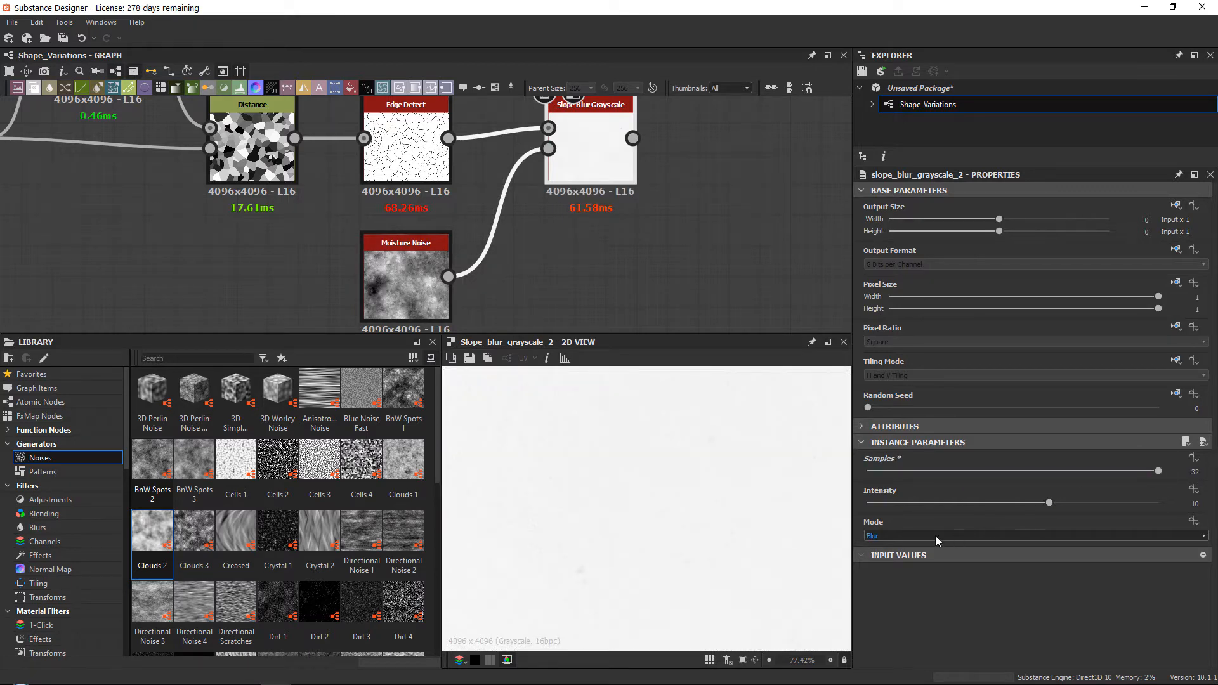
{"action": "left_click_drag", "start_coordinate": [1049, 502], "coordinate": [868, 502]}
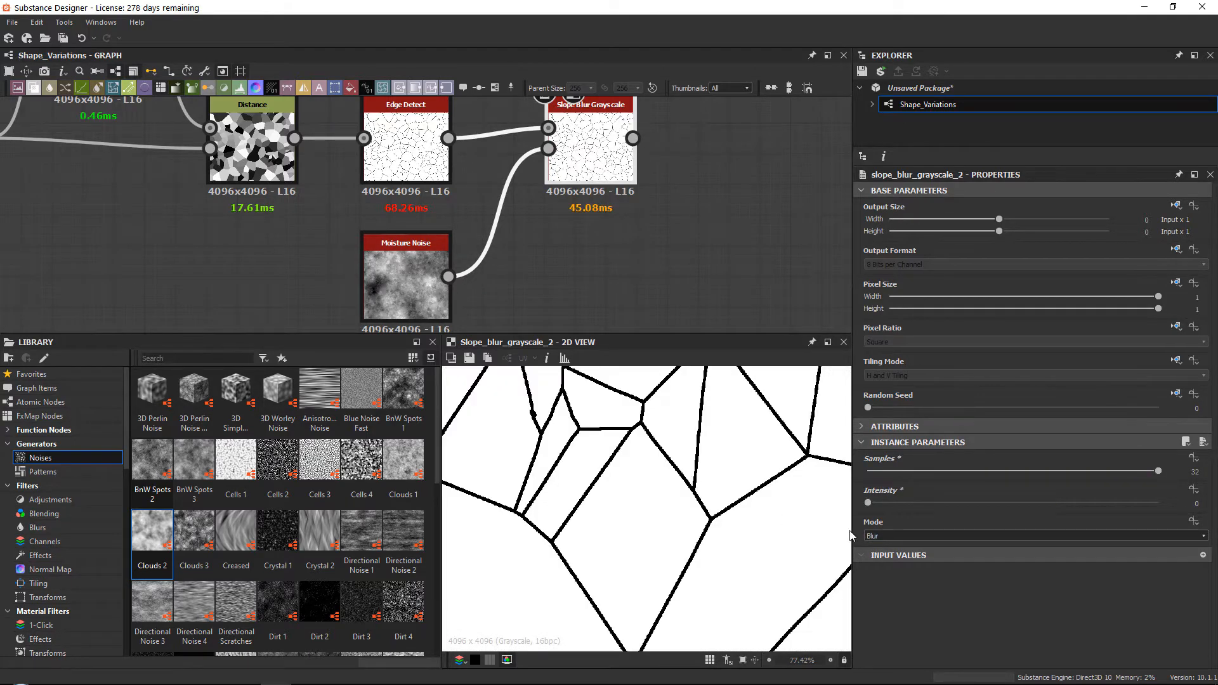
{"action": "left_click", "coordinate": [1033, 535]}
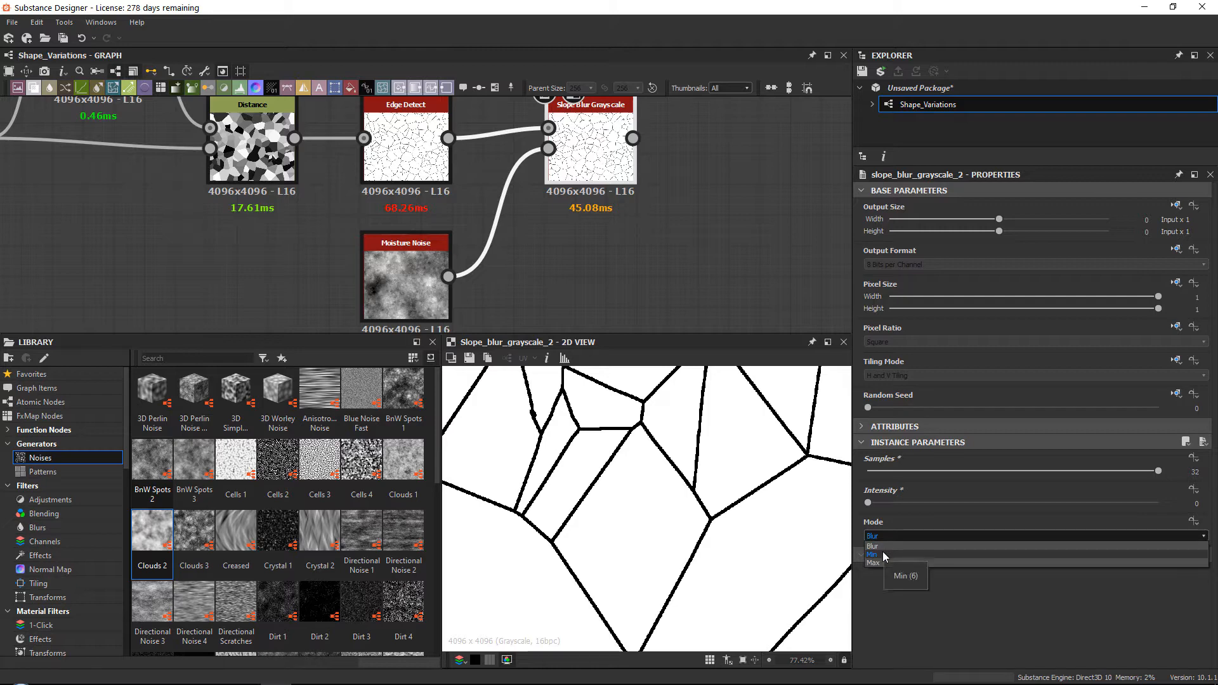
{"action": "left_click", "coordinate": [872, 554]}
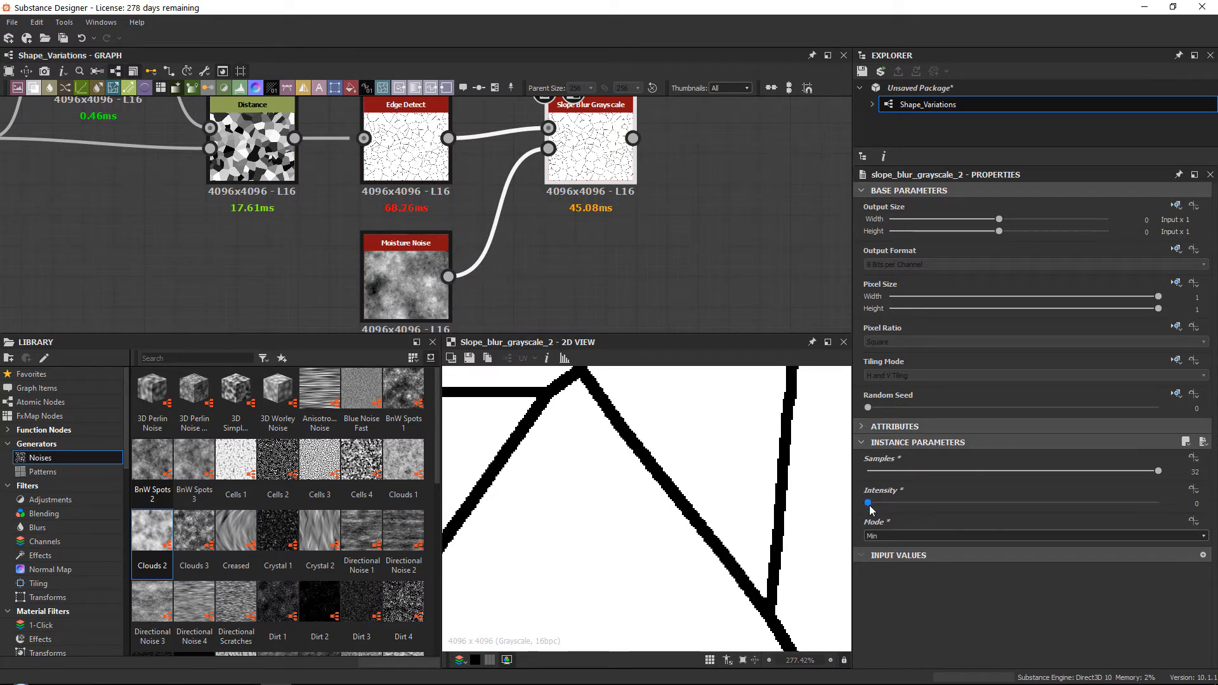
{"action": "left_click_drag", "start_coordinate": [868, 503], "coordinate": [872, 503]}
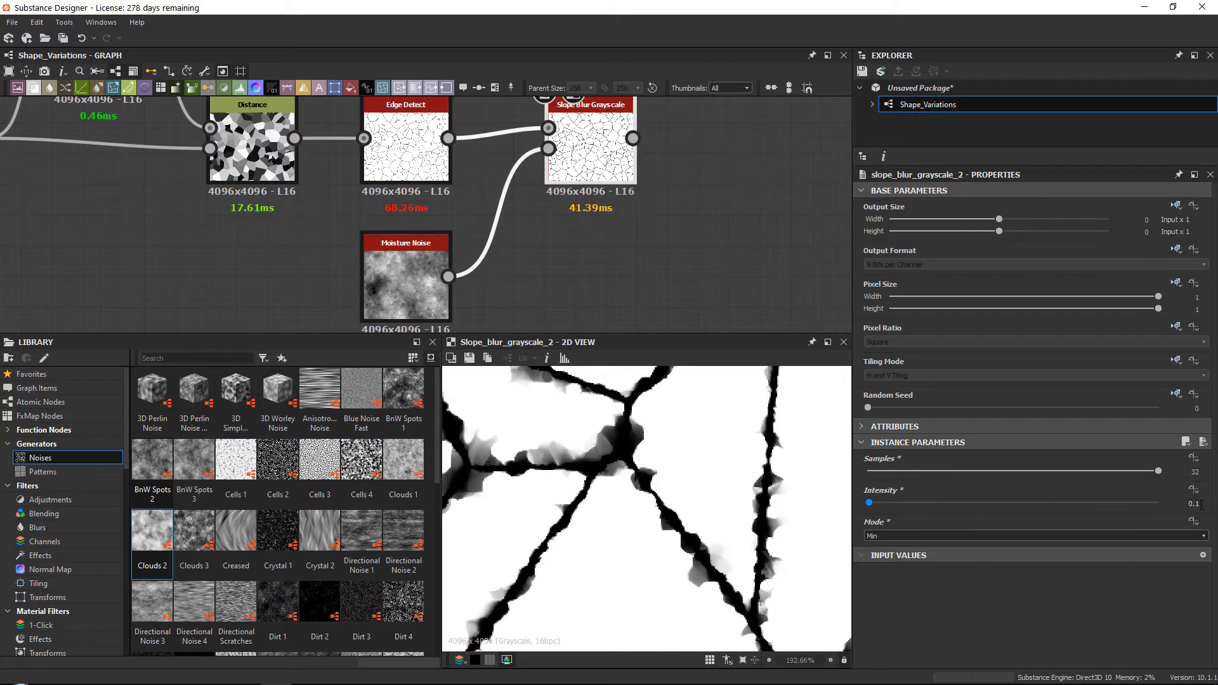
{"action": "scroll", "scroll_direction": "down", "scroll_amount": 3}
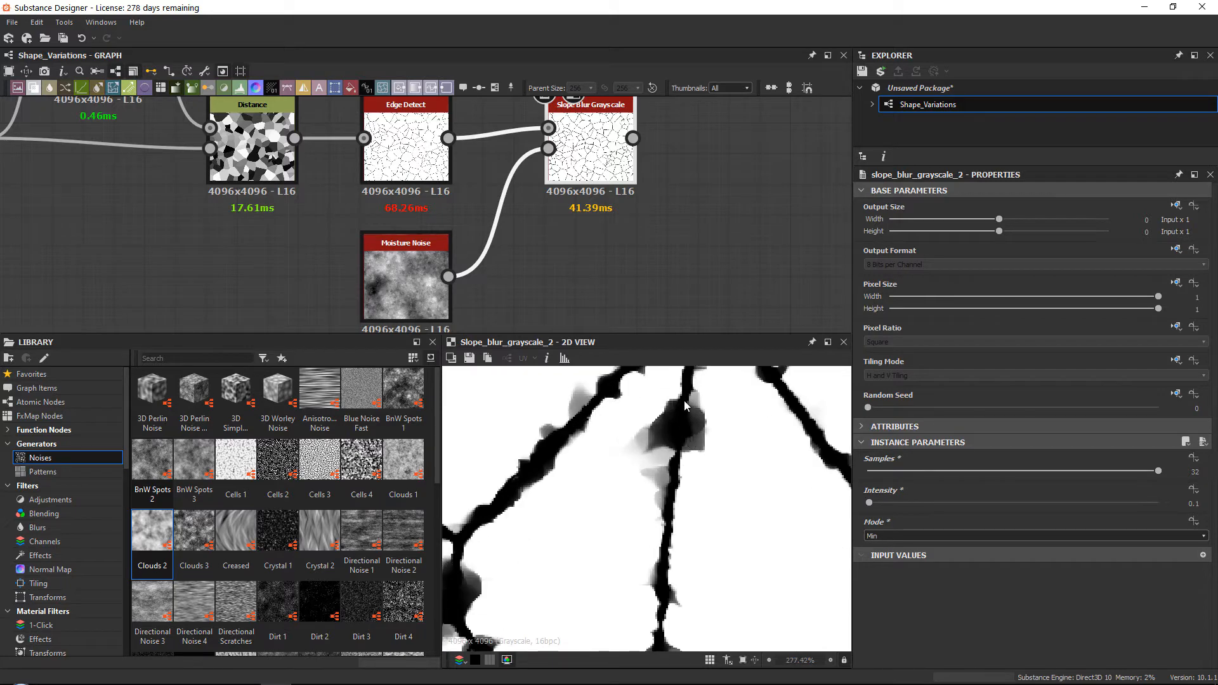
{"action": "mouse_move", "coordinate": [677, 463]}
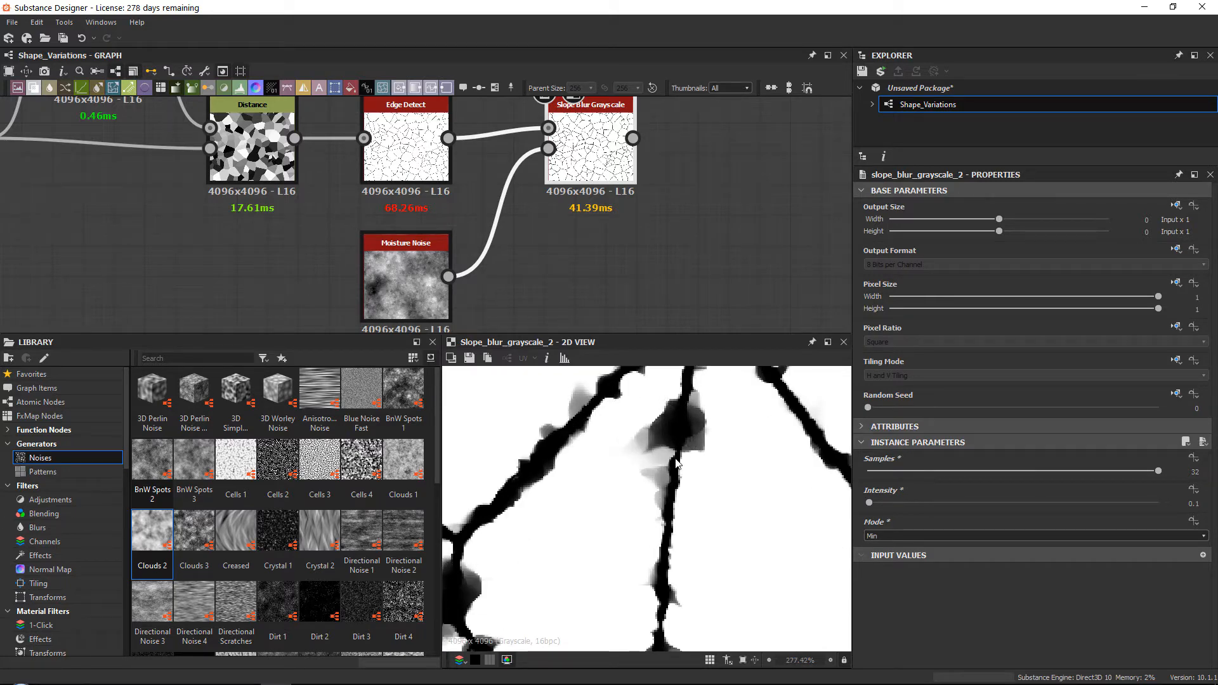
Step: Try Max mode, return to Min, and settle the blur samples at 20
{"action": "left_click", "coordinate": [1034, 536]}
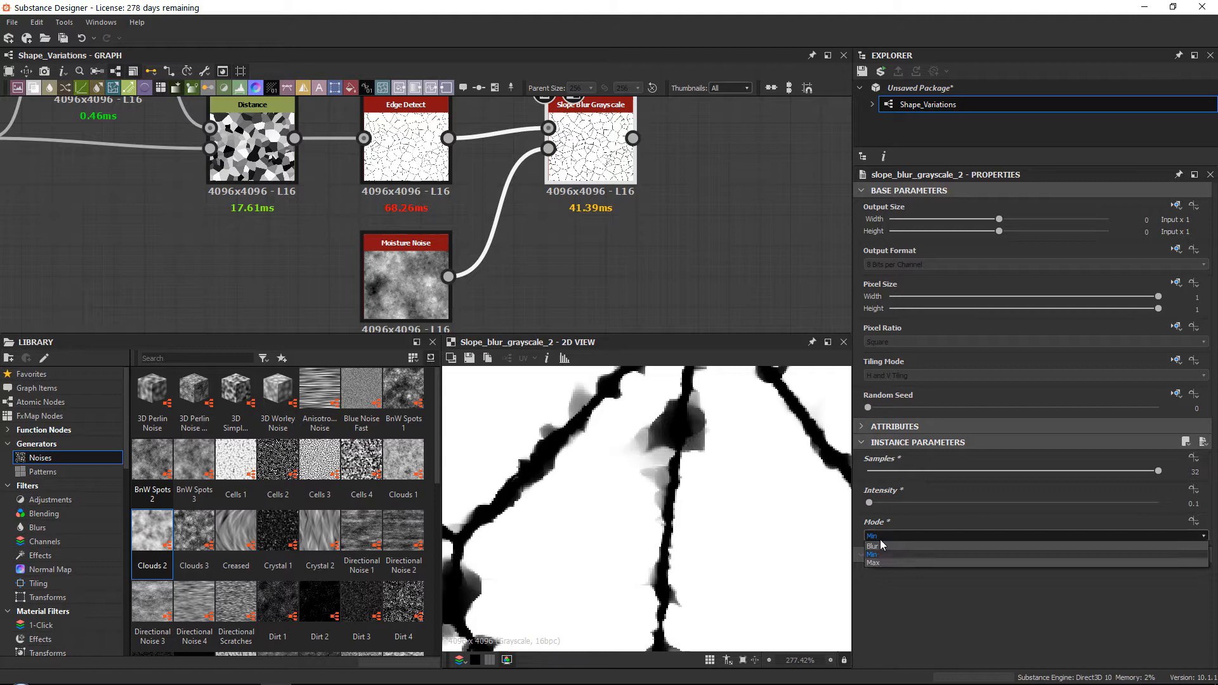
{"action": "left_click", "coordinate": [873, 562]}
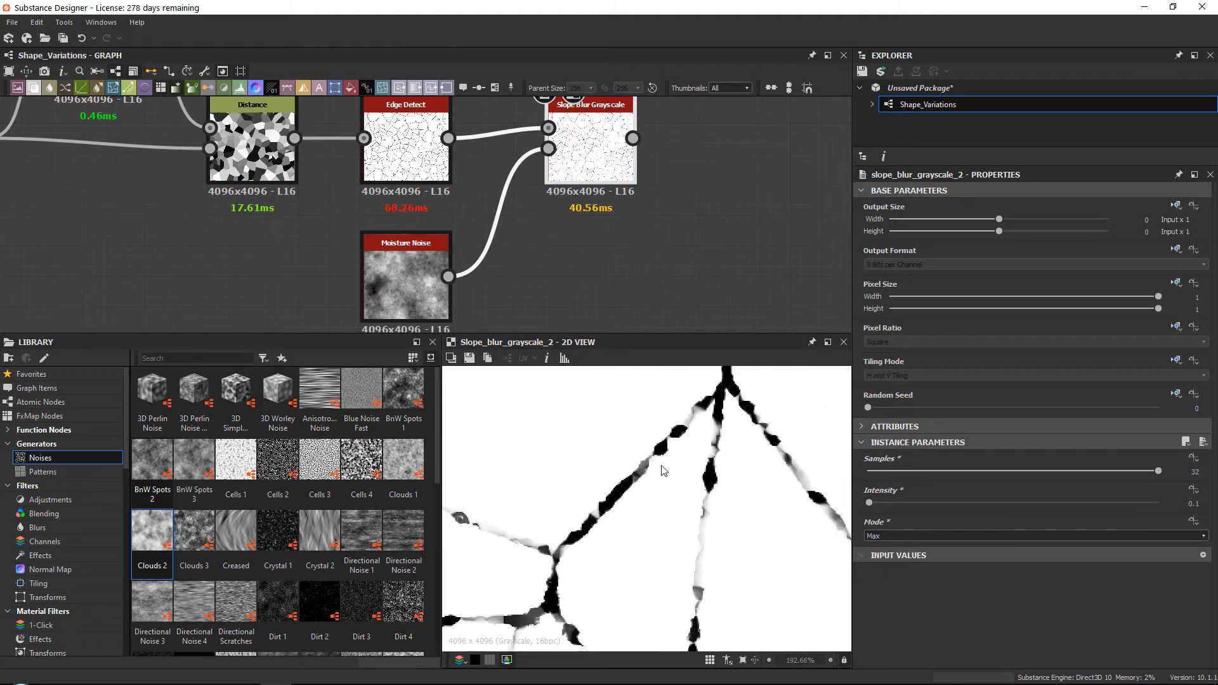
{"action": "mouse_move", "coordinate": [660, 455]}
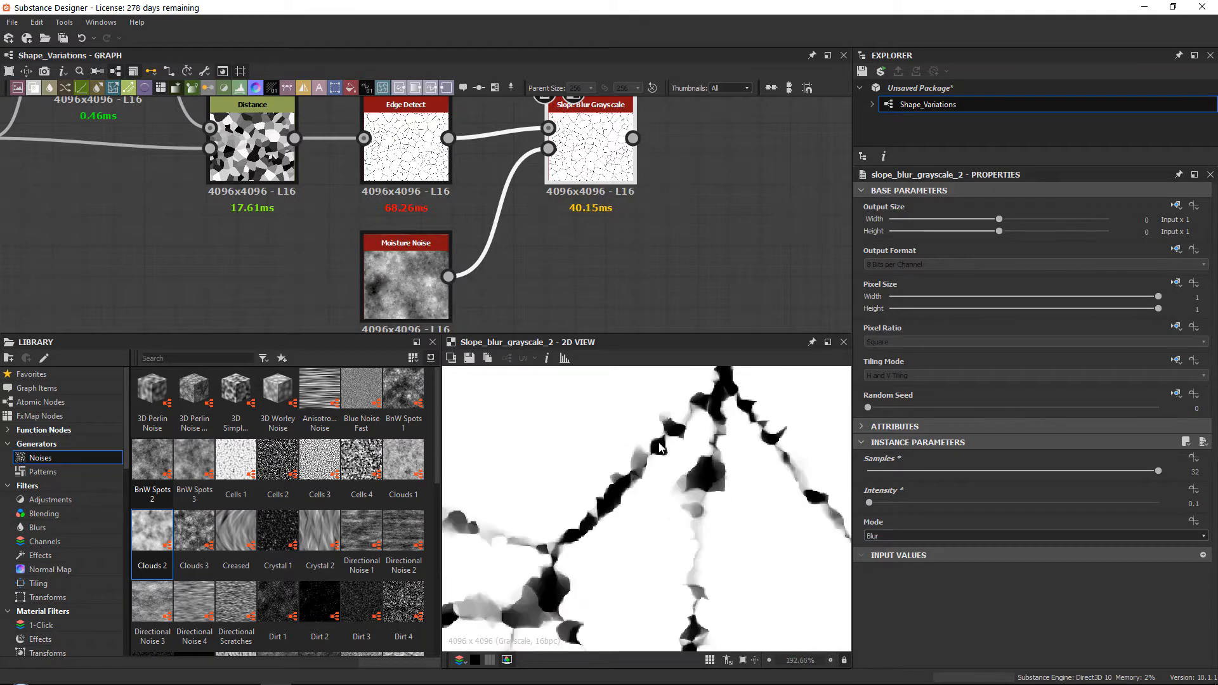
{"action": "left_click", "coordinate": [1033, 536]}
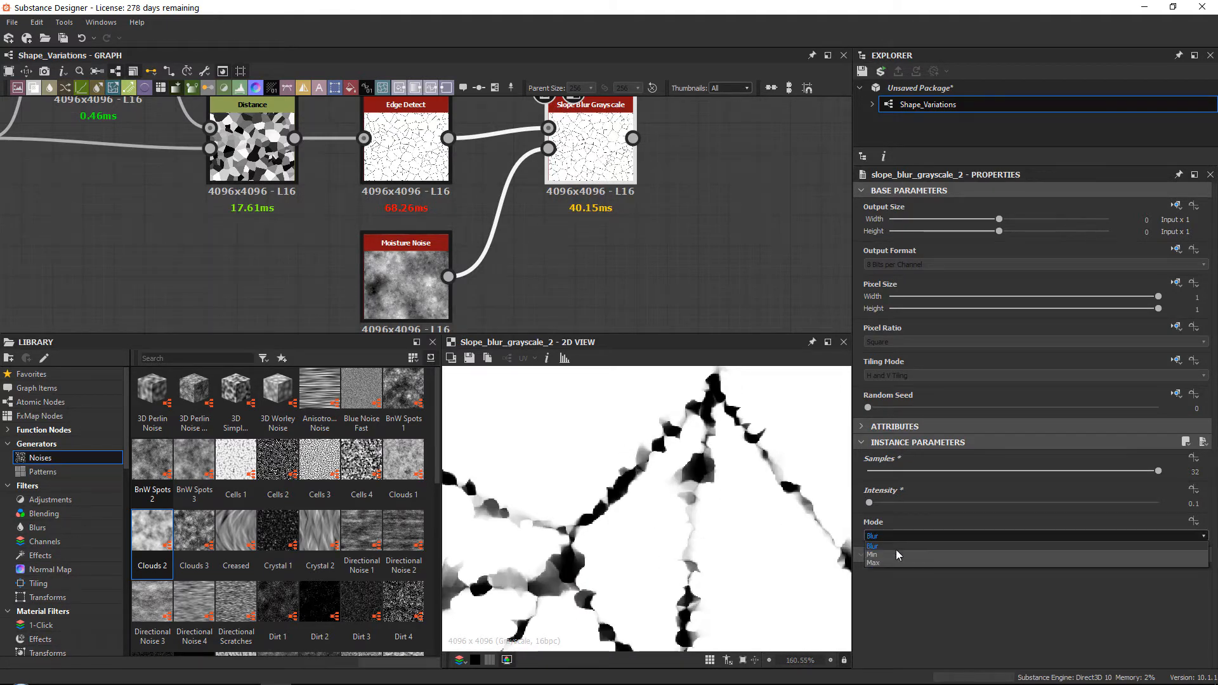
{"action": "left_click", "coordinate": [872, 554]}
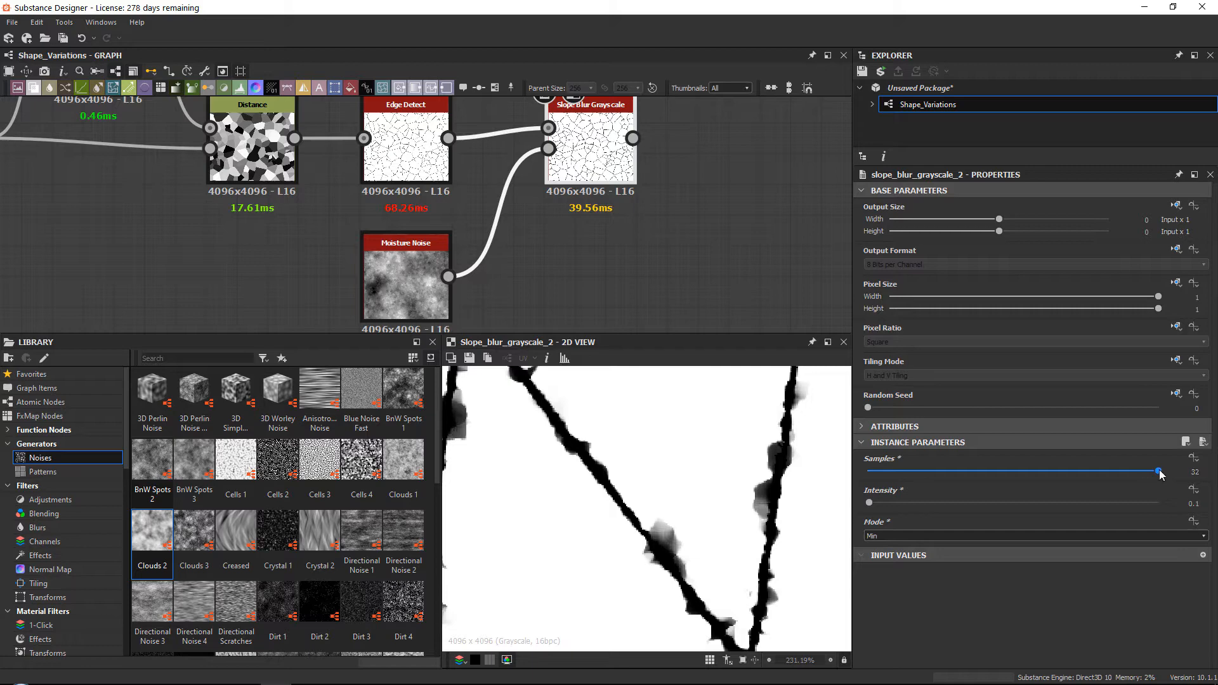
{"action": "left_click_drag", "start_coordinate": [1157, 472], "coordinate": [948, 470]}
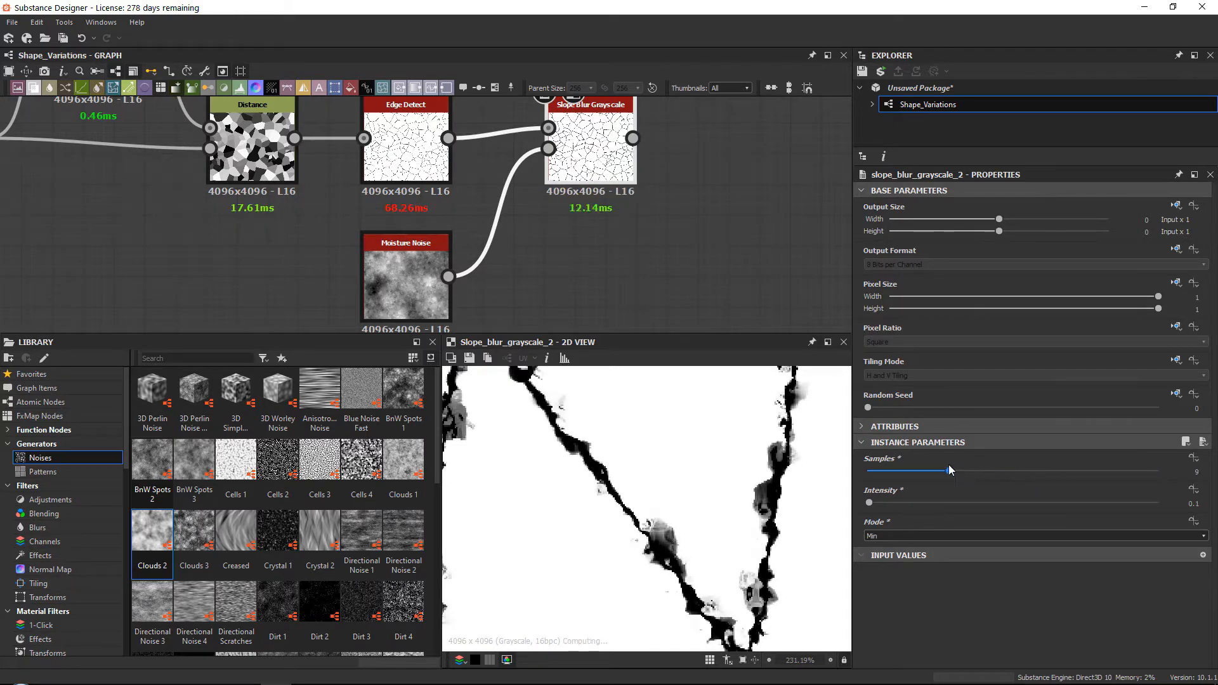
{"action": "left_click_drag", "start_coordinate": [932, 470], "coordinate": [1150, 470]}
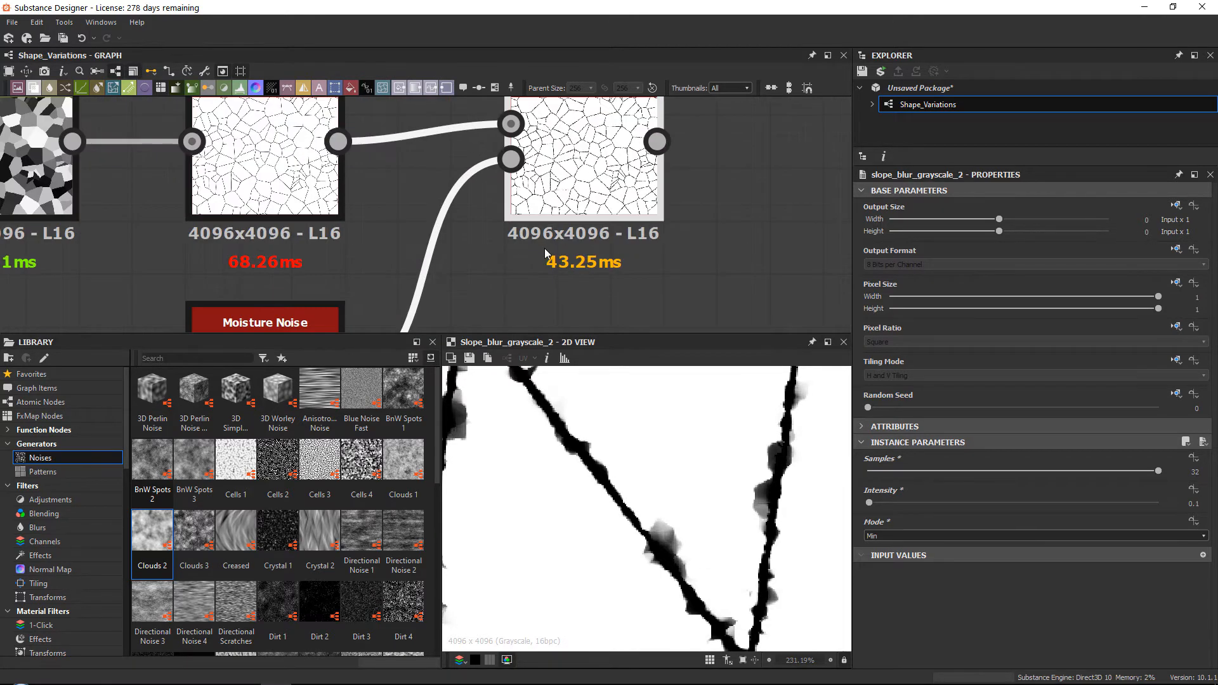
{"action": "mouse_move", "coordinate": [1165, 483]}
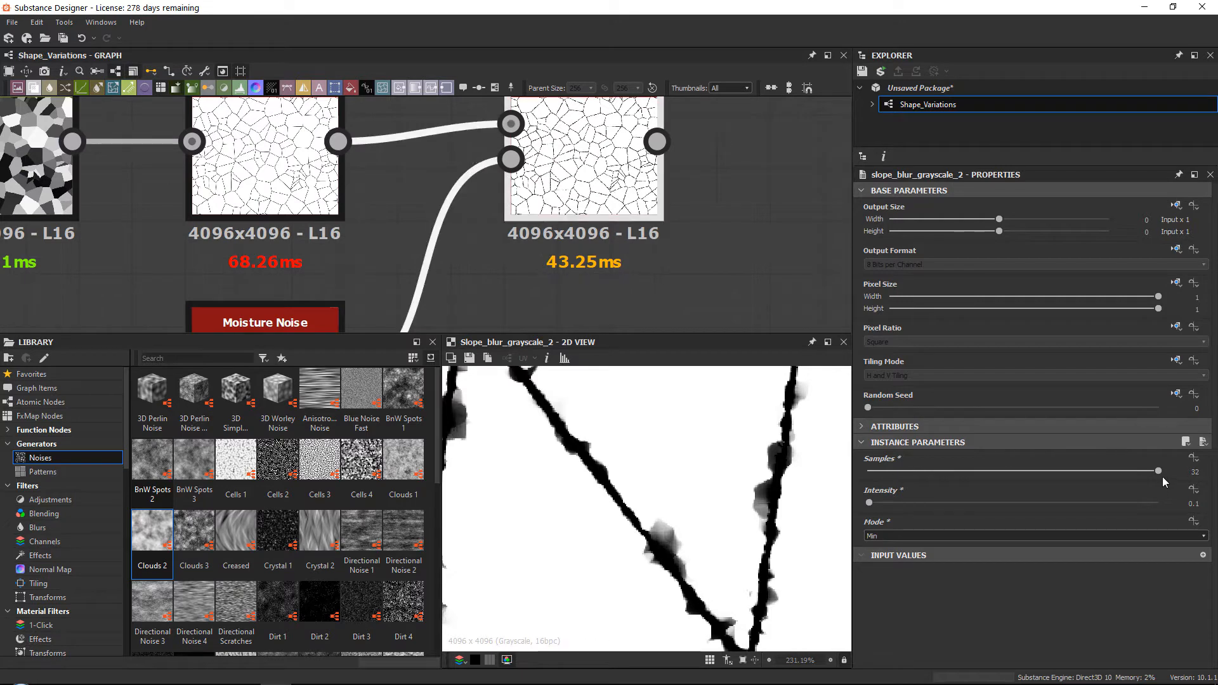
{"action": "left_click_drag", "start_coordinate": [1159, 470], "coordinate": [1040, 470]}
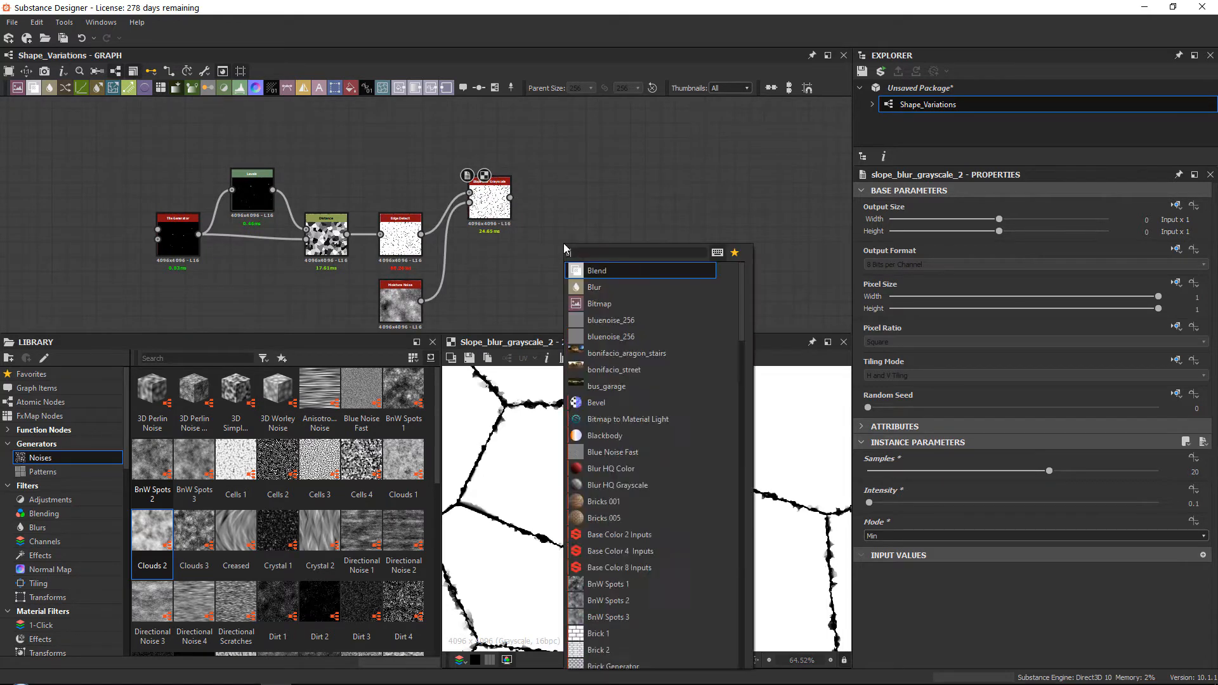
Step: Add a Blend node masked by Grunge Map 001 at balance 0.25
{"action": "left_click", "coordinate": [597, 271]}
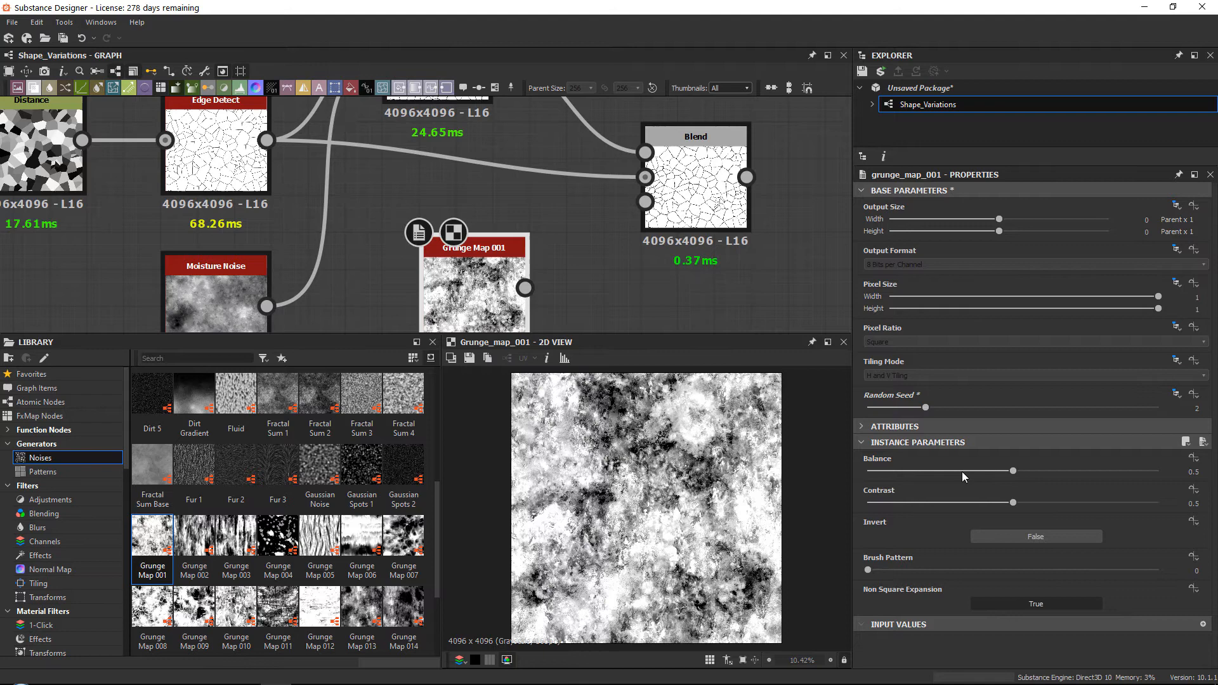
{"action": "left_click_drag", "start_coordinate": [1013, 471], "coordinate": [917, 471]}
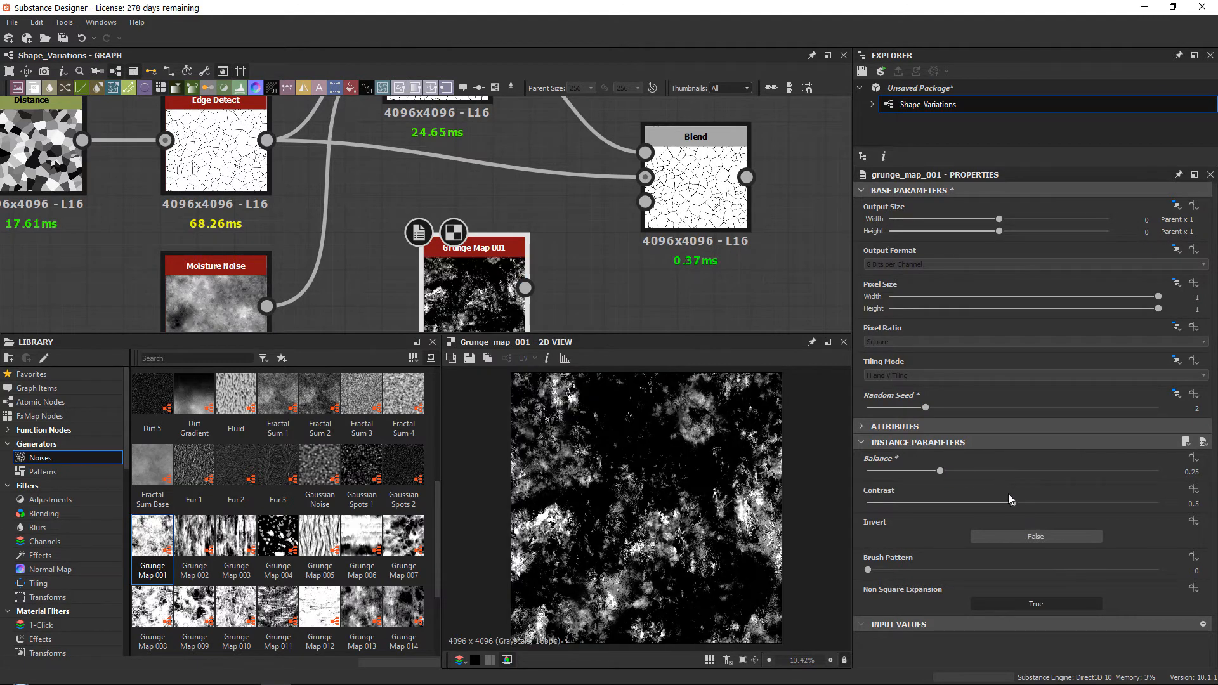
{"action": "left_click_drag", "start_coordinate": [917, 471], "coordinate": [999, 470]}
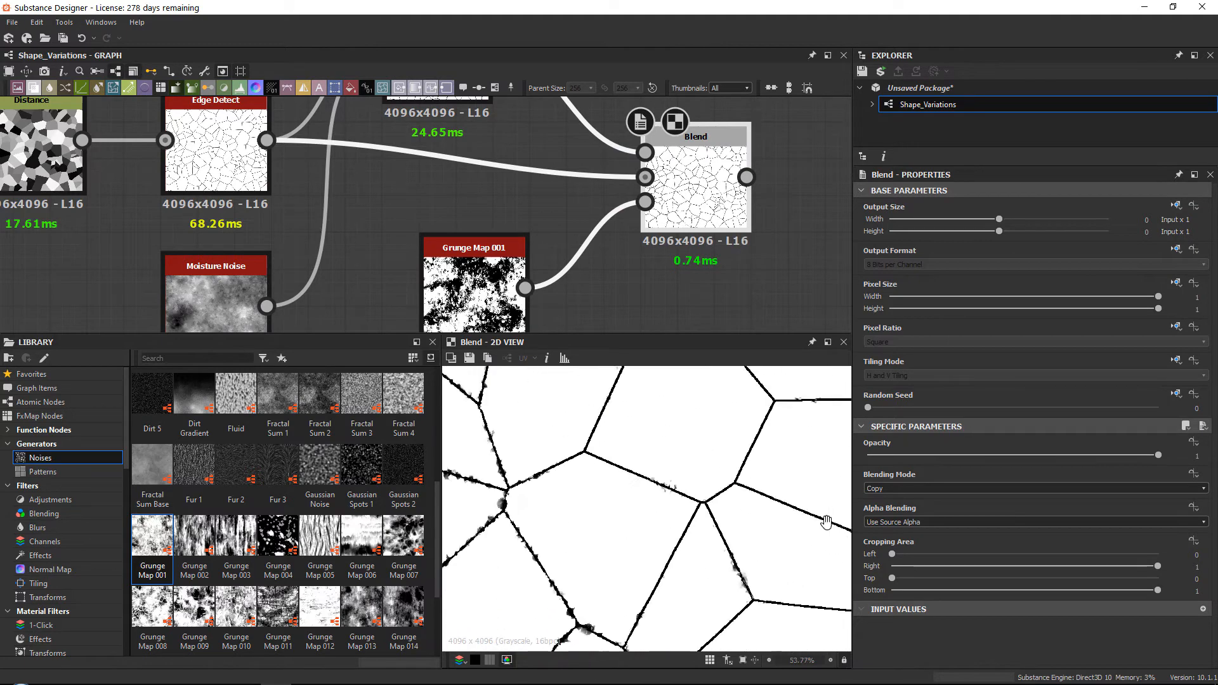
Step: Insert a Transformation 2D node between Moisture Noise and the slope blur
{"action": "scroll", "scroll_direction": "down", "scroll_amount": 3}
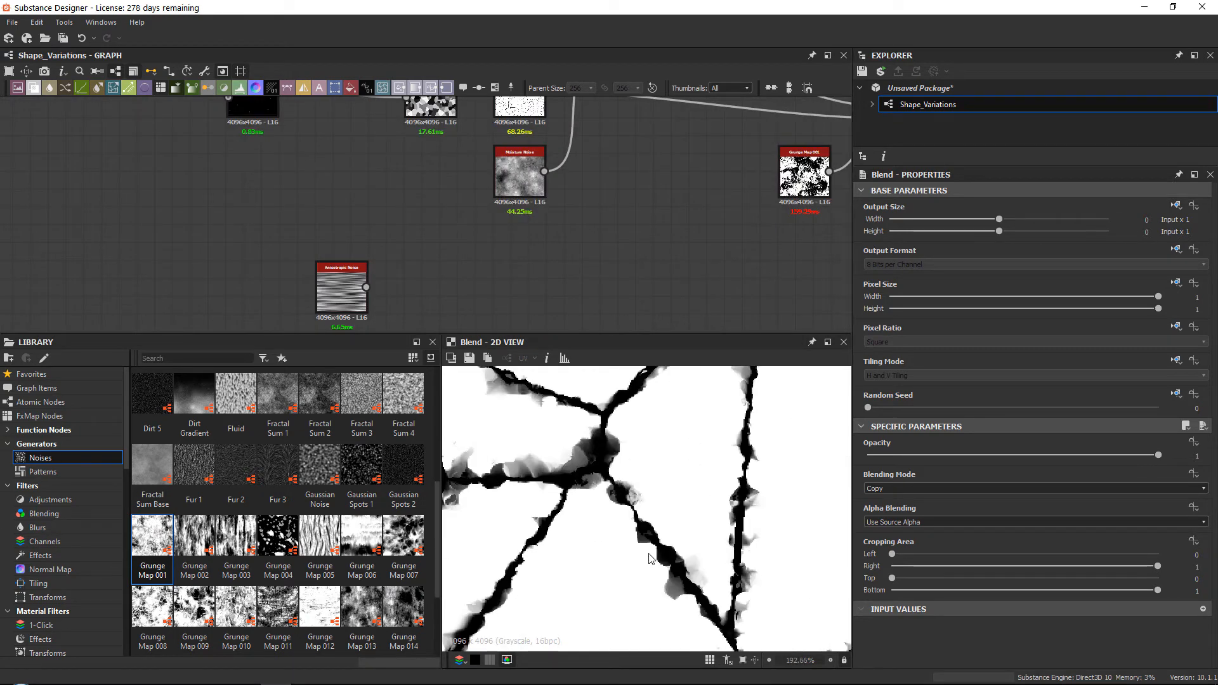
{"action": "left_click_drag", "start_coordinate": [520, 175], "coordinate": [430, 206]}
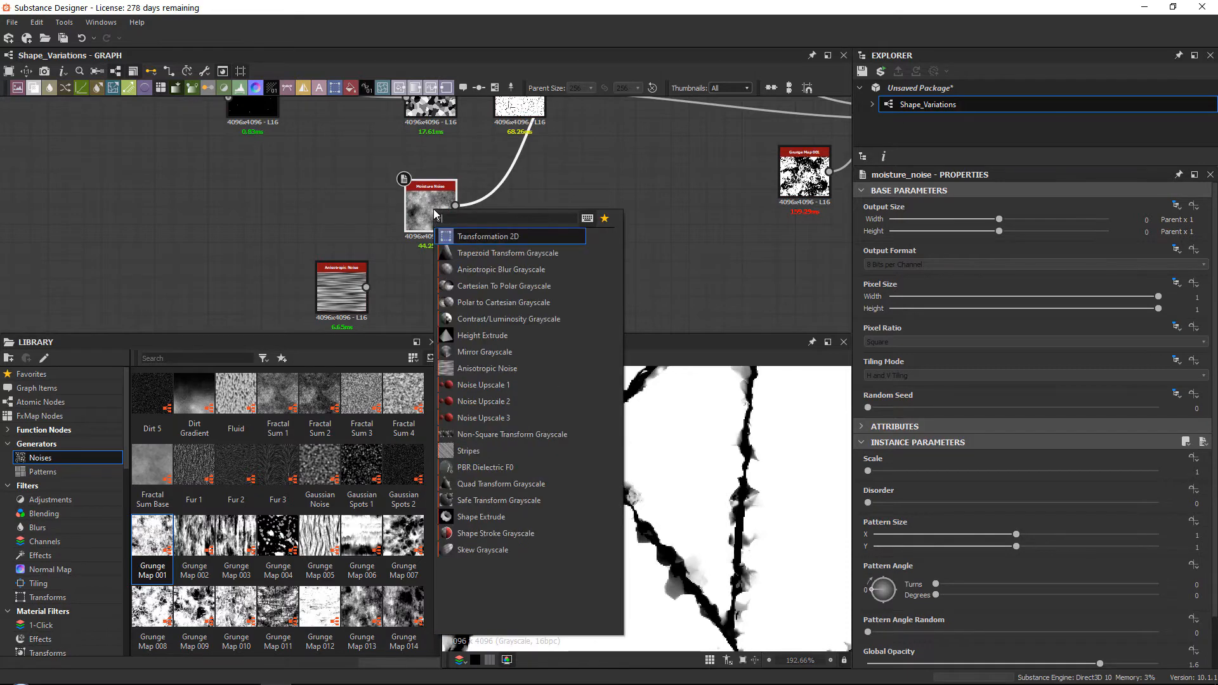
{"action": "left_click", "coordinate": [488, 236]}
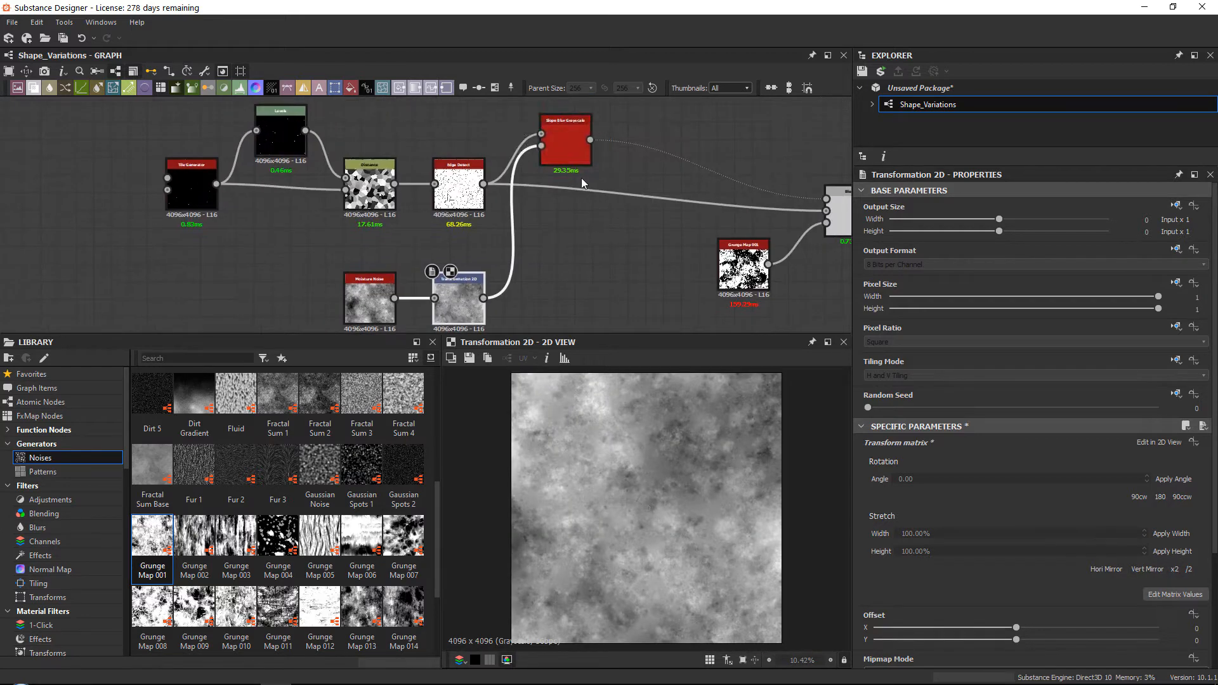
{"action": "left_click", "coordinate": [565, 138]}
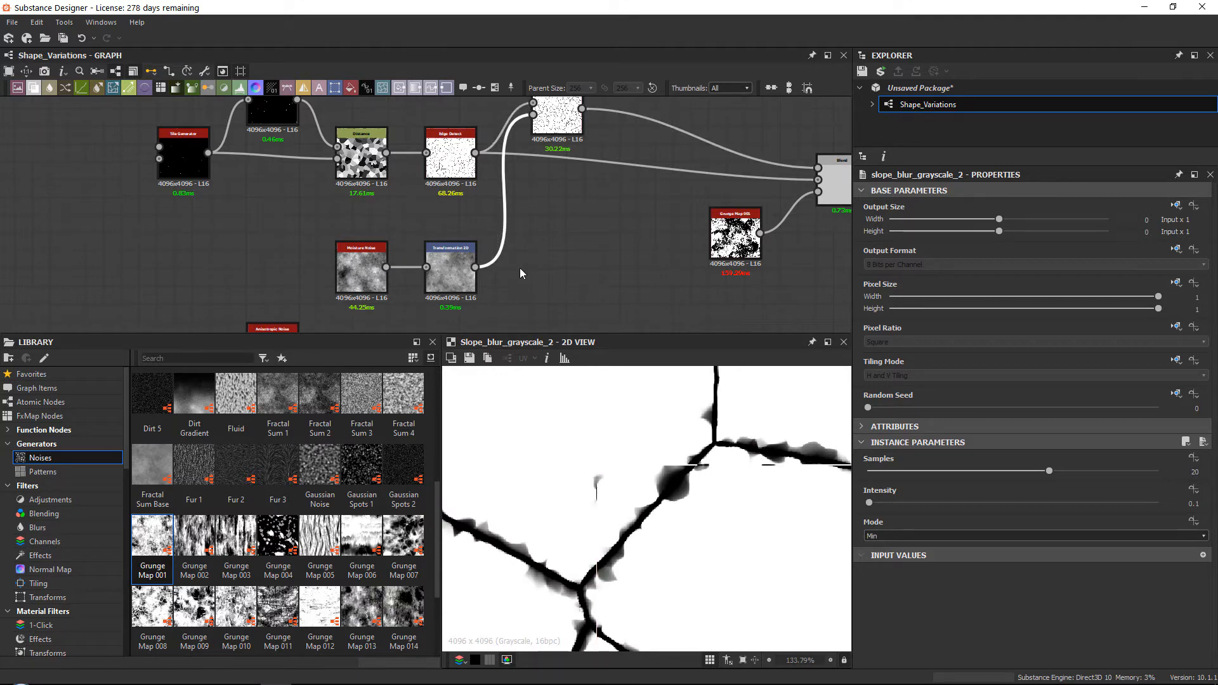
Step: Add Make It Tile Photo Grayscale via 'make' search and preview Transformation 2D
{"action": "left_click", "coordinate": [522, 273]}
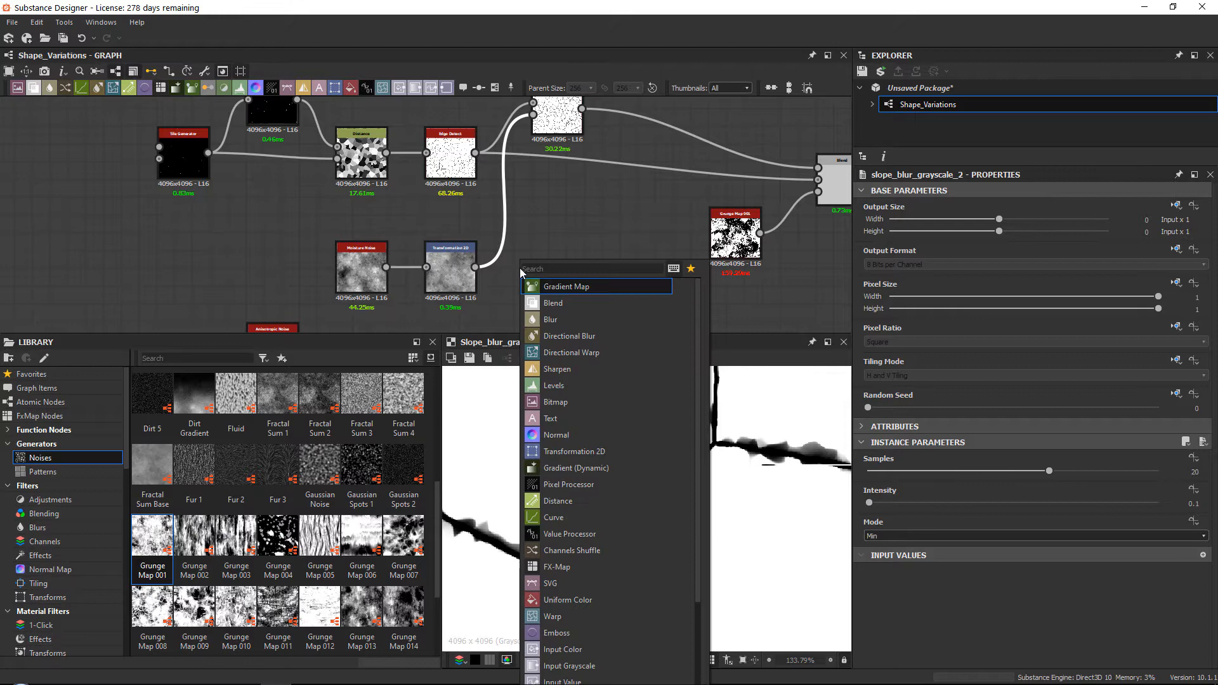
{"action": "type", "text": "make"}
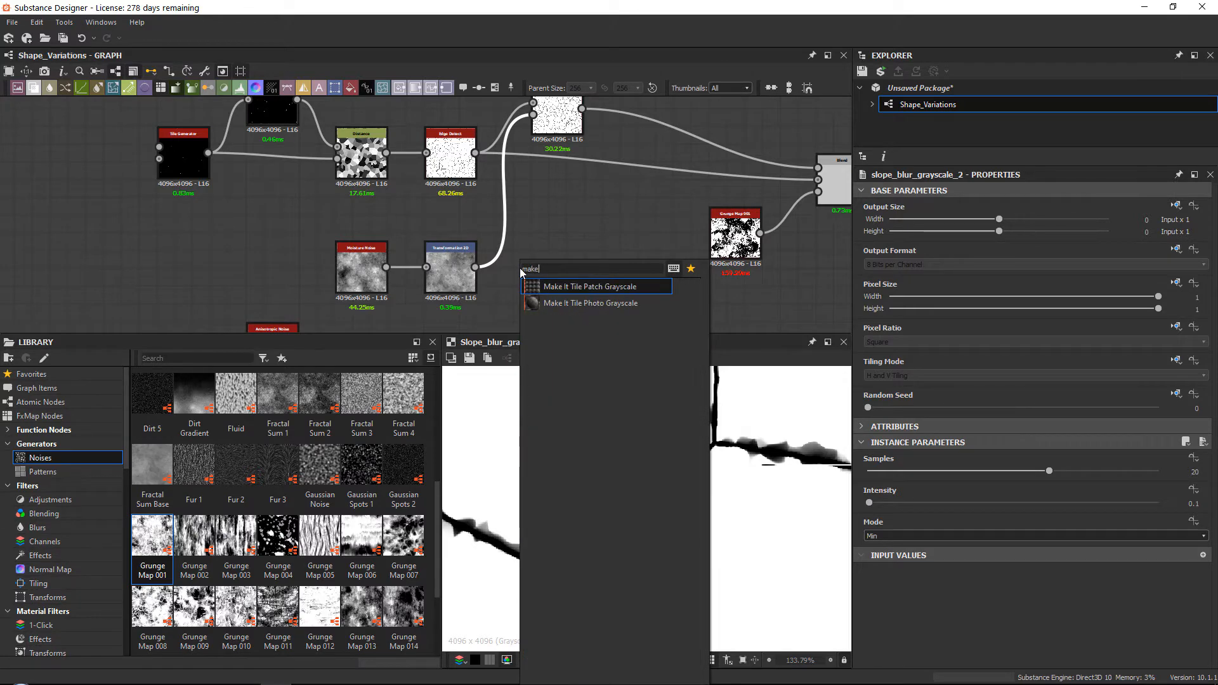
{"action": "left_click", "coordinate": [590, 302]}
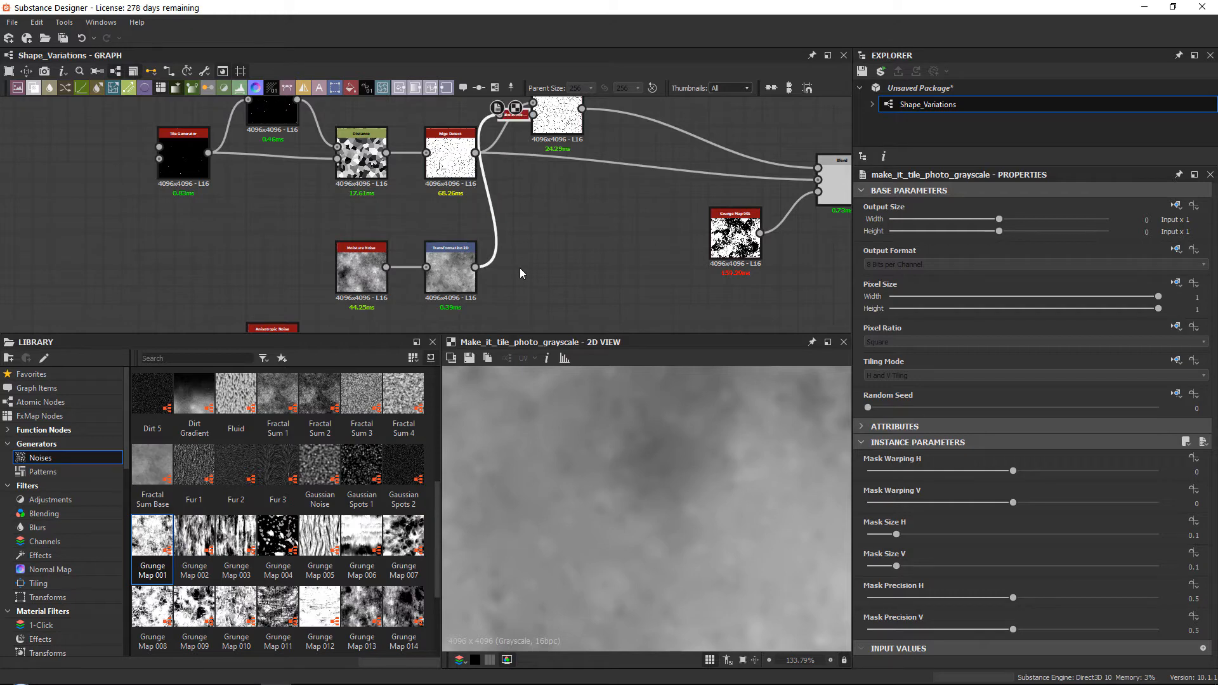
{"action": "left_click", "coordinate": [450, 265]}
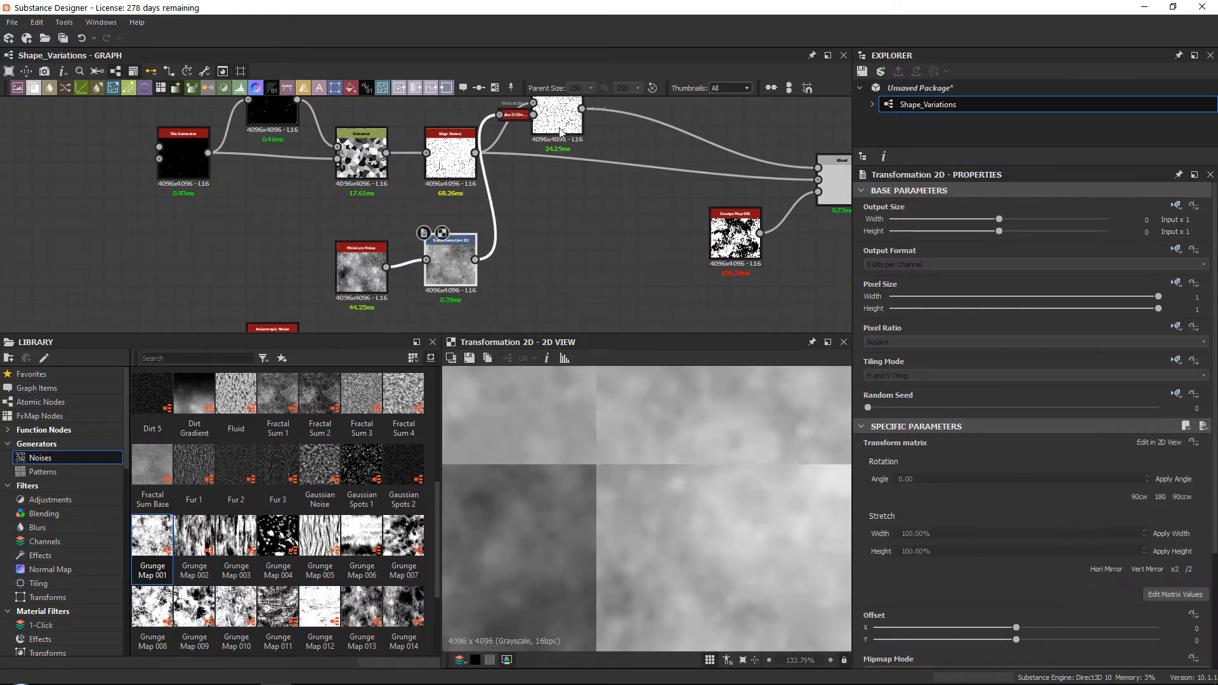
{"action": "scroll", "scroll_direction": "down", "scroll_amount": 3}
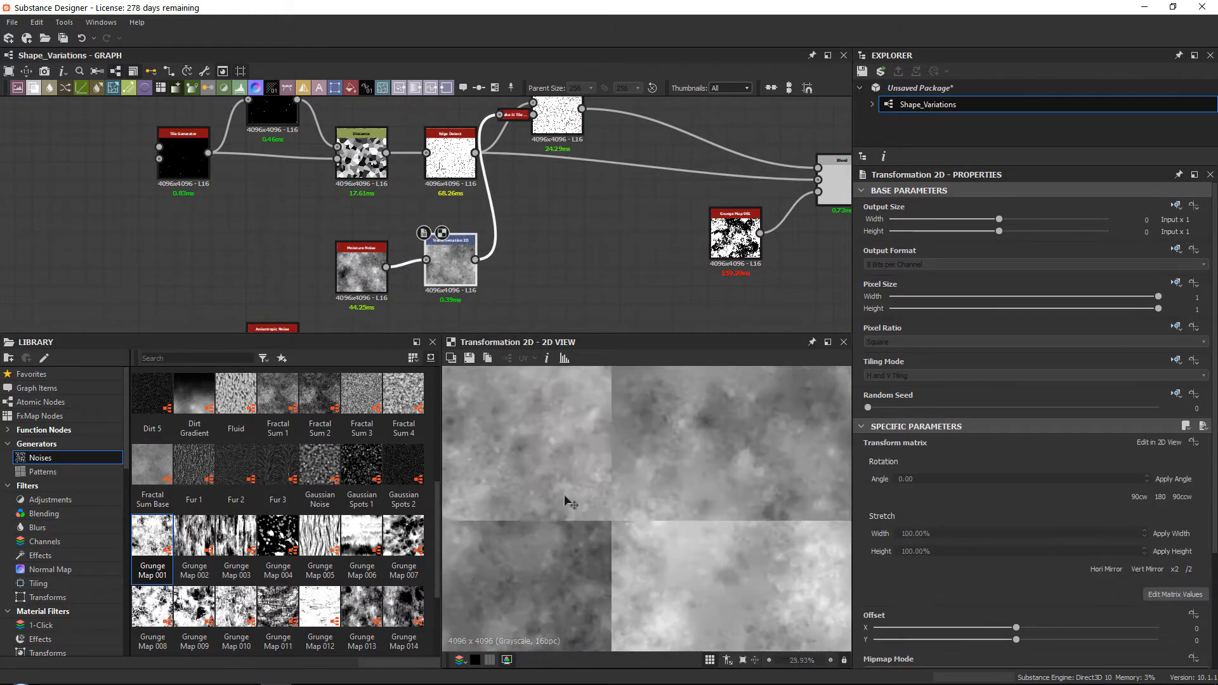
{"action": "scroll", "scroll_direction": "down", "scroll_amount": 3}
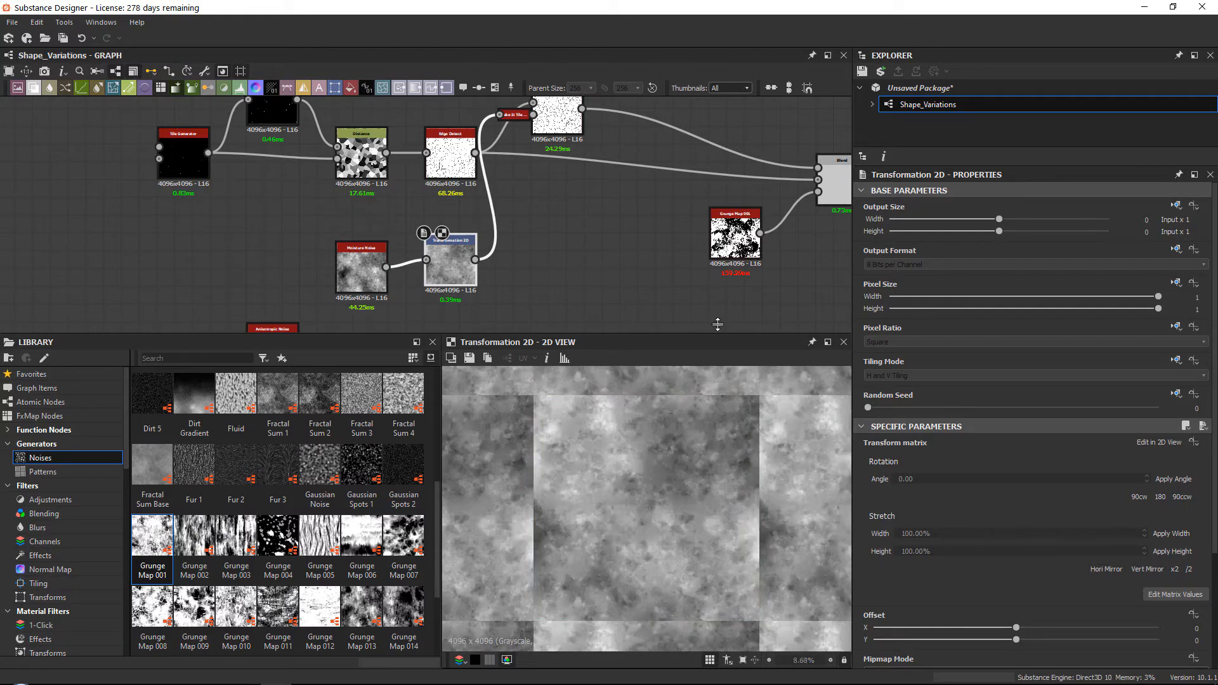
{"action": "left_click", "coordinate": [518, 114]}
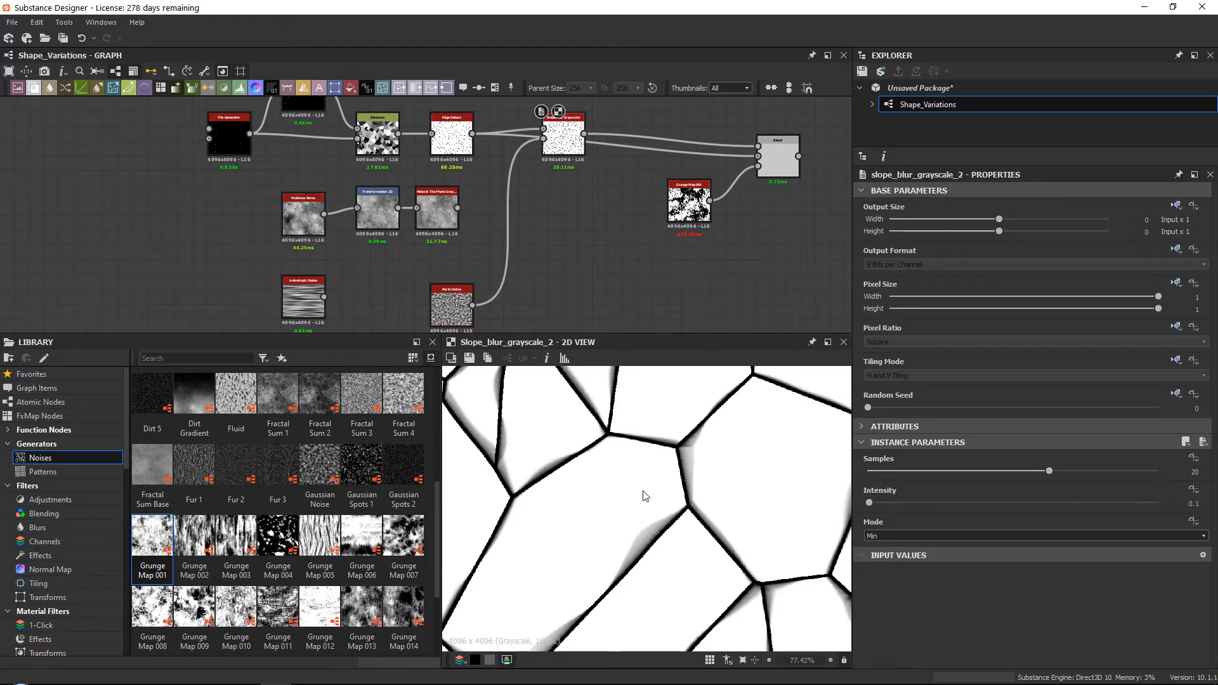
Step: Vary the Perlin Noise scale between 27 and 64, settling around 38
{"action": "scroll", "scroll_direction": "down", "scroll_amount": 3}
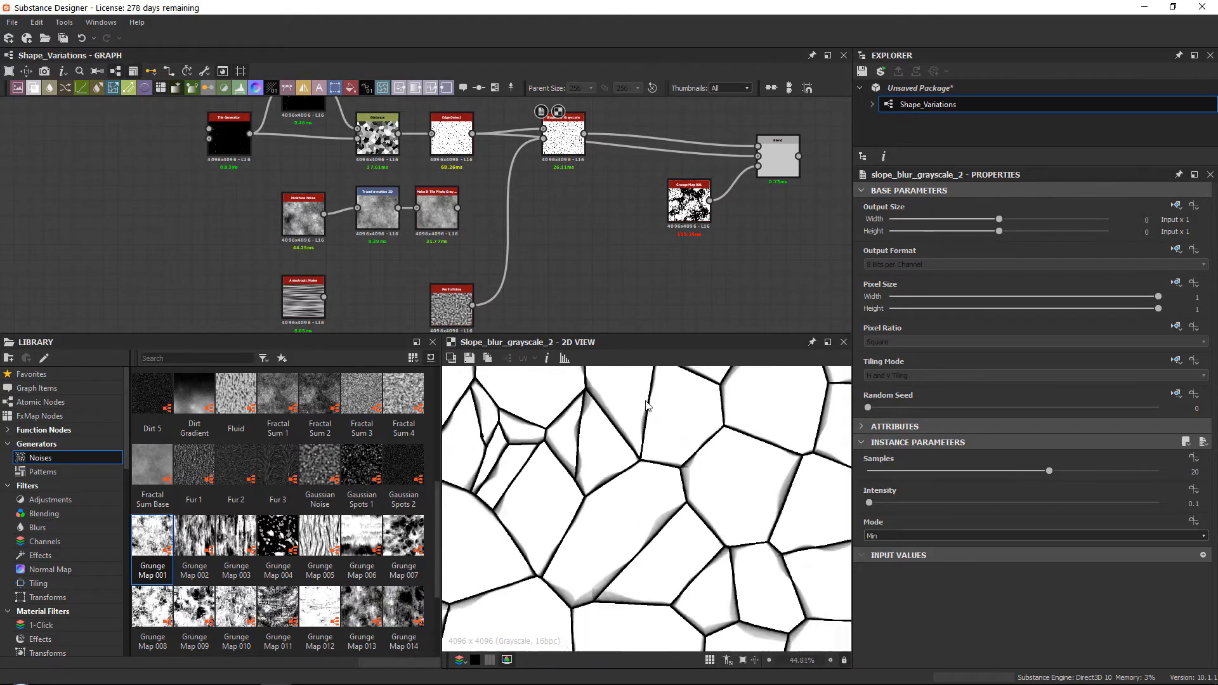
{"action": "left_click", "coordinate": [451, 305]}
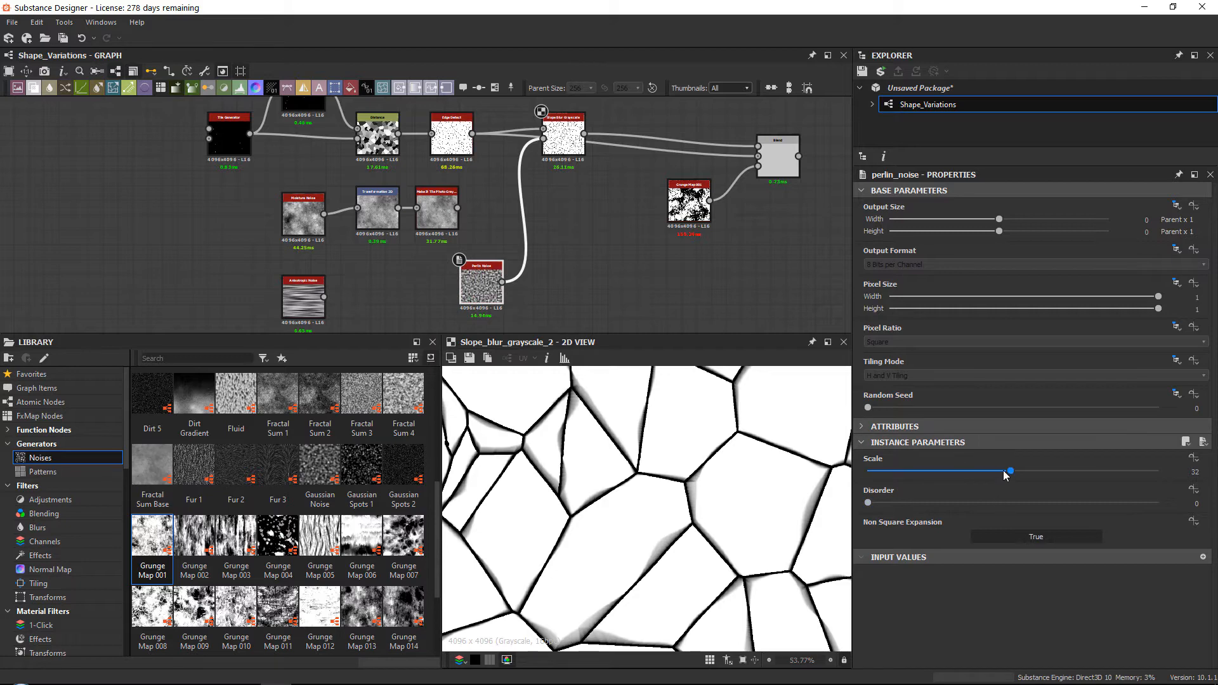
{"action": "left_click_drag", "start_coordinate": [1010, 471], "coordinate": [987, 472]}
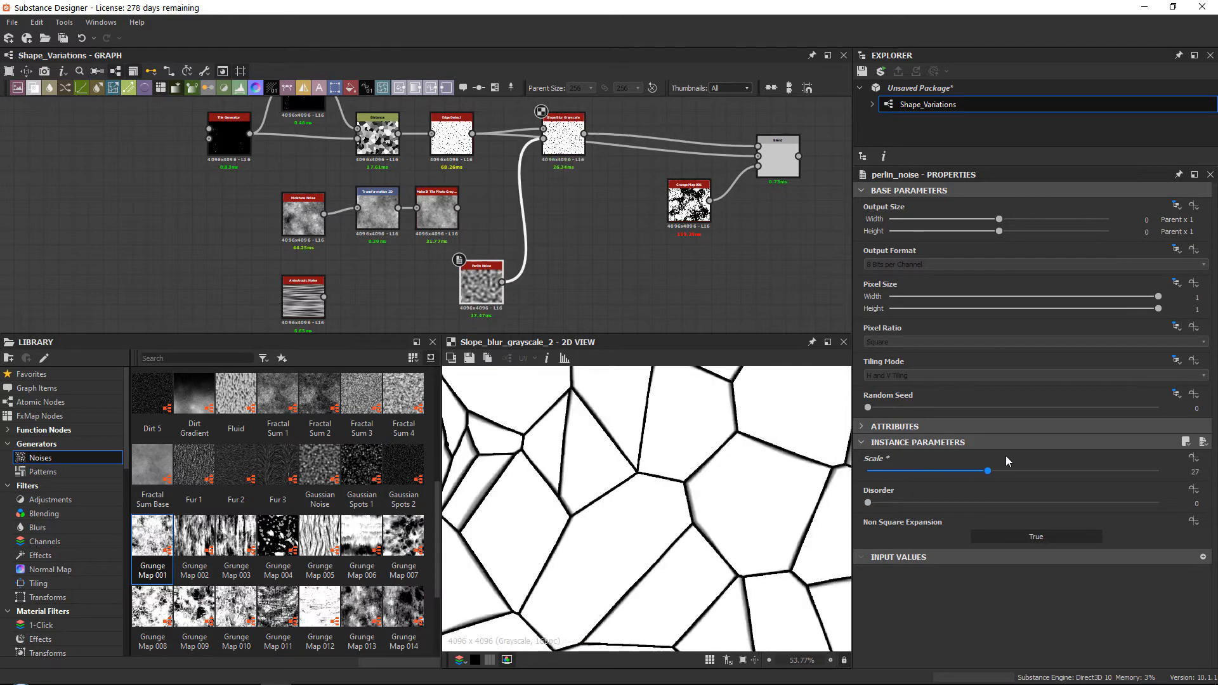
{"action": "left_click_drag", "start_coordinate": [988, 471], "coordinate": [1159, 471]}
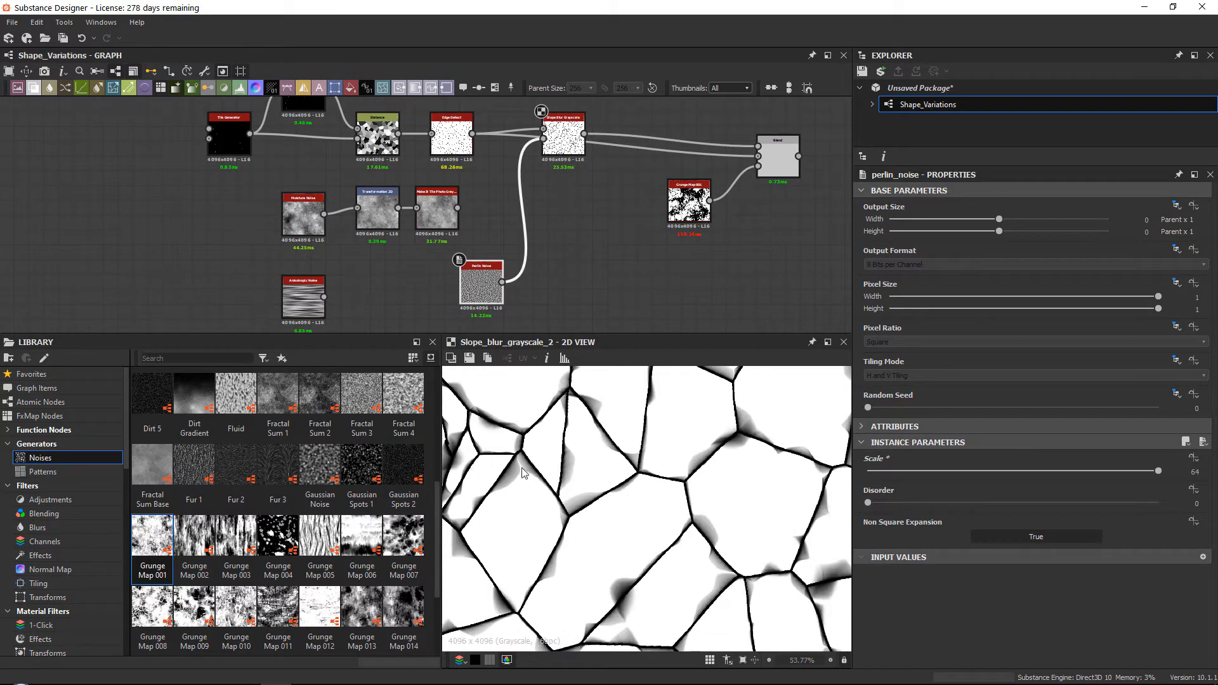
{"action": "left_click_drag", "start_coordinate": [1159, 471], "coordinate": [1042, 472]}
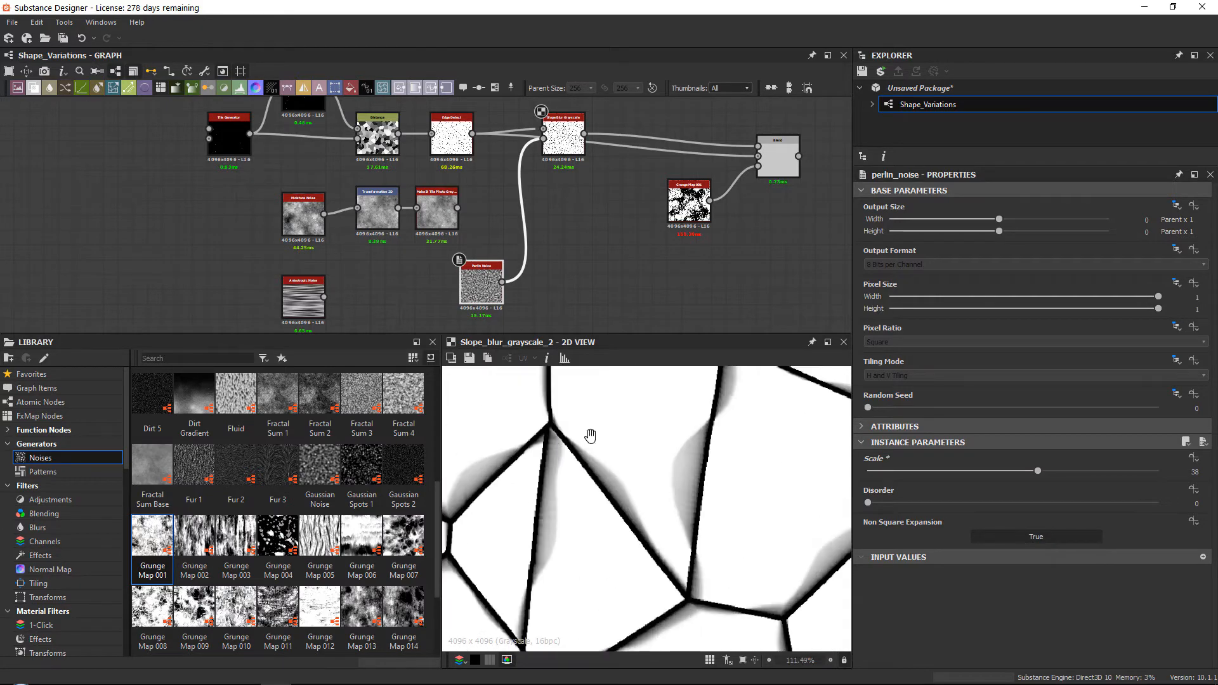
{"action": "scroll", "scroll_direction": "down", "scroll_amount": 3}
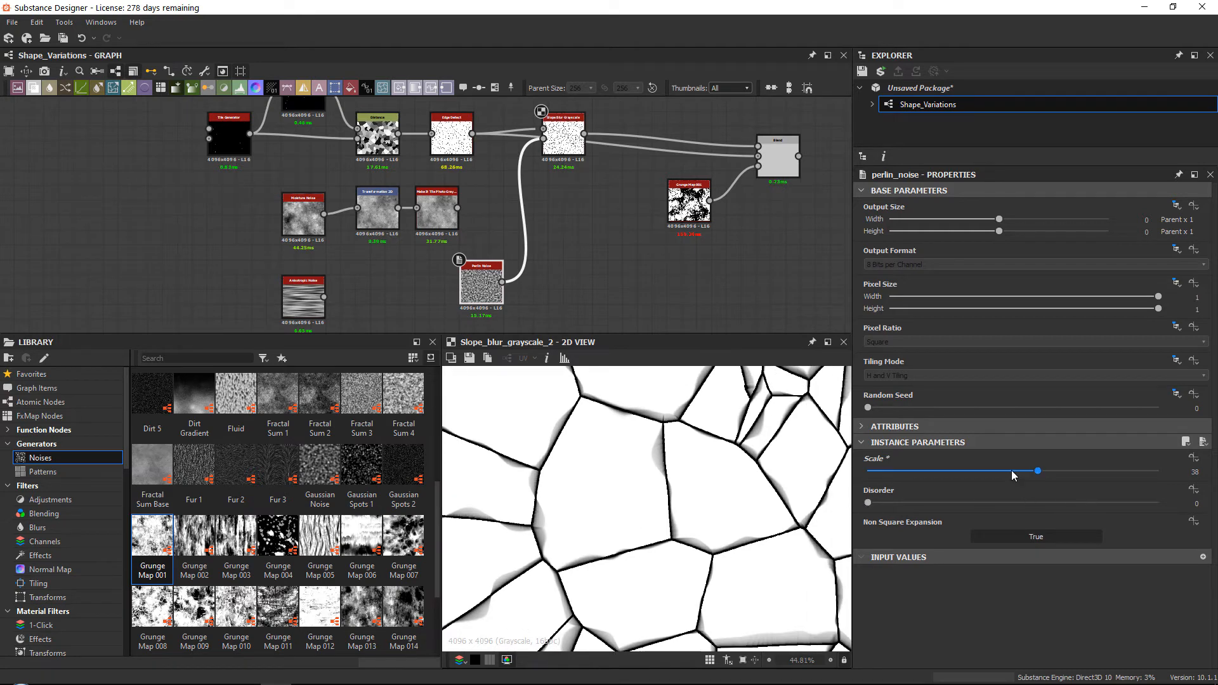
{"action": "left_click_drag", "start_coordinate": [1037, 471], "coordinate": [1053, 471]}
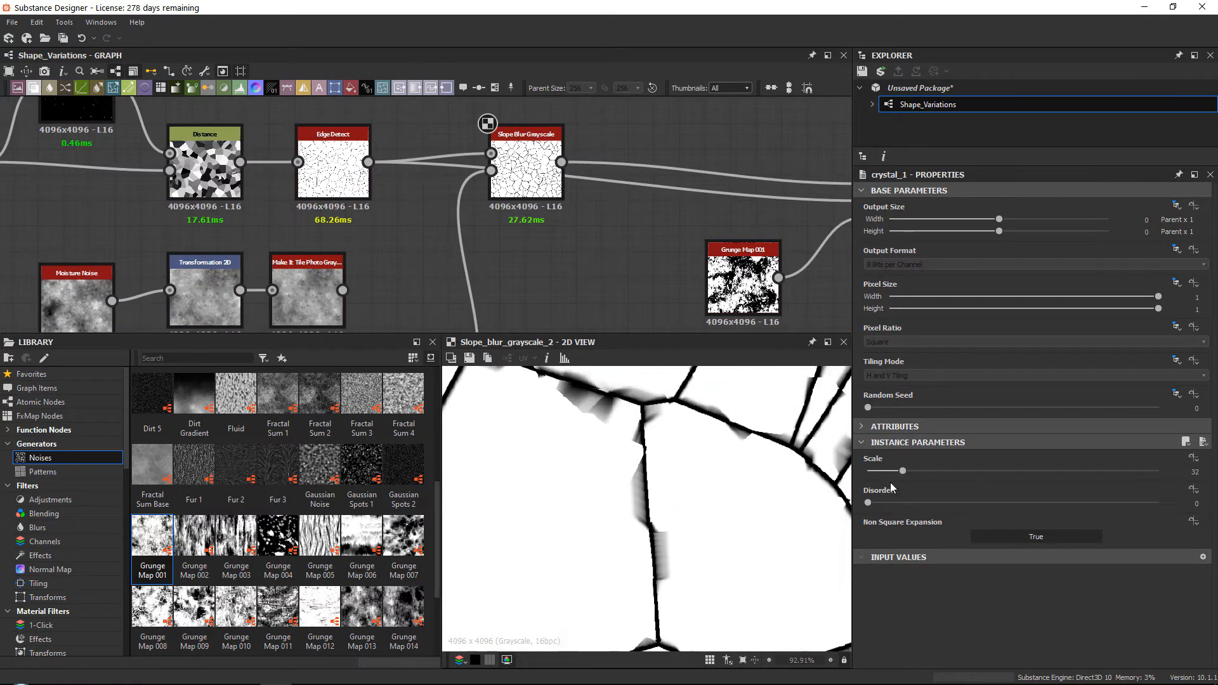
Step: Set the Crystal 1 scale to 25 and select Edge Detect to preview it
{"action": "left_click_drag", "start_coordinate": [905, 470], "coordinate": [894, 471]}
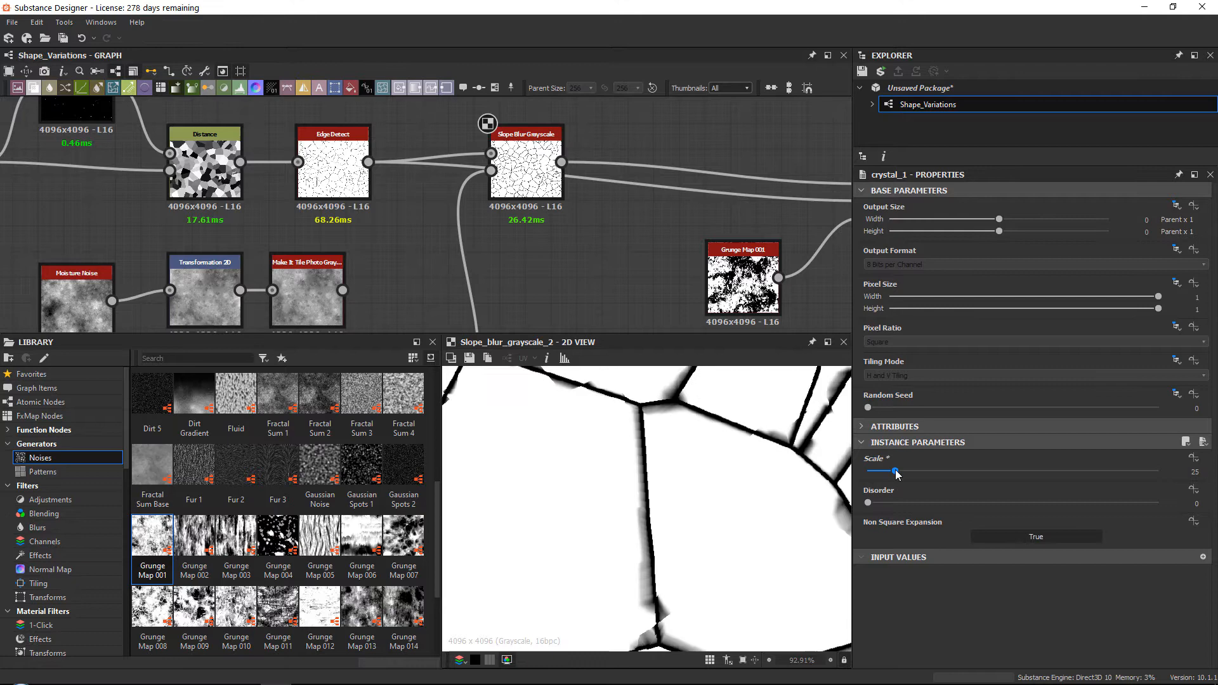
{"action": "left_click_drag", "start_coordinate": [896, 470], "coordinate": [920, 470]}
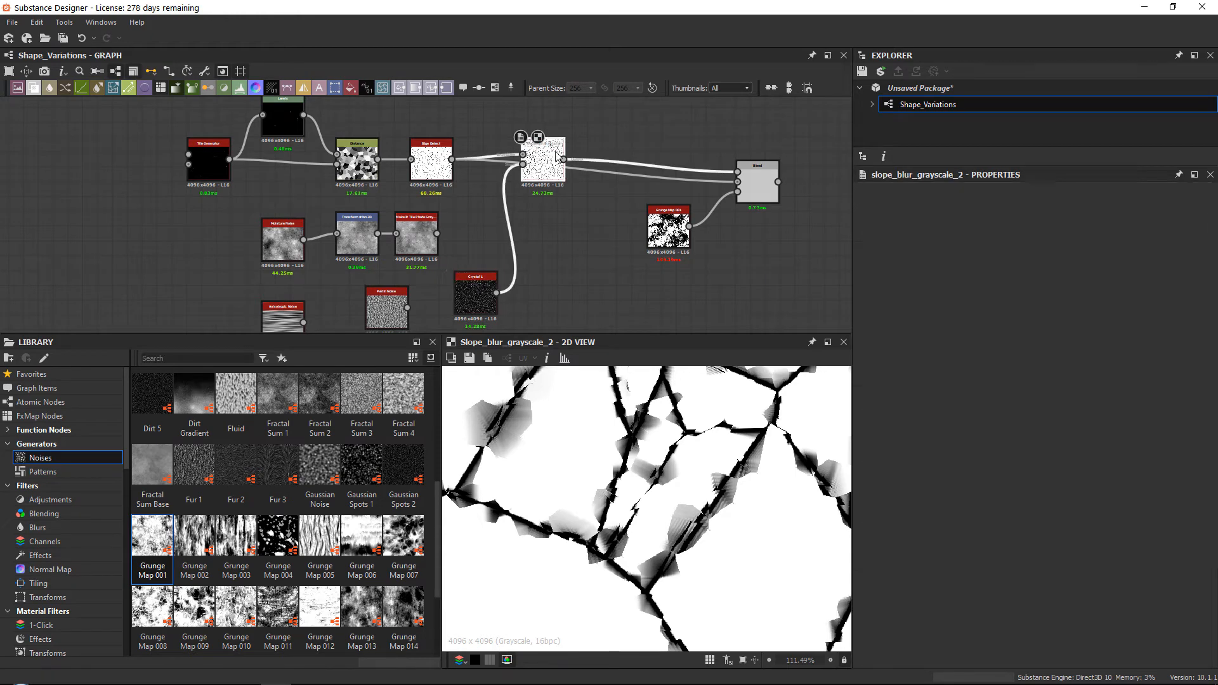
{"action": "left_click", "coordinate": [542, 158]}
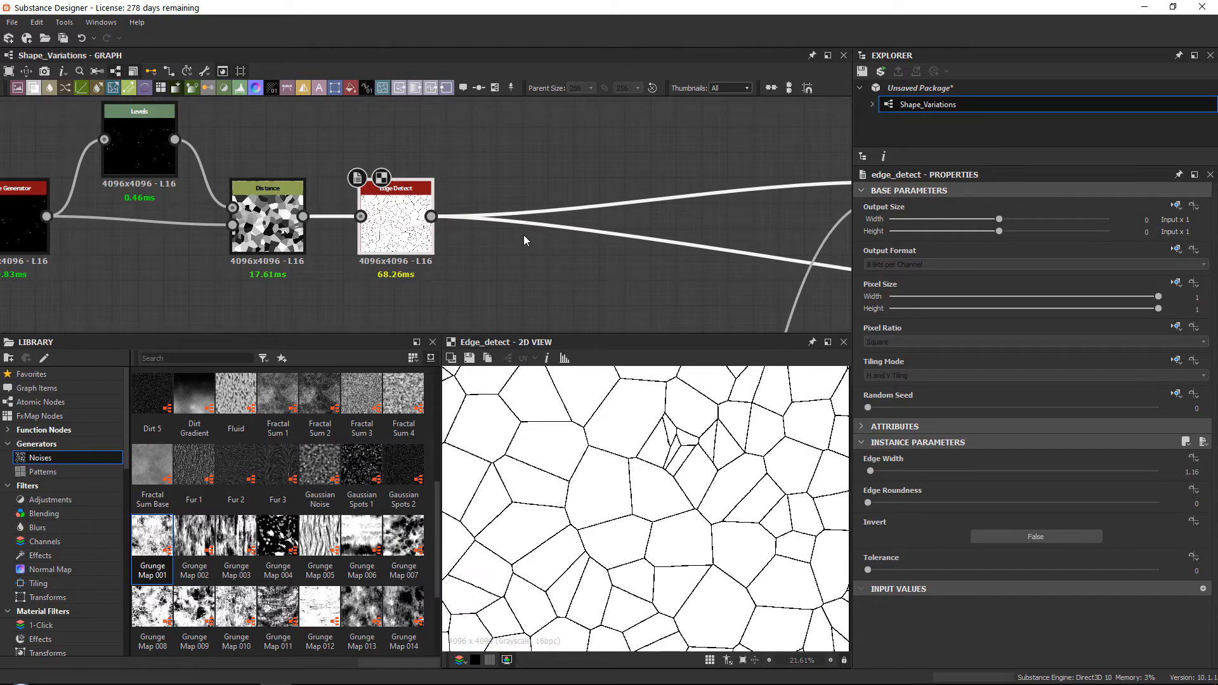
Step: Add a Multi Dir. Warp Grayscale node via 'Mu' search and select it
{"action": "left_click", "coordinate": [526, 241]}
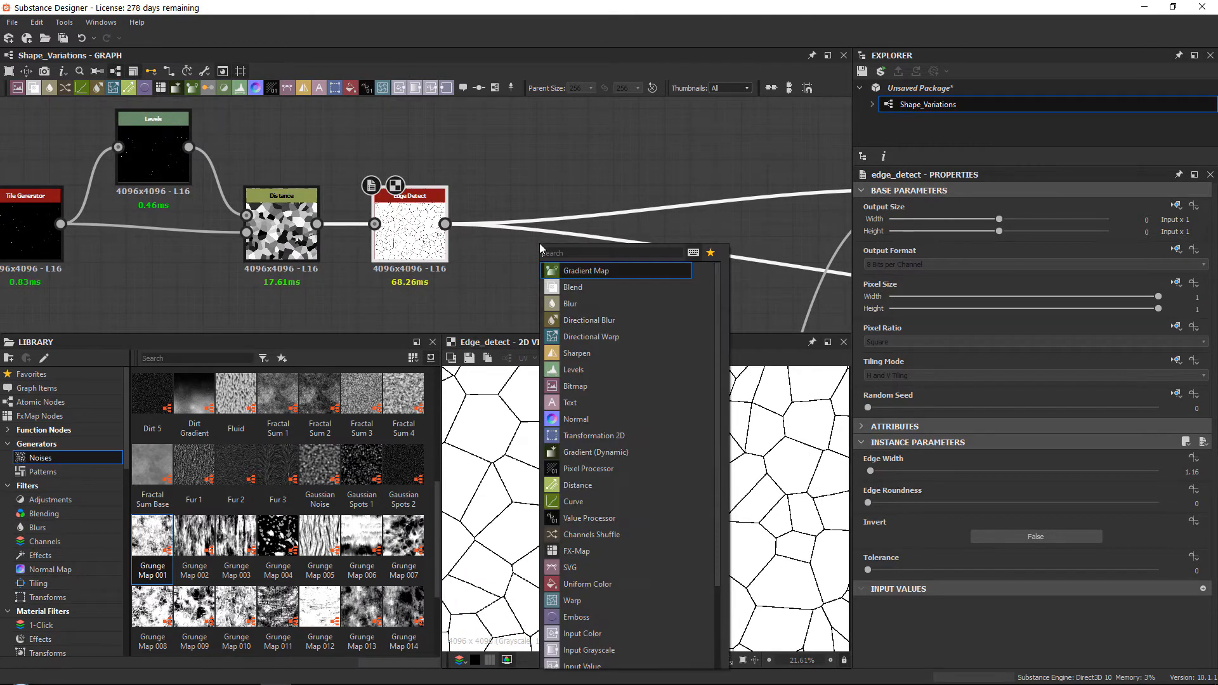
{"action": "type", "text": "Mu"}
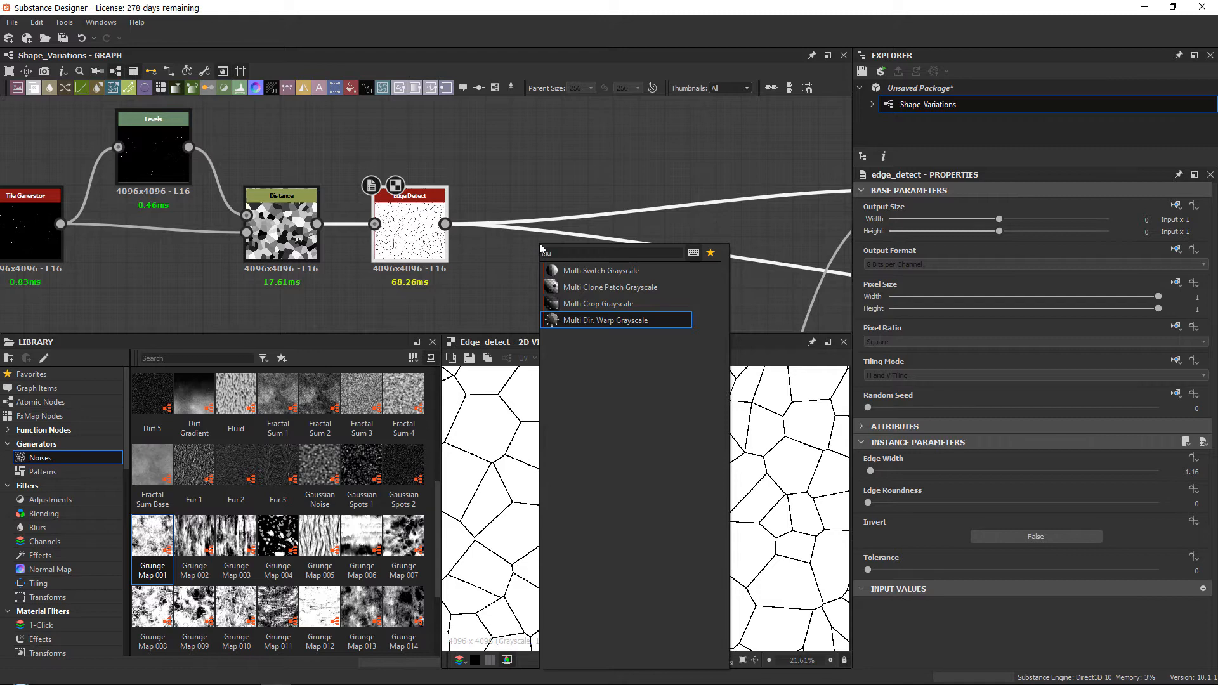
{"action": "left_click", "coordinate": [616, 320]}
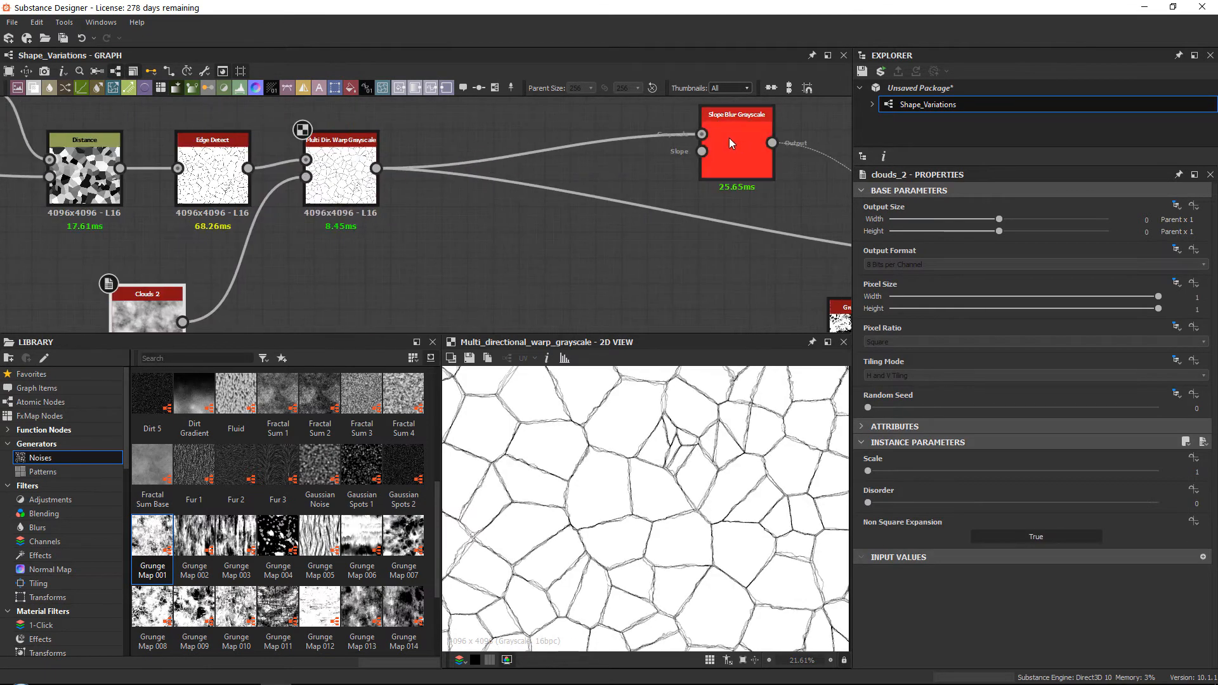
{"action": "left_click", "coordinate": [341, 172]}
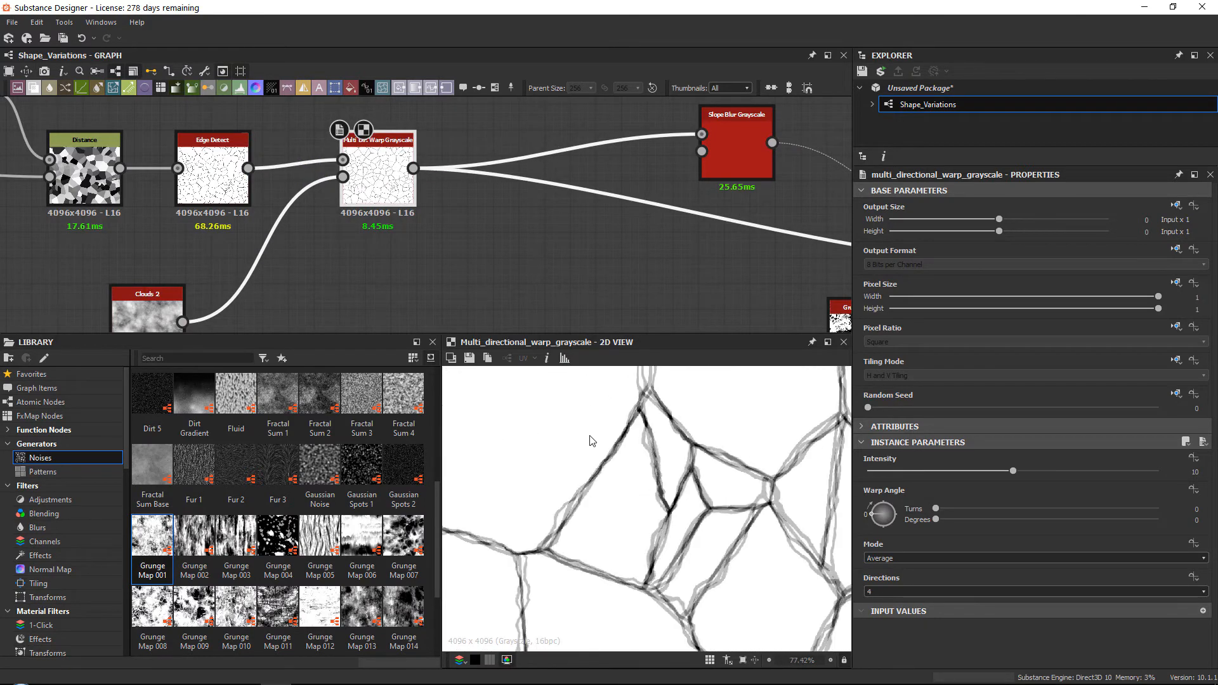
{"action": "mouse_move", "coordinate": [444, 348]}
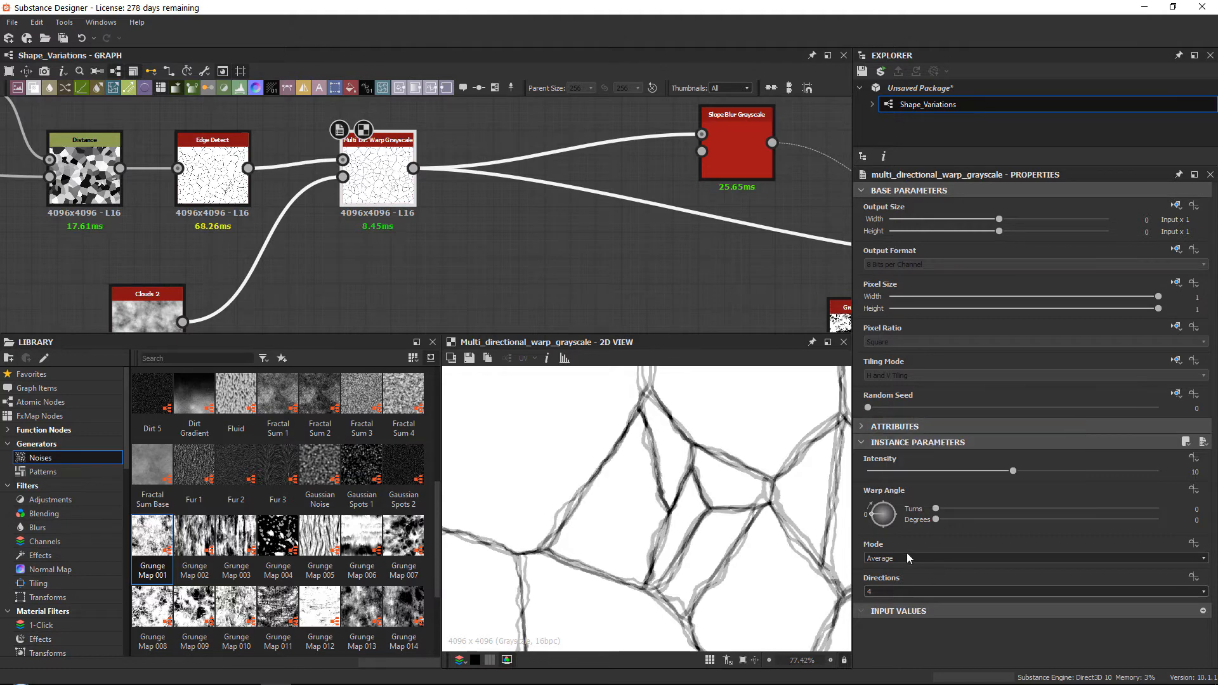
Step: Switch the Multi Dir. Warp to Min mode with 1 direction
{"action": "left_click", "coordinate": [1033, 558]}
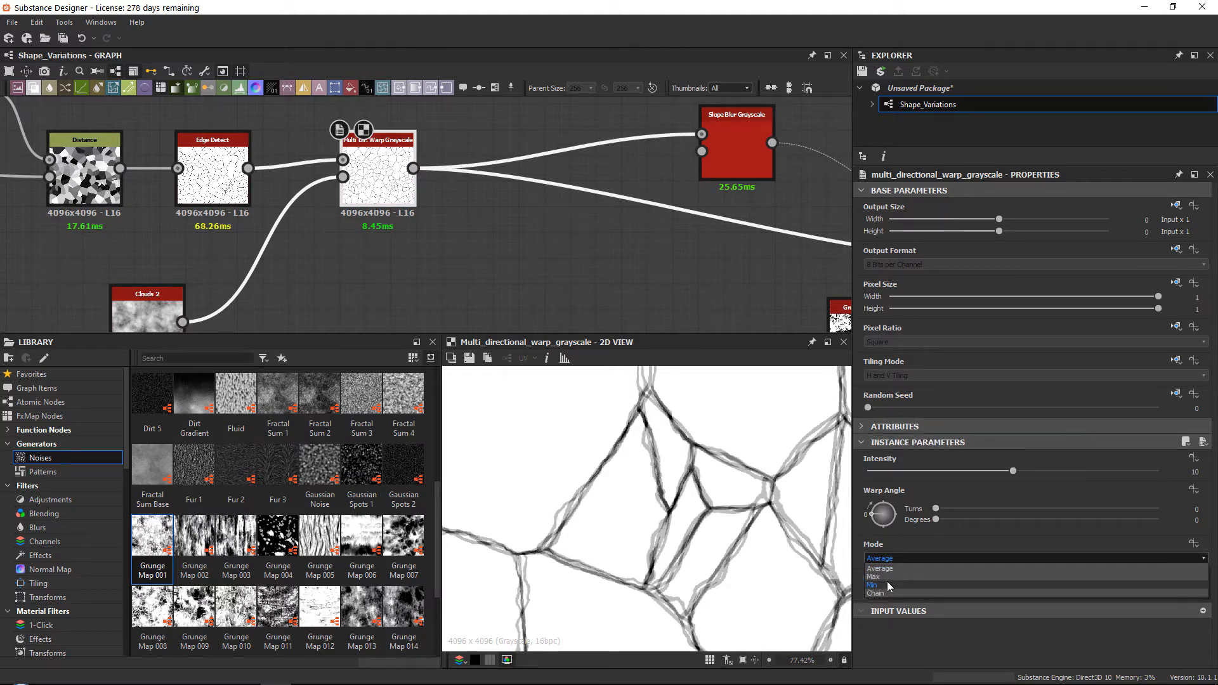
{"action": "left_click", "coordinate": [871, 585]}
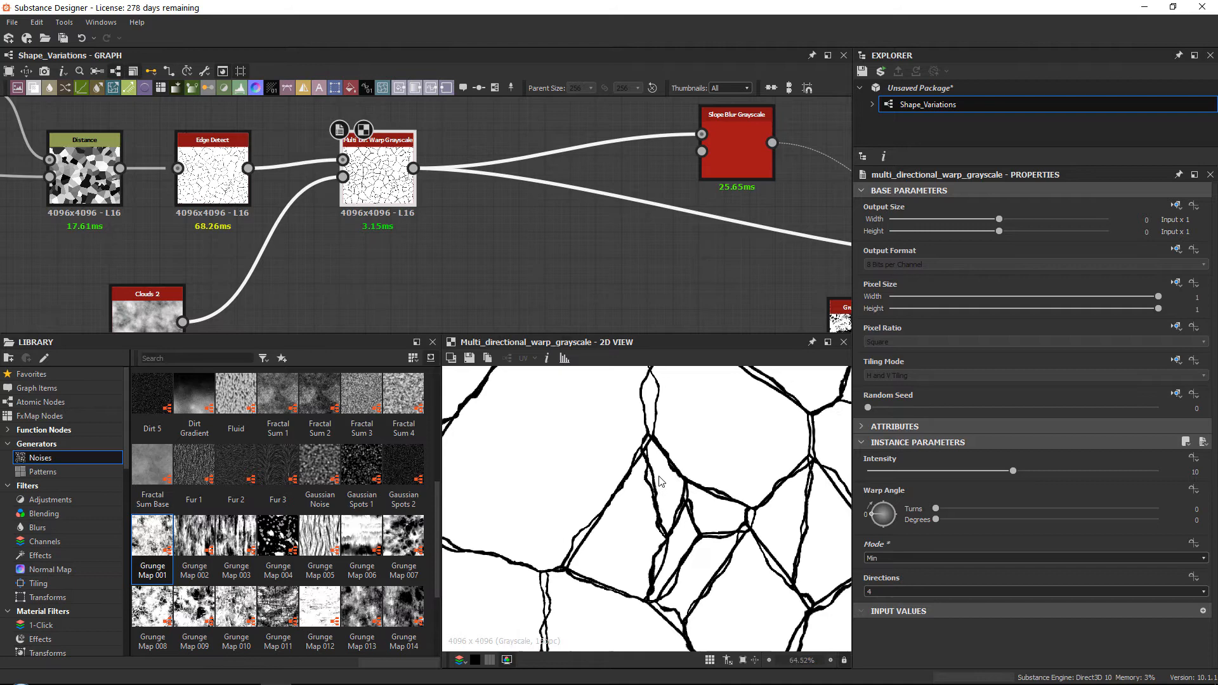
{"action": "scroll", "scroll_direction": "down", "scroll_amount": 3}
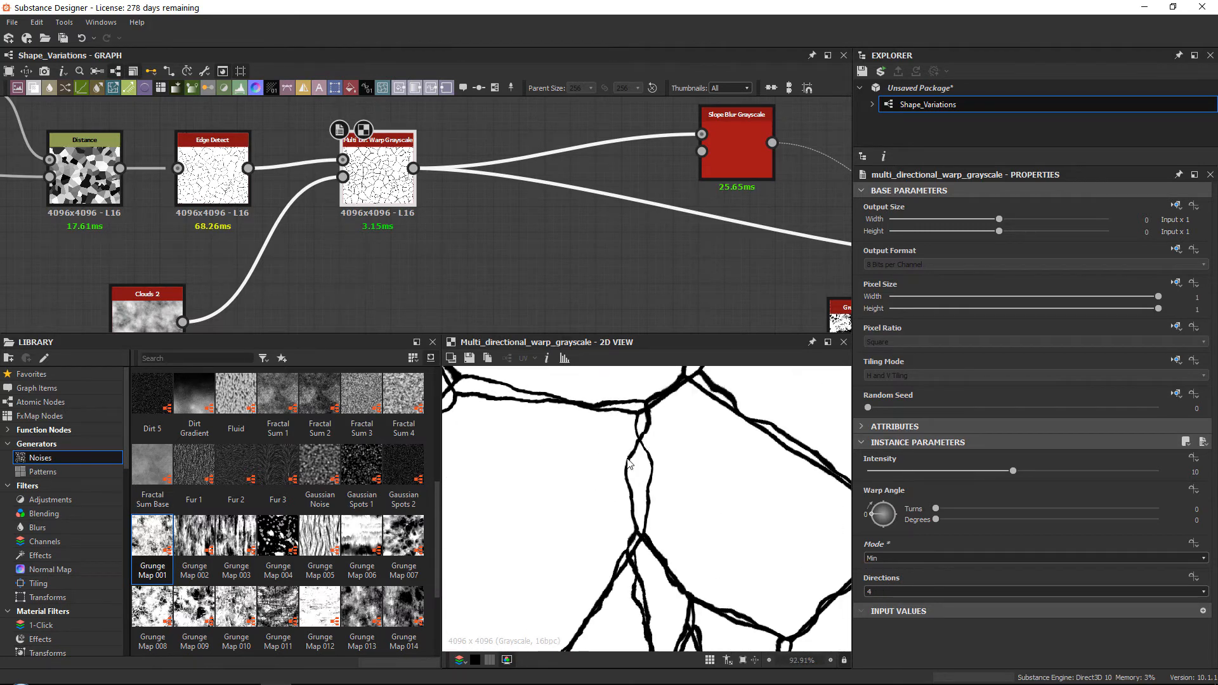
{"action": "scroll", "scroll_direction": "down", "scroll_amount": 3}
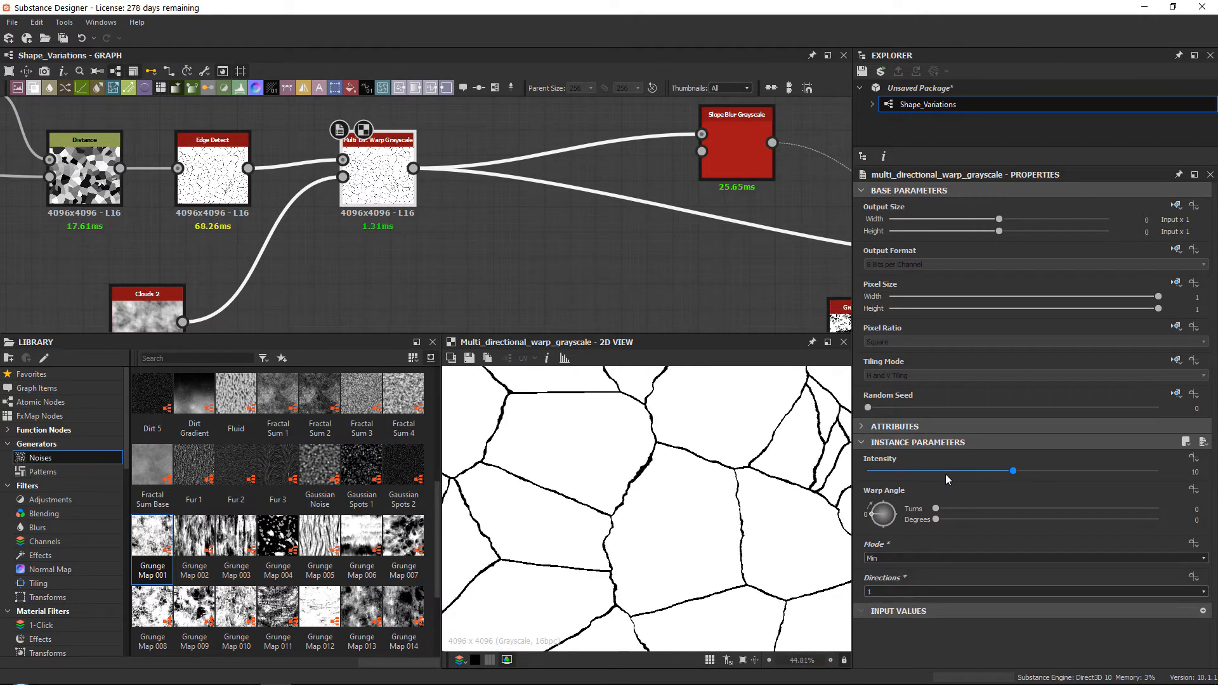
Step: Push the Multi Dir. Warp intensity past 10, settling around 13.7
{"action": "left_click_drag", "start_coordinate": [1012, 471], "coordinate": [992, 471]}
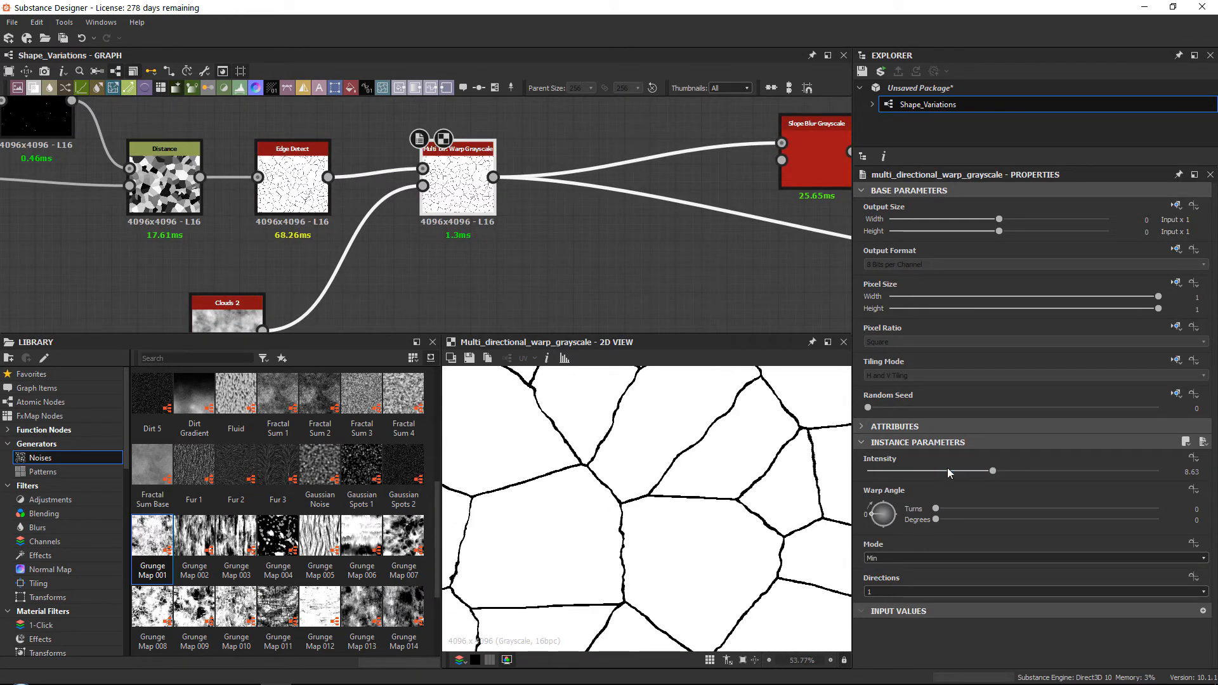
{"action": "left_click_drag", "start_coordinate": [991, 471], "coordinate": [1014, 470]}
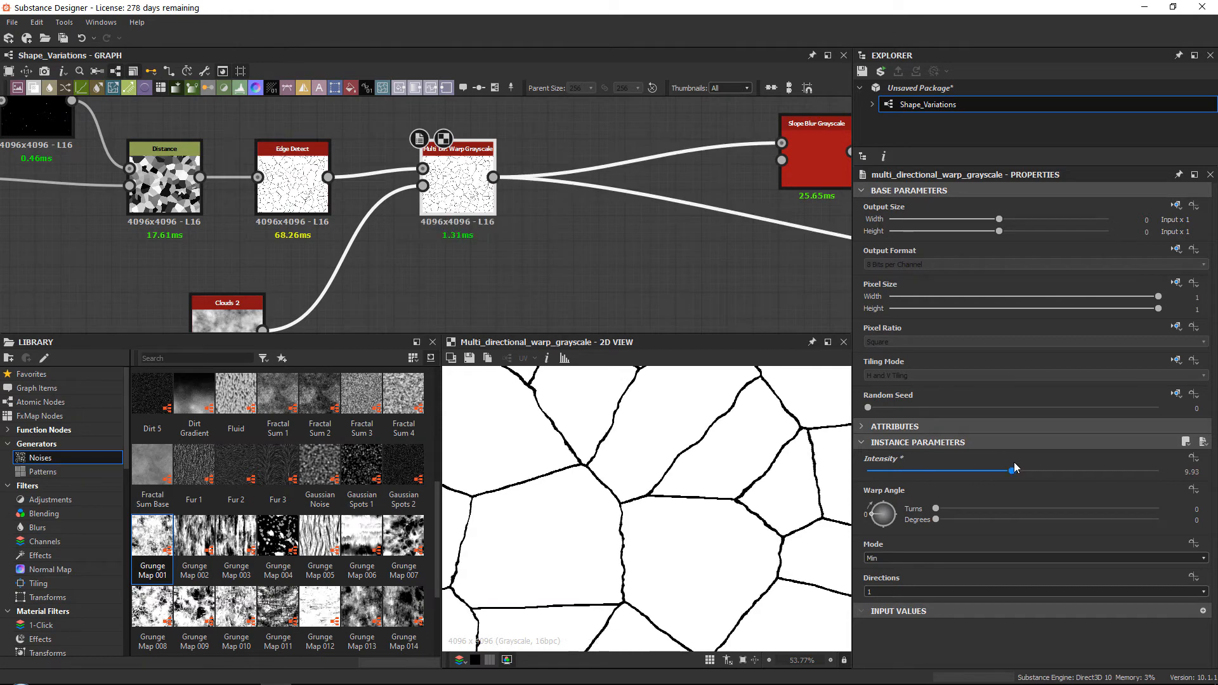
{"action": "left_click_drag", "start_coordinate": [1000, 471], "coordinate": [1014, 471]}
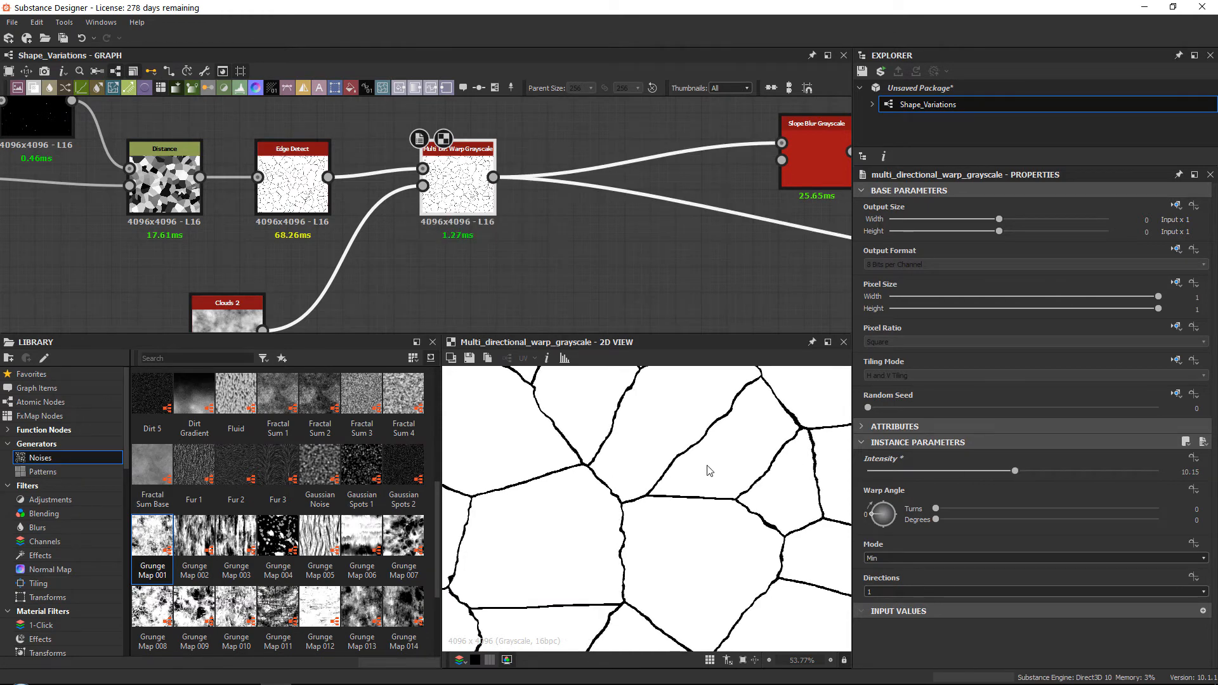
{"action": "scroll", "scroll_direction": "down", "scroll_amount": 3}
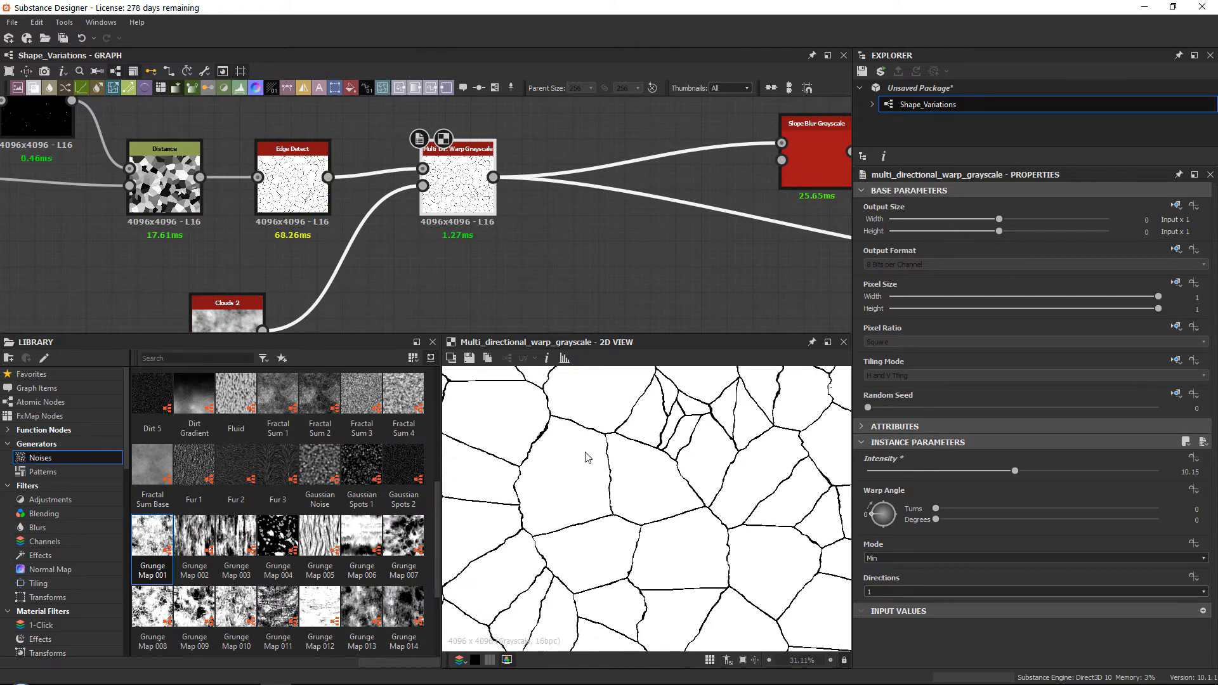
{"action": "left_click_drag", "start_coordinate": [1014, 471], "coordinate": [1067, 471]}
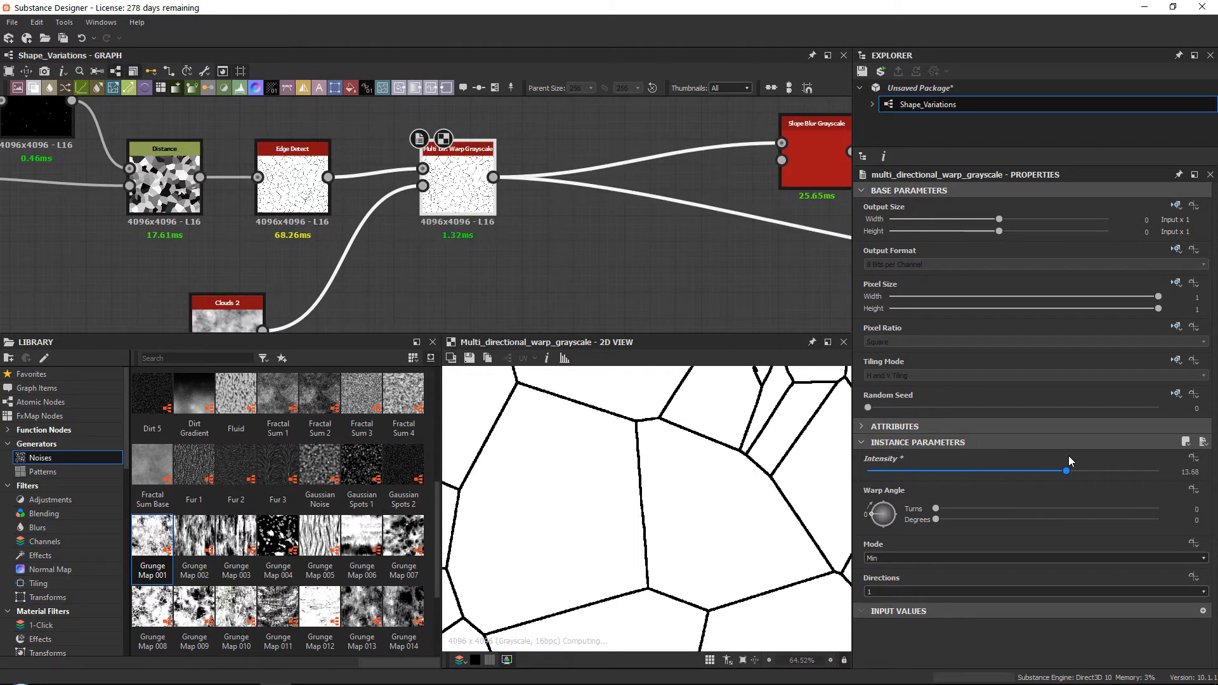
{"action": "left_click_drag", "start_coordinate": [1067, 471], "coordinate": [1000, 471]}
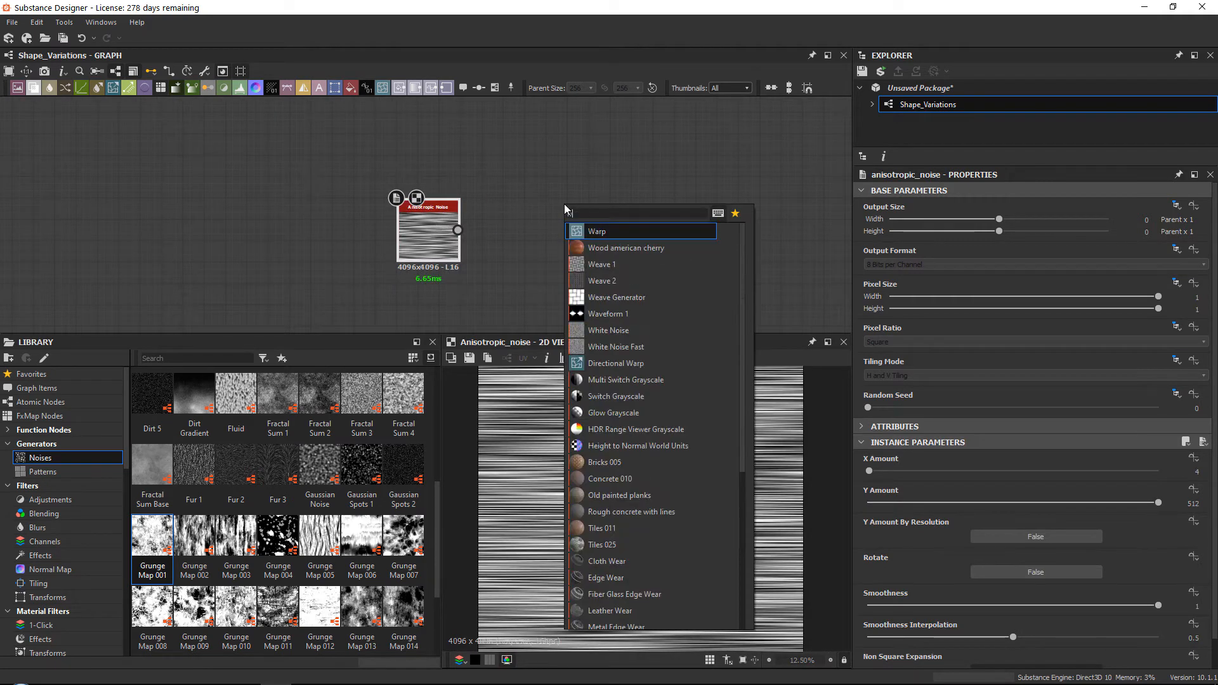
Step: Search 'warp' and insert a Warp node next to the anisotropic noise
{"action": "type", "text": "warp"}
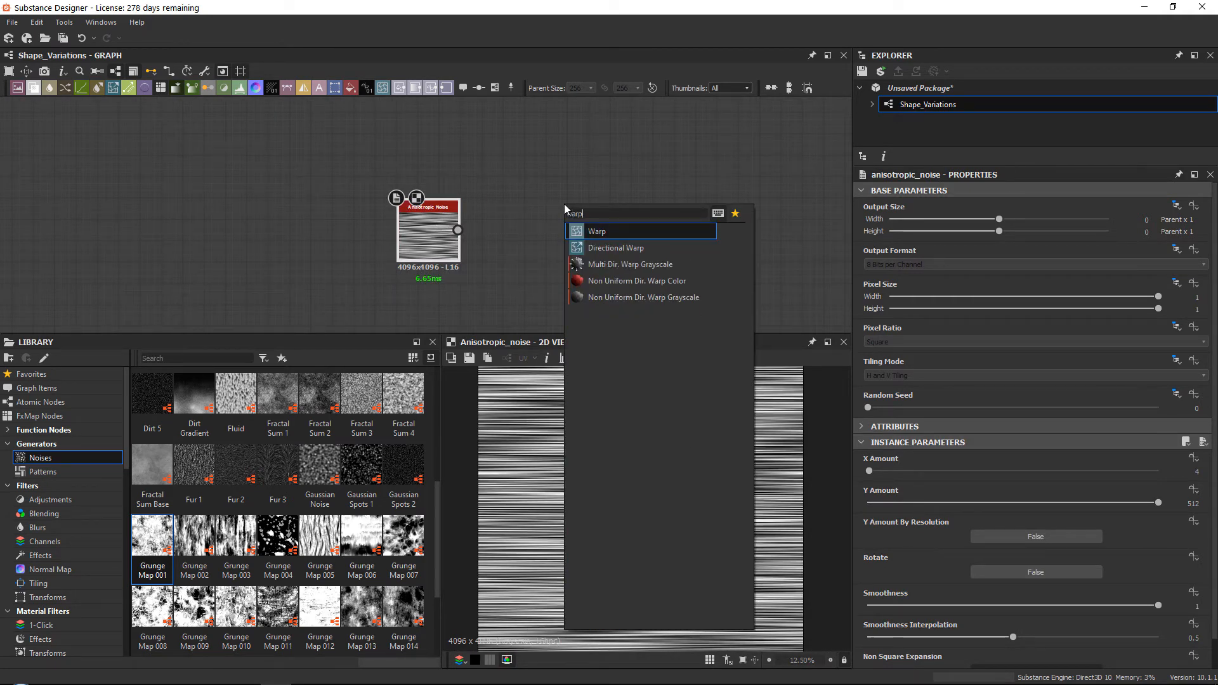
{"action": "left_click", "coordinate": [596, 231]}
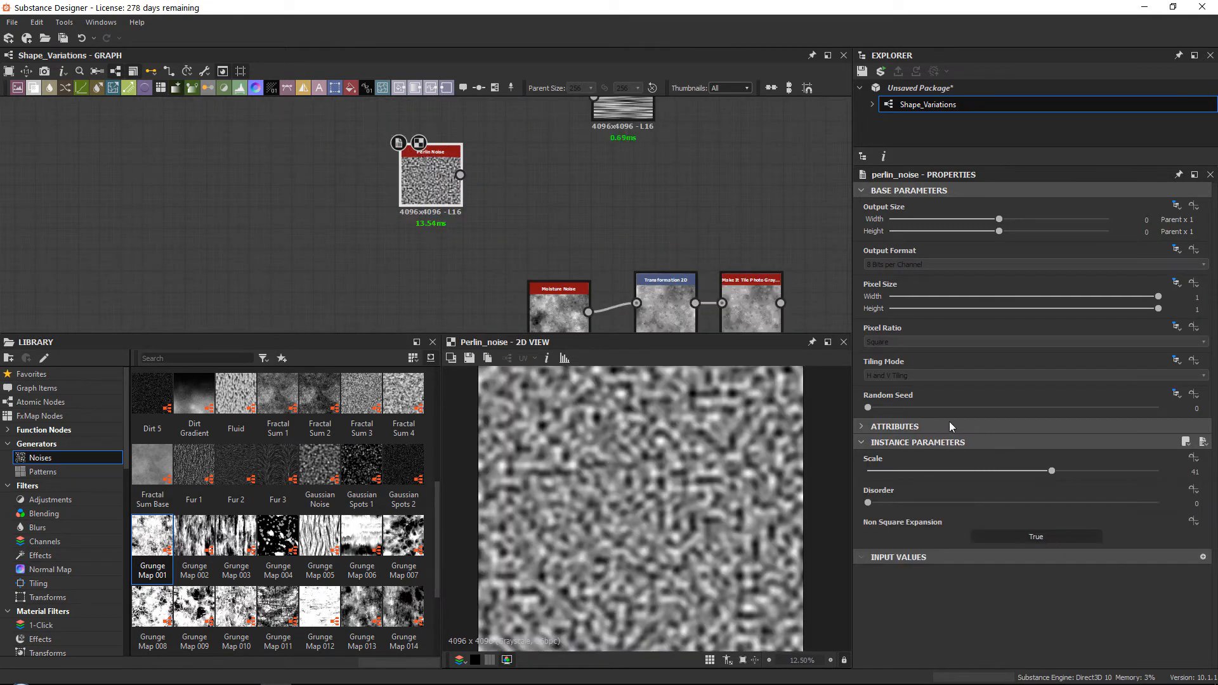
Step: Feed Perlin noise into the Warp gradient and set warp intensity to 0.2
{"action": "left_click_drag", "start_coordinate": [1051, 471], "coordinate": [900, 471]}
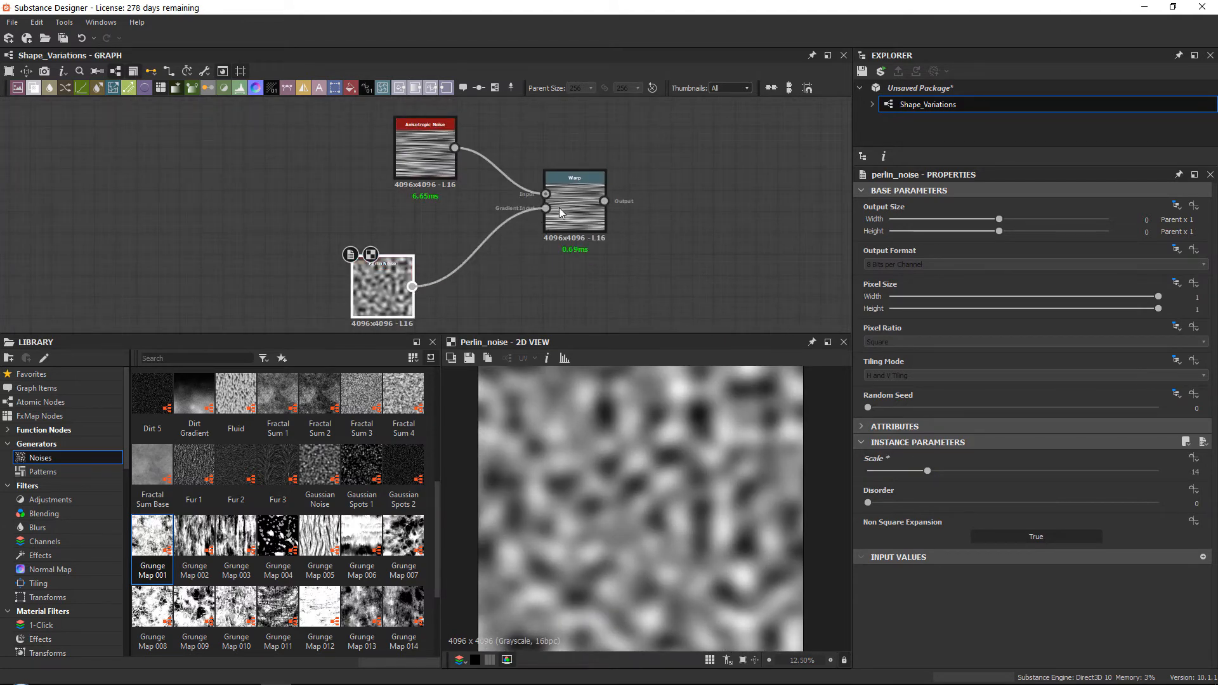
{"action": "left_click", "coordinate": [574, 203]}
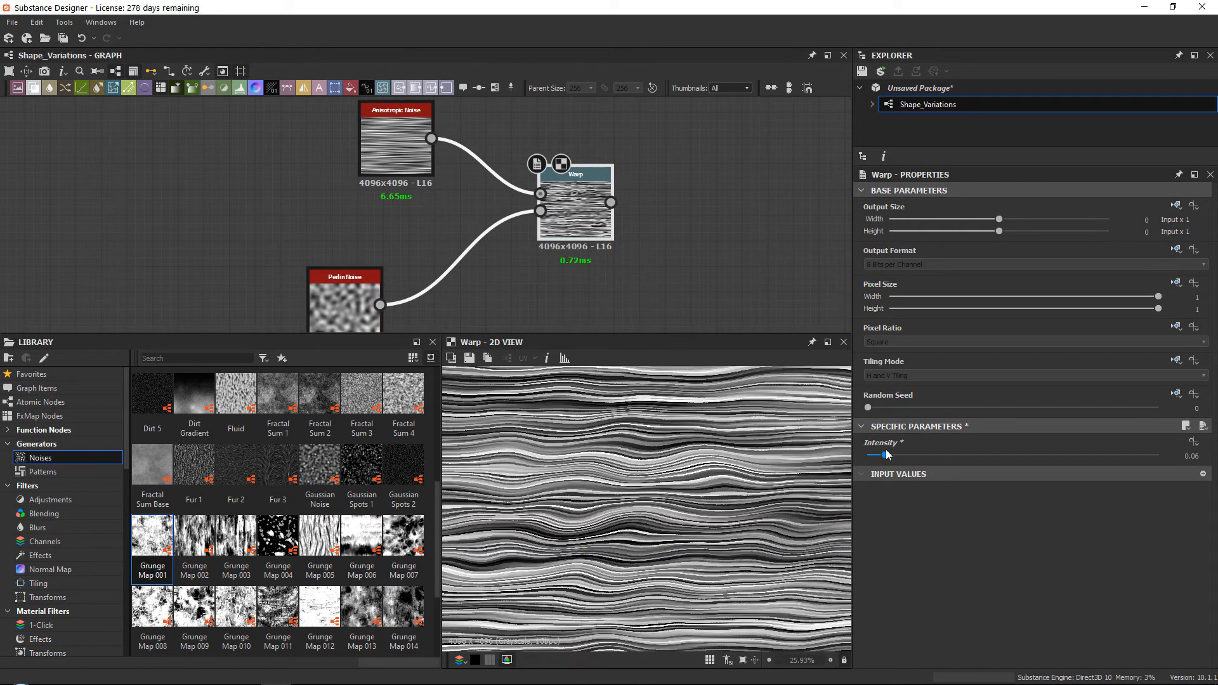
{"action": "left_click_drag", "start_coordinate": [882, 455], "coordinate": [985, 455]}
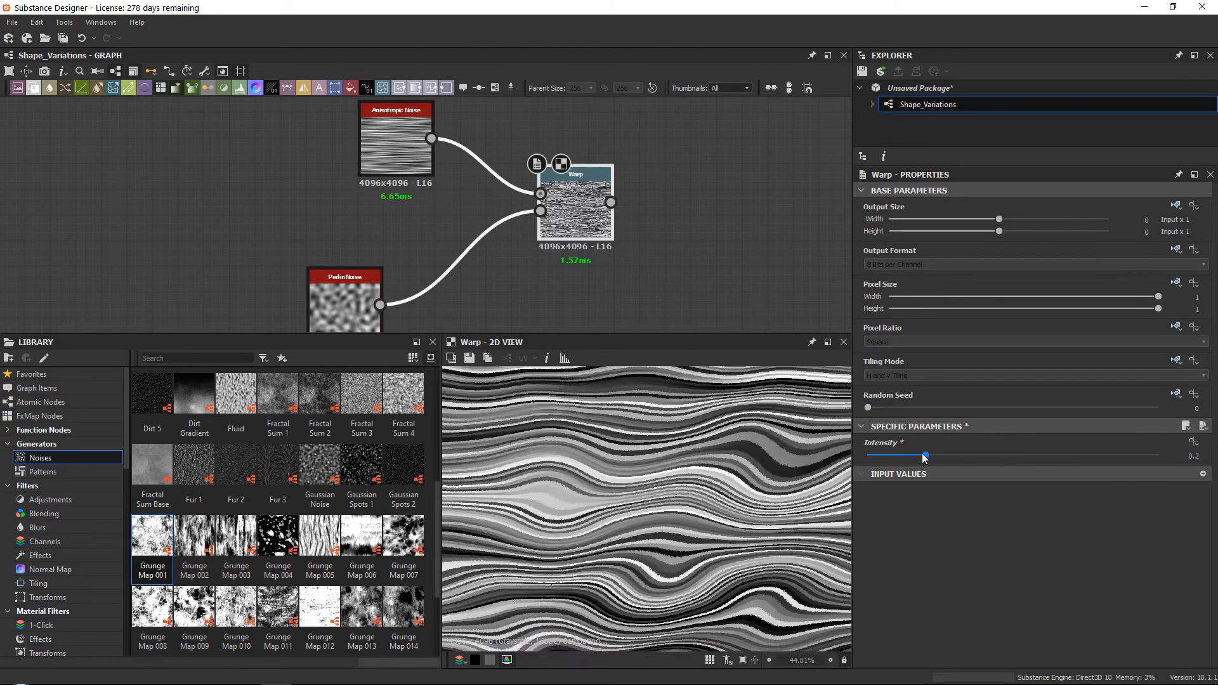
{"action": "left_click_drag", "start_coordinate": [923, 456], "coordinate": [1157, 456]}
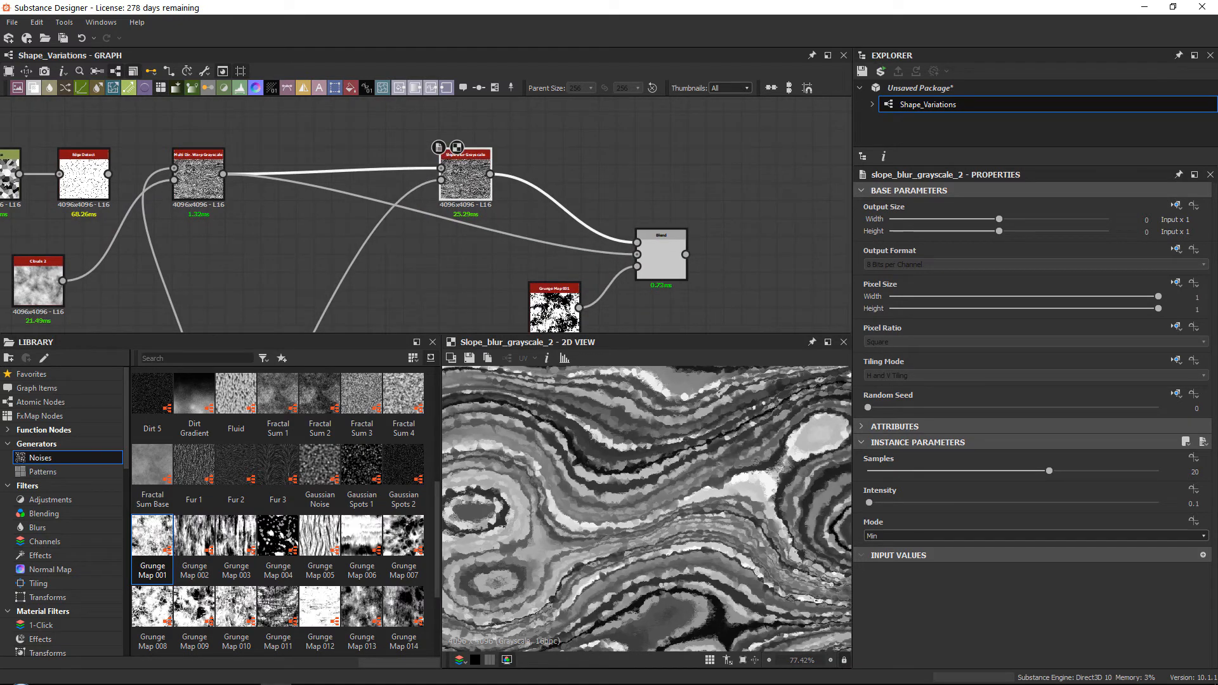
Step: Lower the blend-feeding Warp node's intensity from 1 to about 0.48
{"action": "left_click", "coordinate": [1193, 504]}
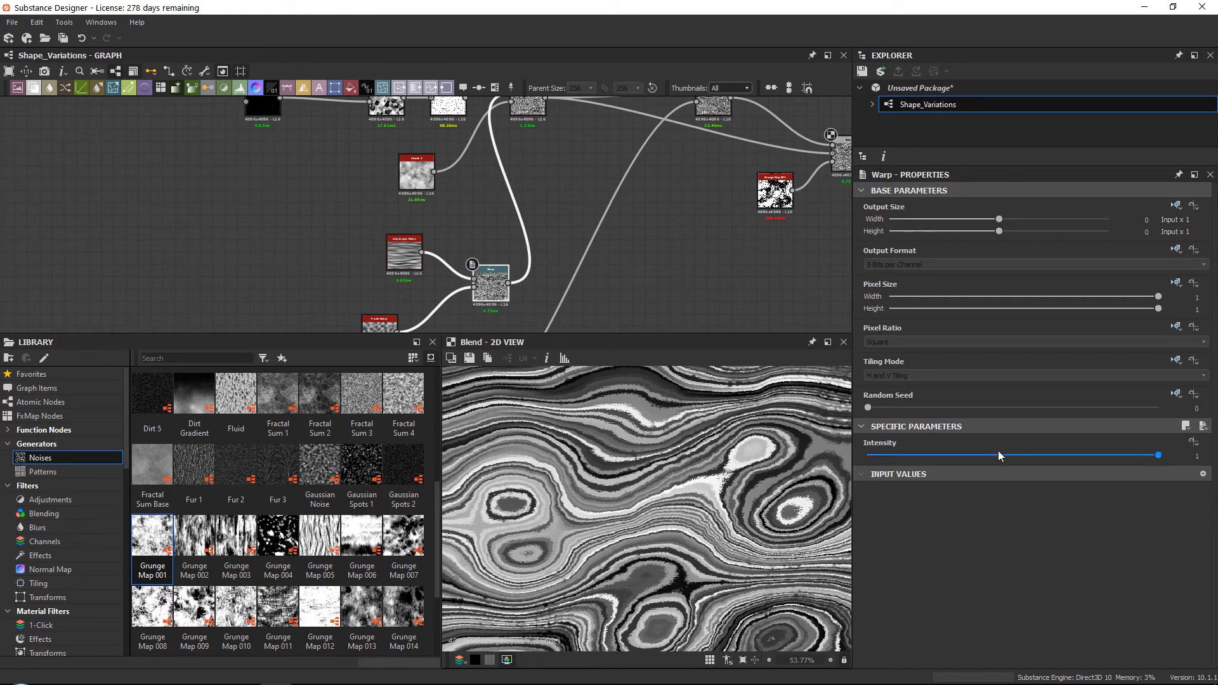
{"action": "left_click_drag", "start_coordinate": [1157, 456], "coordinate": [1007, 456]}
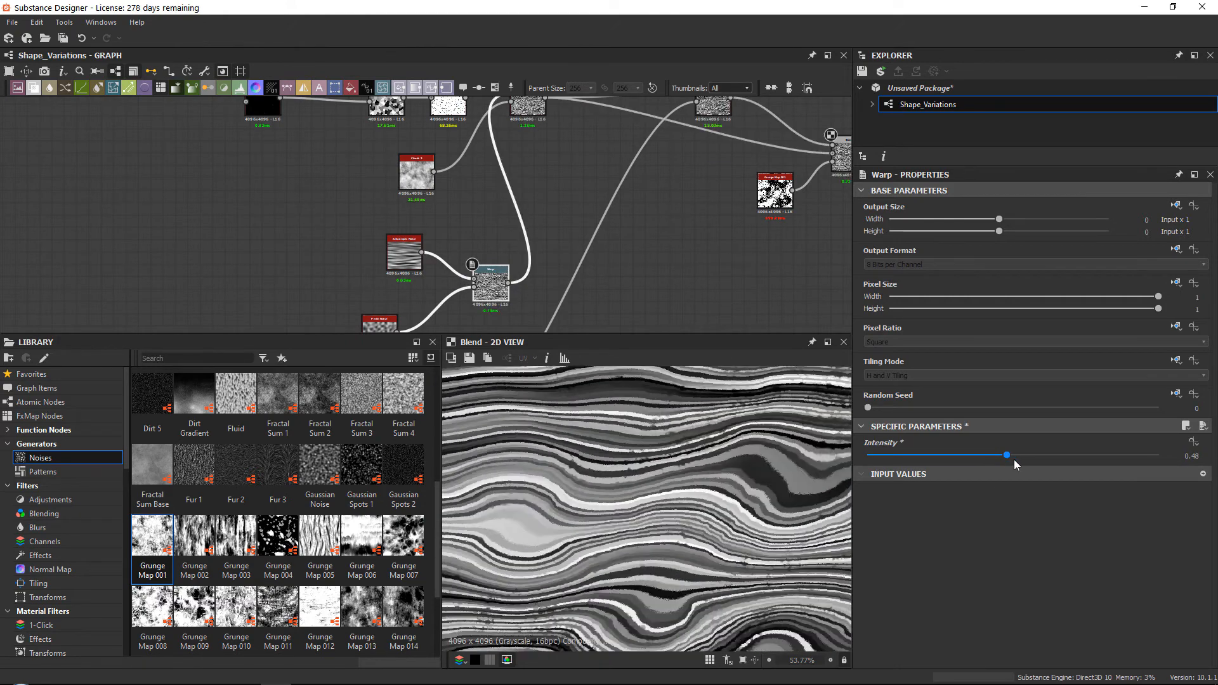
{"action": "left_click_drag", "start_coordinate": [1007, 454], "coordinate": [989, 455]}
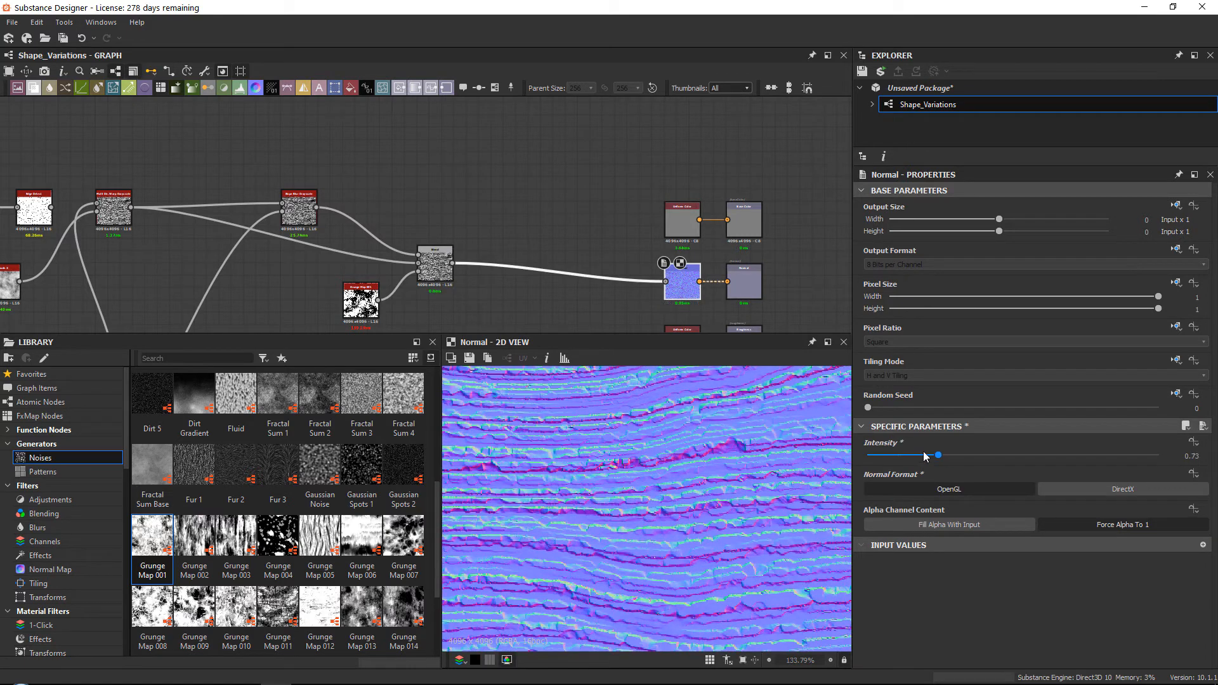
Step: Bring the Normal node intensity down to about 0.73
{"action": "left_click_drag", "start_coordinate": [937, 455], "coordinate": [870, 455]}
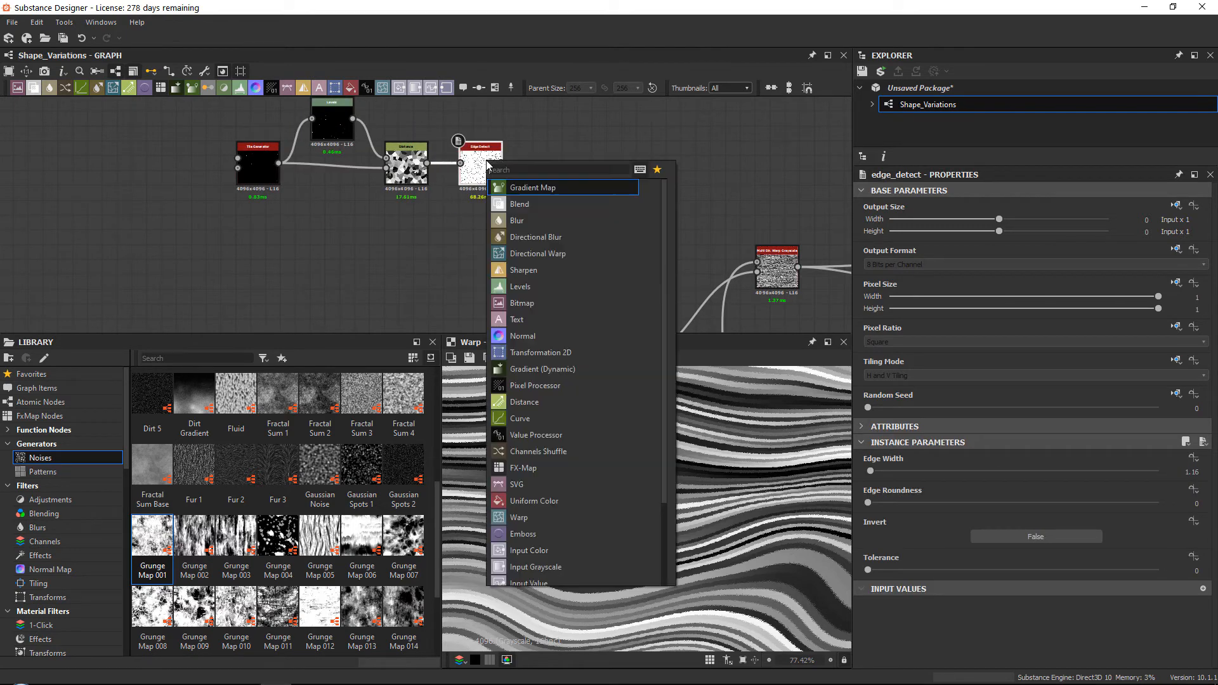
Step: Add a Directional Warp after Edge Detect, angle 139°, intensity about 10.89
{"action": "left_click", "coordinate": [538, 254]}
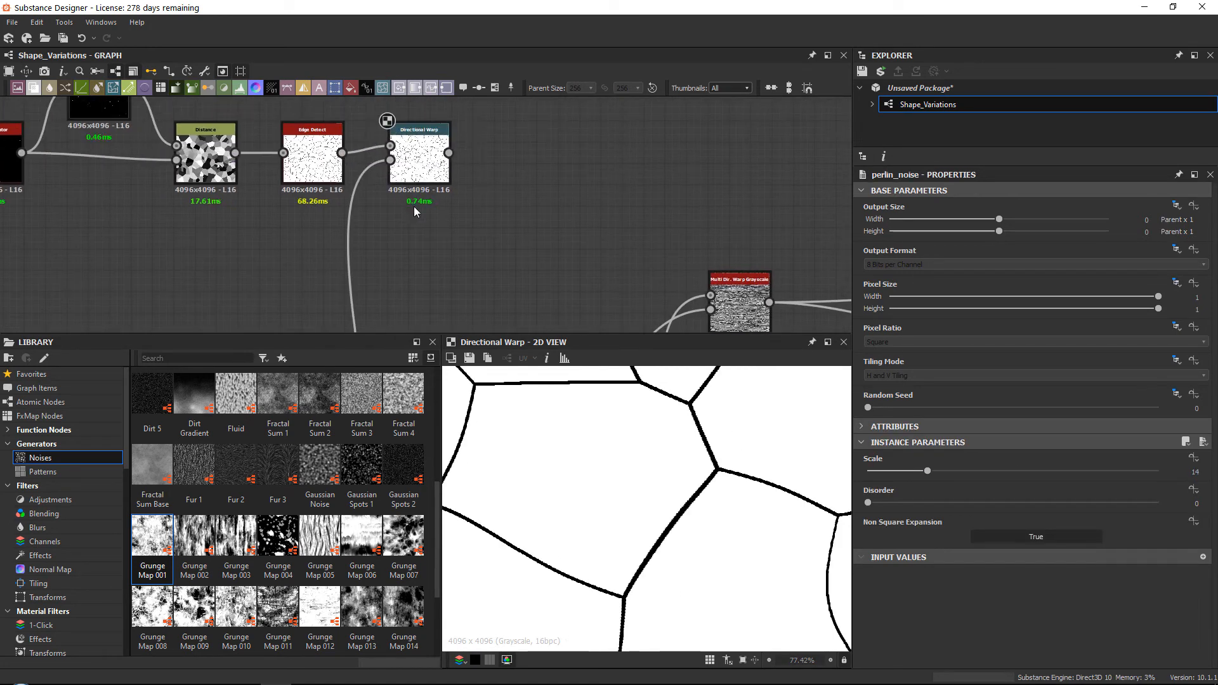
{"action": "left_click", "coordinate": [419, 152]}
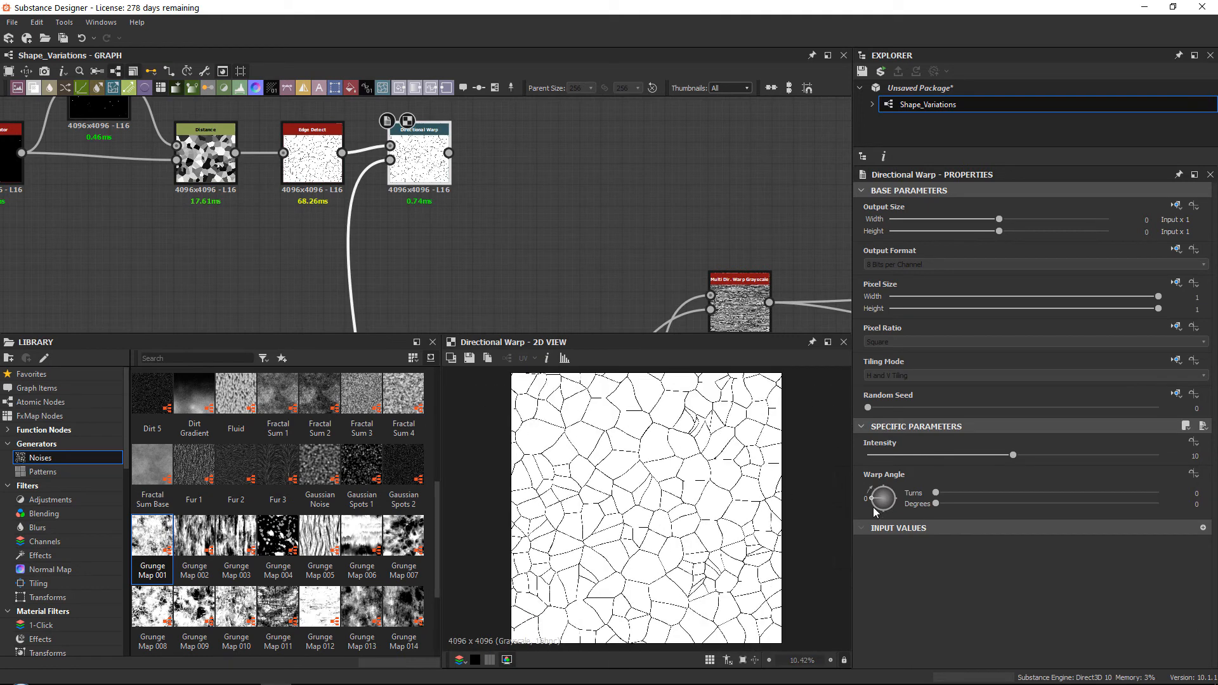
{"action": "left_click_drag", "start_coordinate": [883, 499], "coordinate": [894, 491]}
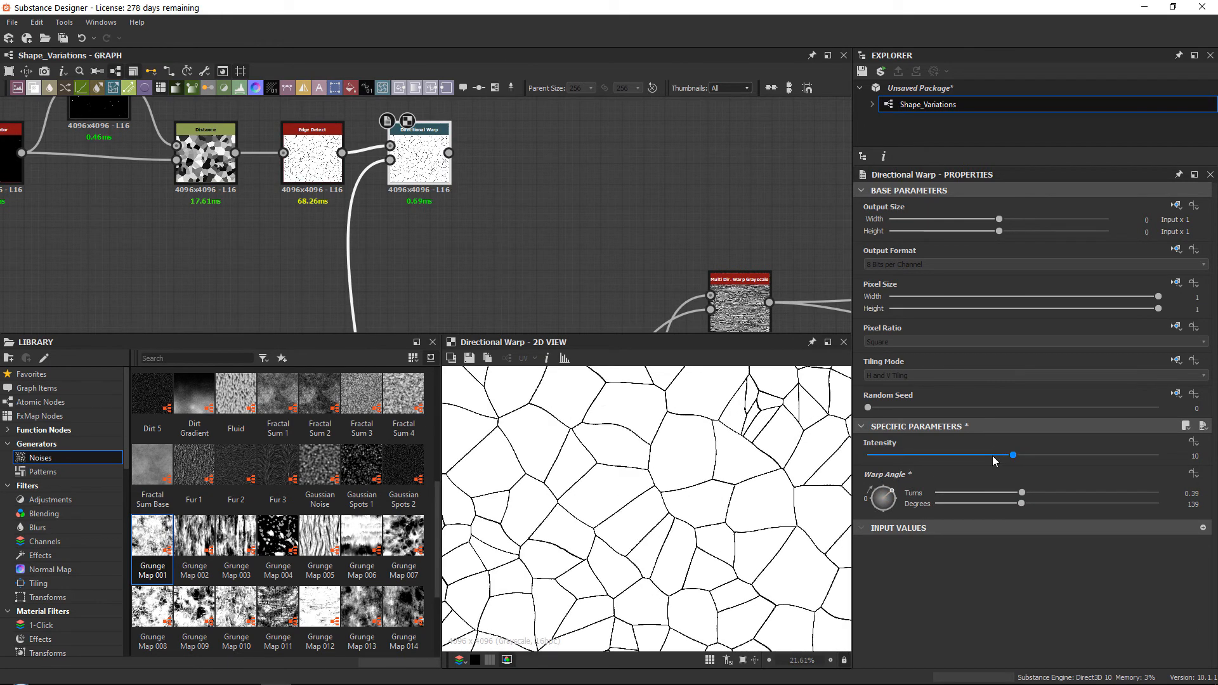
{"action": "left_click_drag", "start_coordinate": [1012, 455], "coordinate": [1070, 454]}
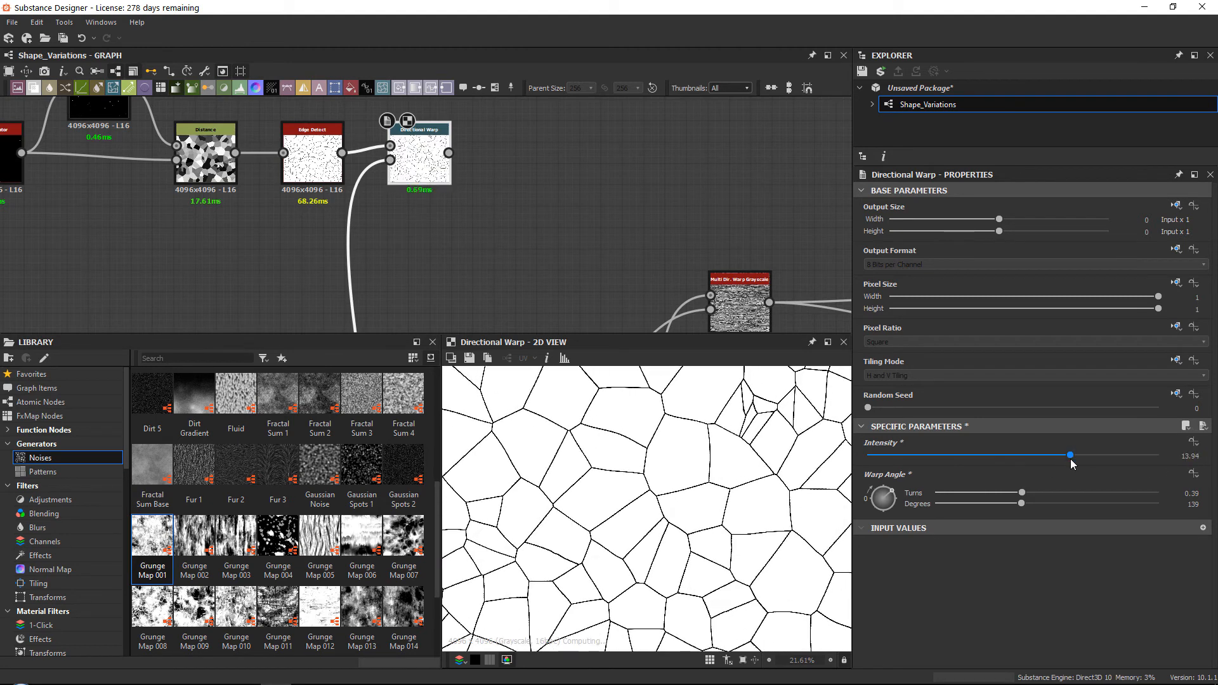
{"action": "left_click_drag", "start_coordinate": [1070, 456], "coordinate": [1025, 456]}
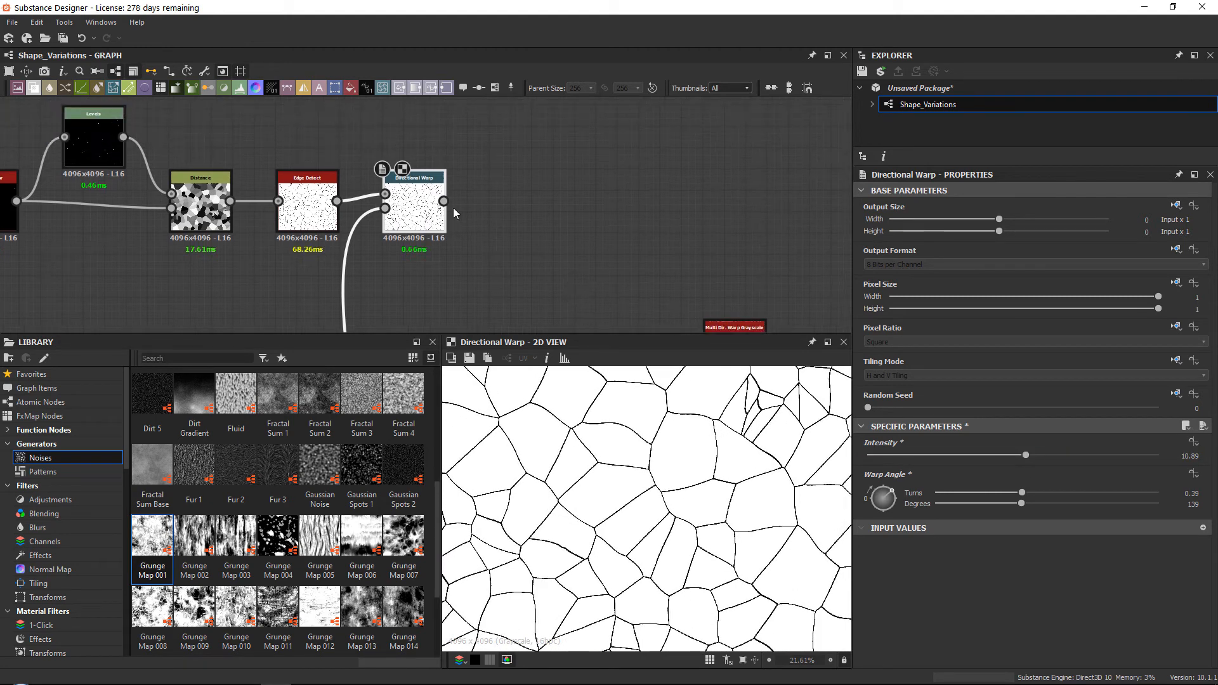
{"action": "mouse_move", "coordinate": [425, 202]}
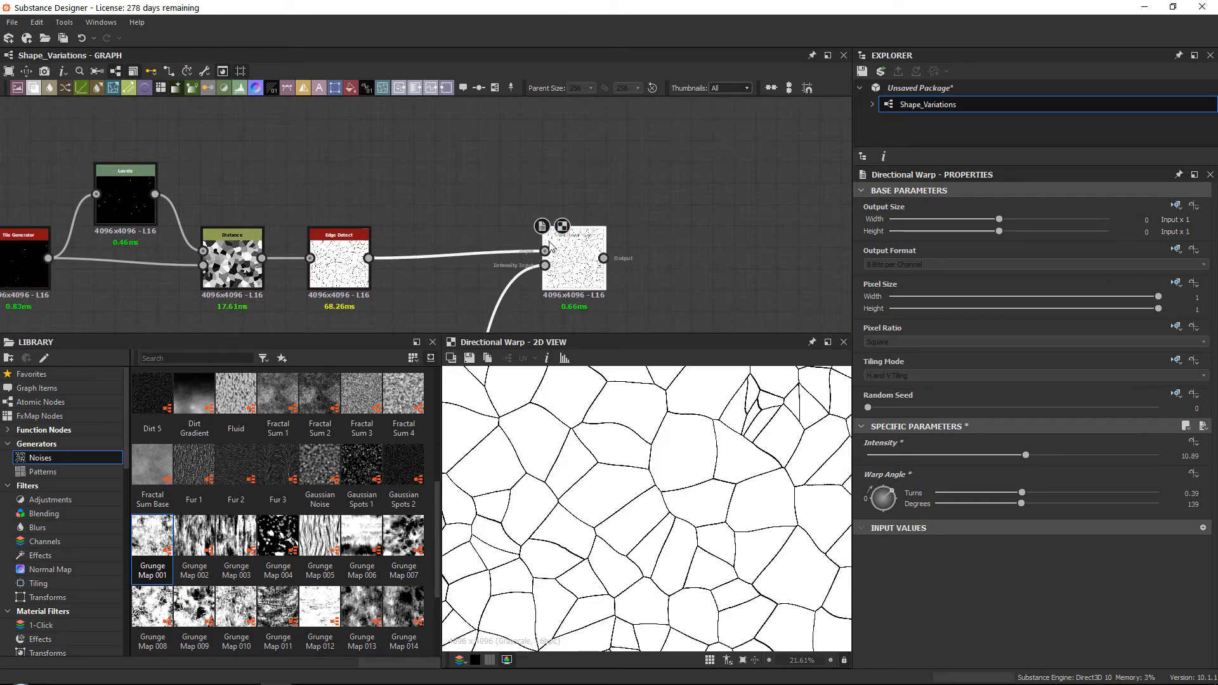
Step: Add a Tile Generator from Patterns, switch to Square, scale 0.93
{"action": "left_click", "coordinate": [42, 471]}
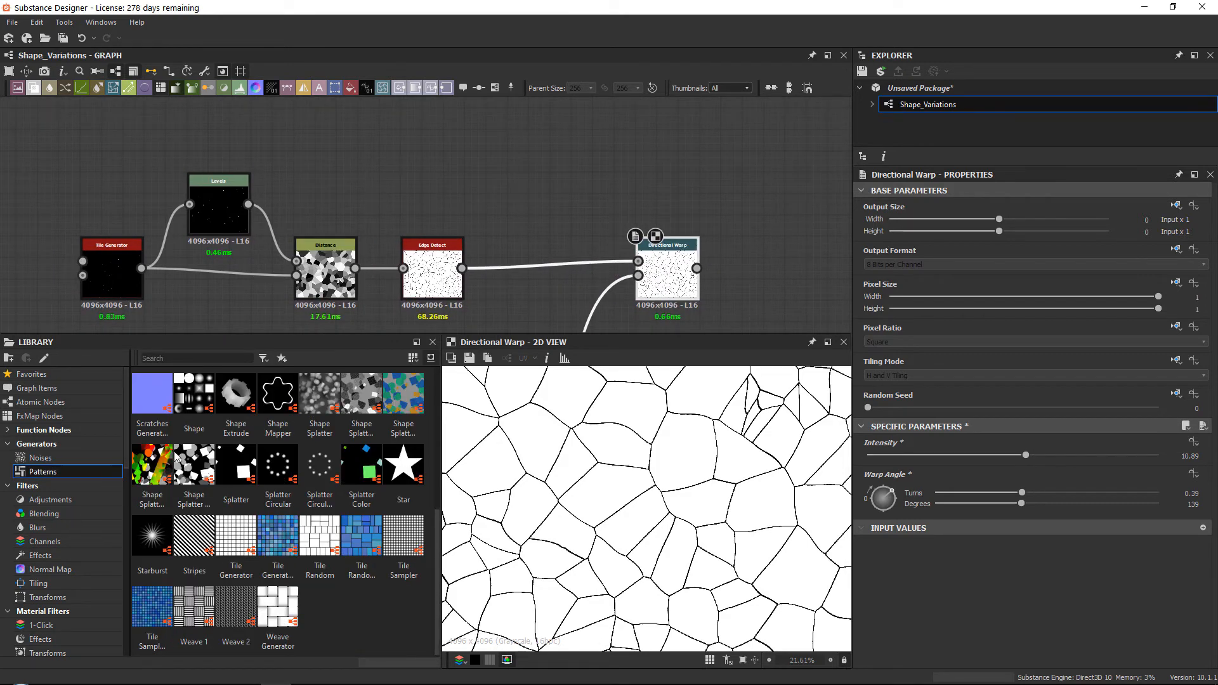
{"action": "mouse_move", "coordinate": [266, 507]}
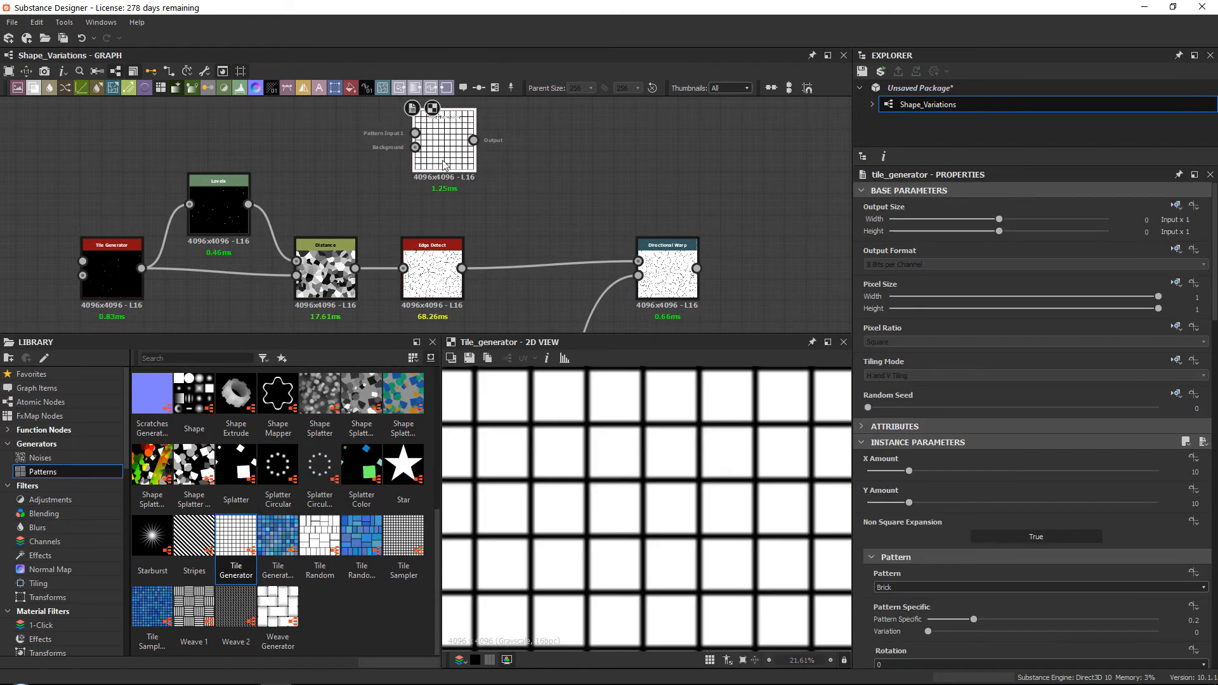
{"action": "left_click", "coordinate": [1037, 587]}
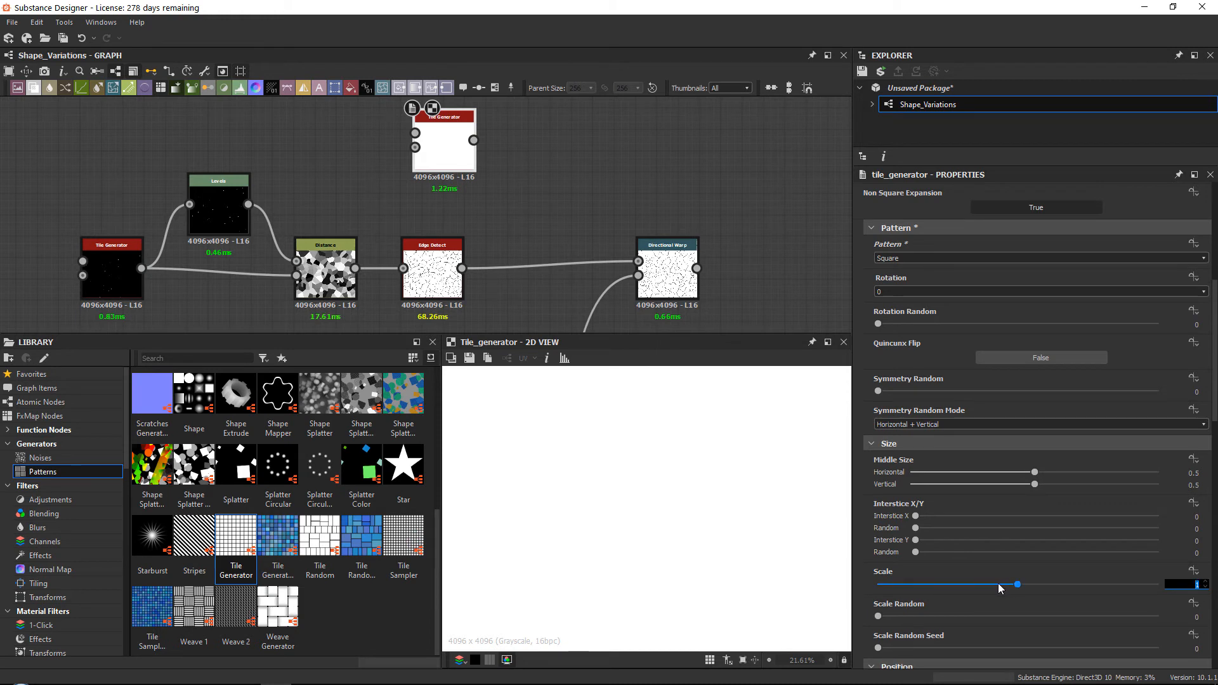
{"action": "left_click_drag", "start_coordinate": [1018, 583], "coordinate": [1009, 584]}
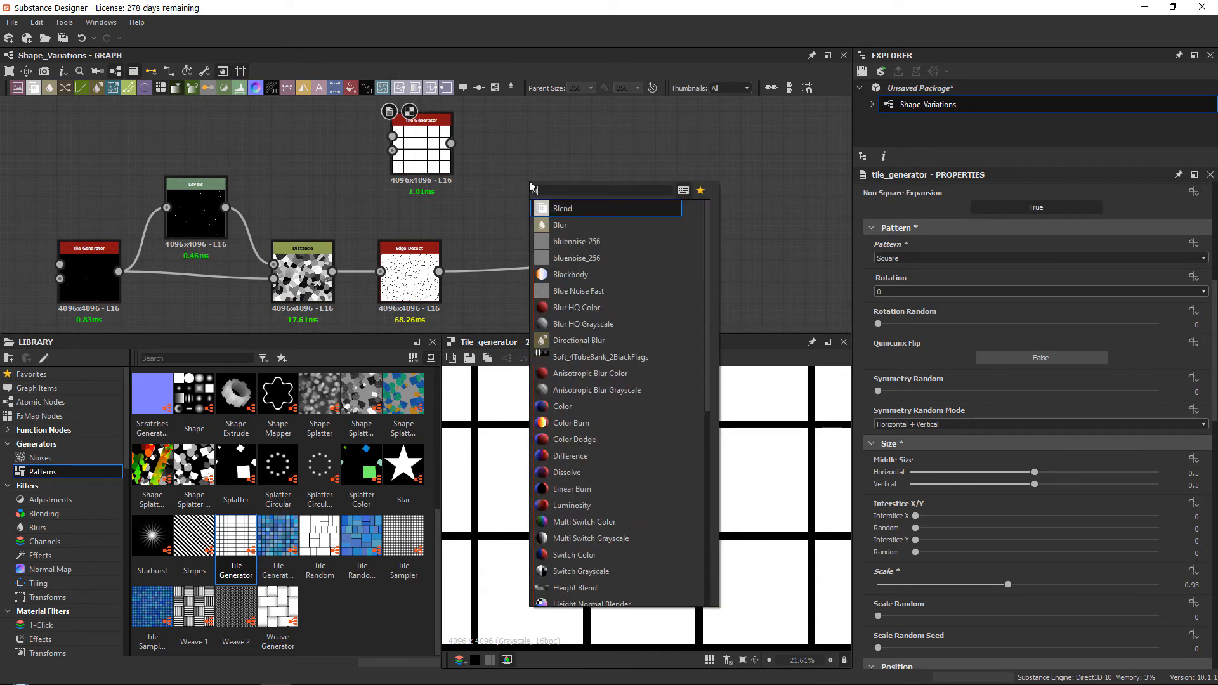
Step: Add a Blend node and nudge the tile scale to 0.96
{"action": "left_click", "coordinate": [563, 208]}
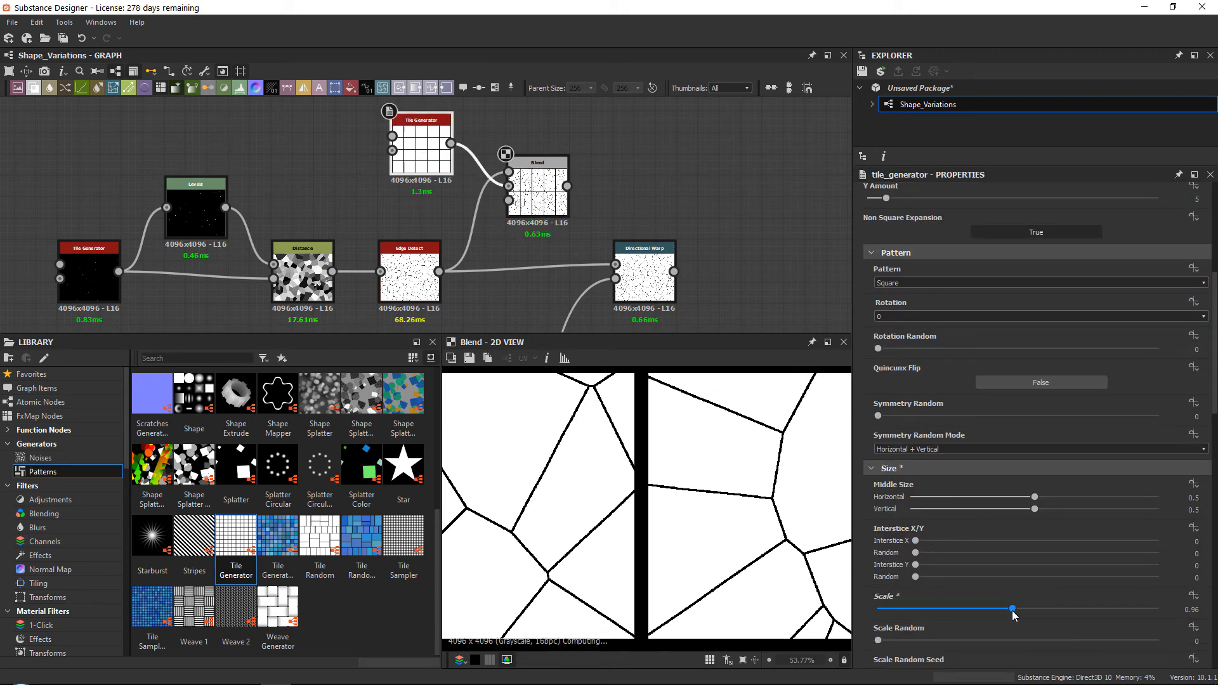
{"action": "left_click_drag", "start_coordinate": [1012, 608], "coordinate": [1015, 609]}
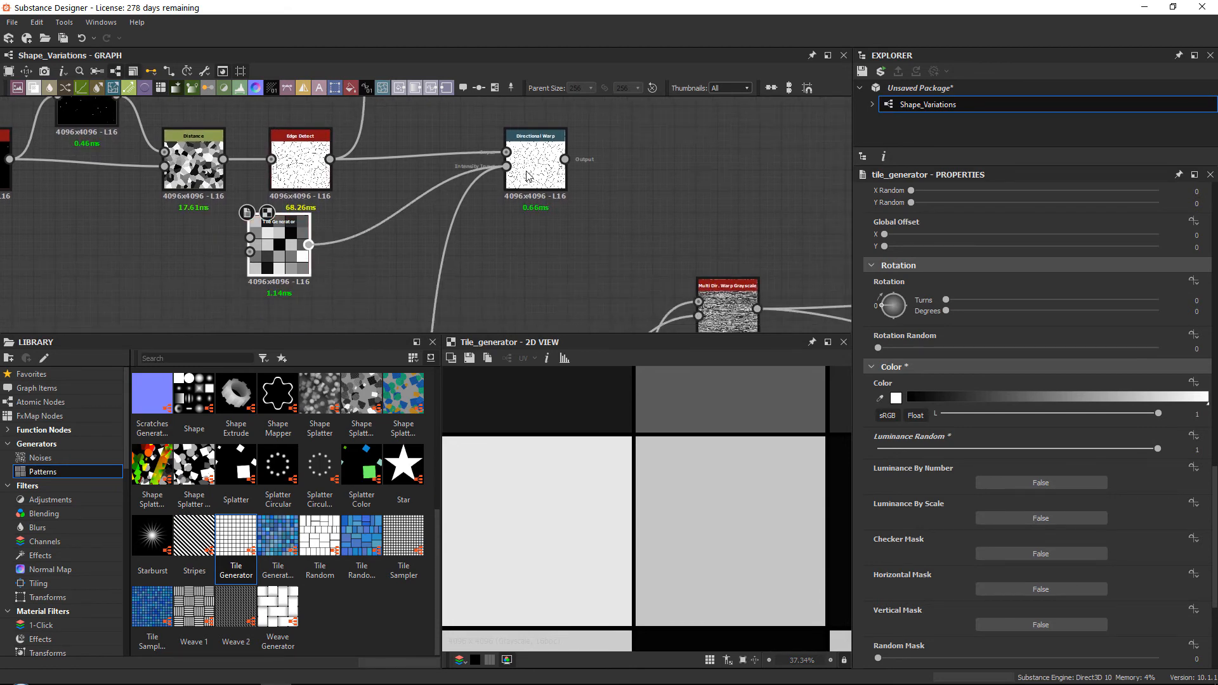
Step: Insert a node from the add-node list for the per-tile crack offset
{"action": "left_click", "coordinate": [535, 162]}
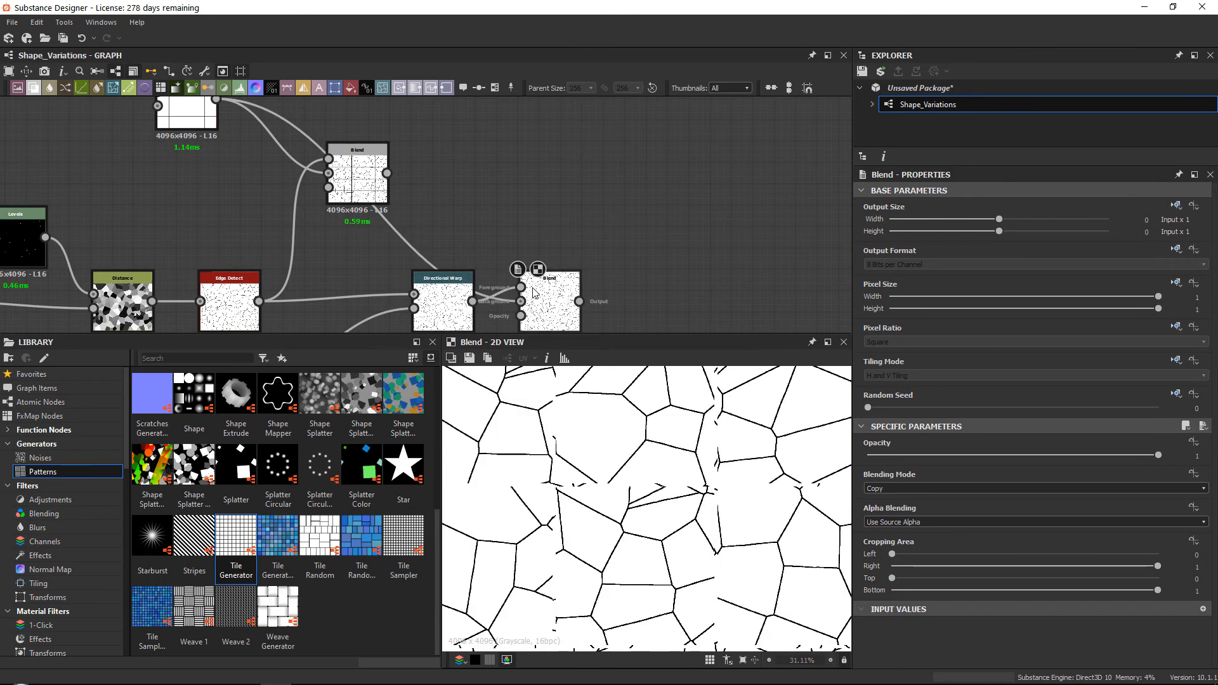
Step: Switch the new Blend to Multiply and inspect the bordered, offset cracks
{"action": "left_click", "coordinate": [1036, 488]}
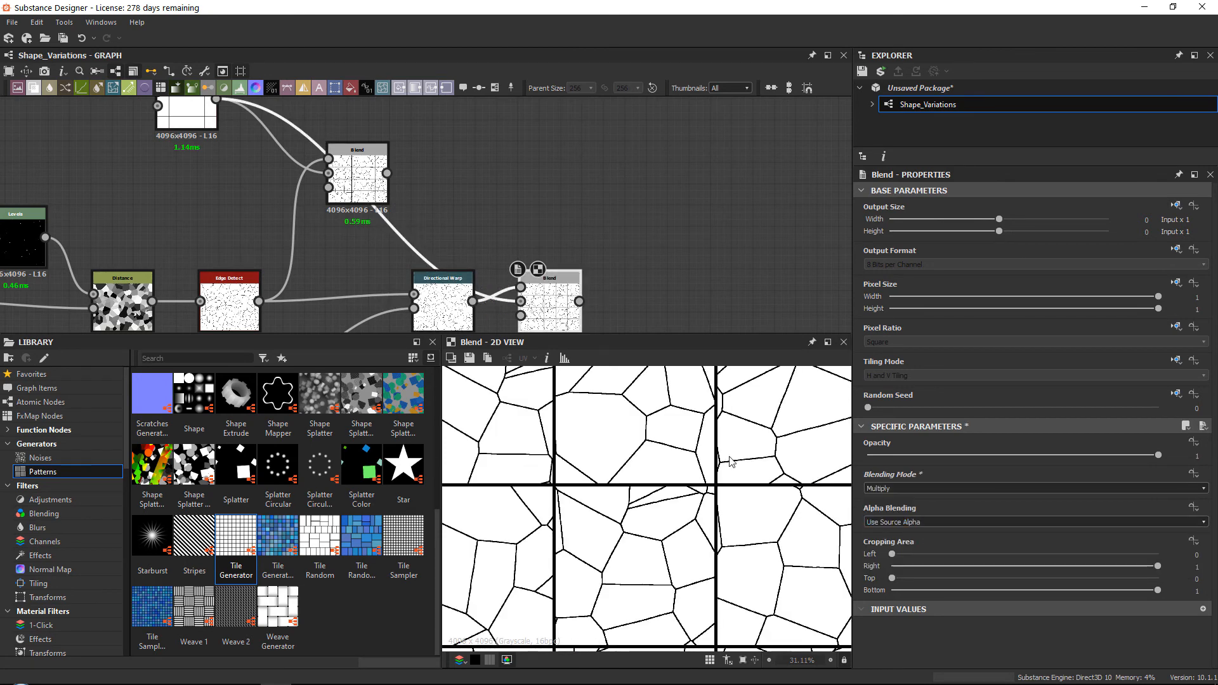
{"action": "scroll", "scroll_direction": "up", "scroll_amount": 3}
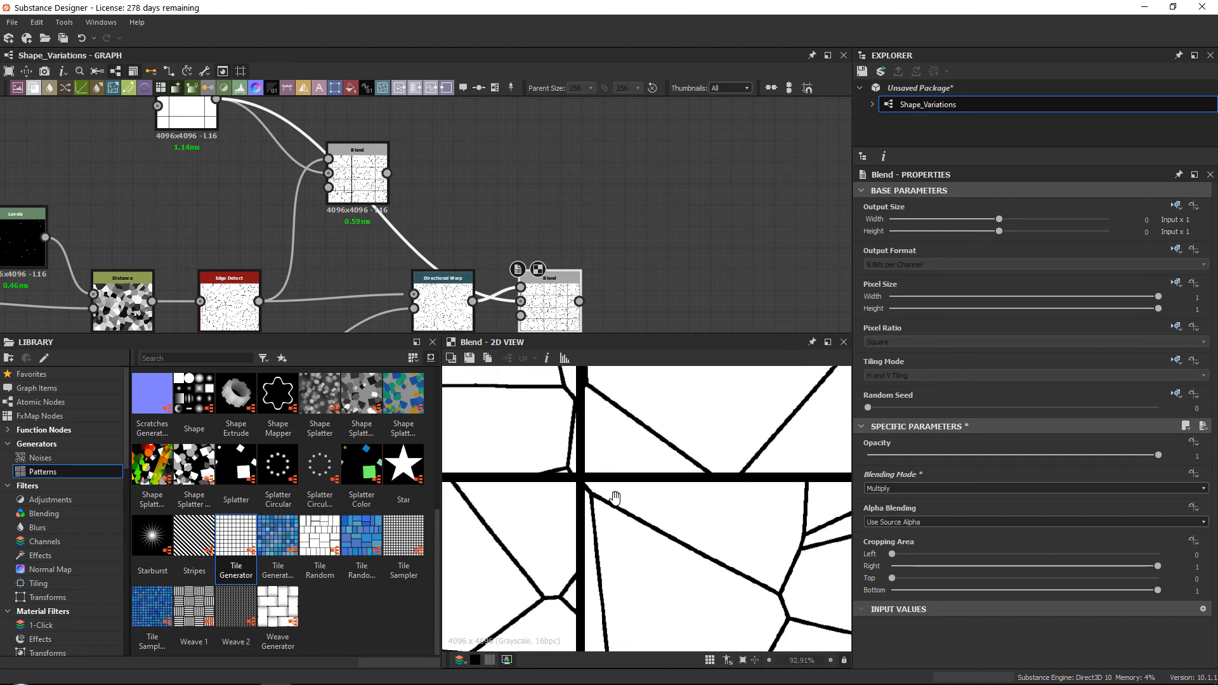
{"action": "scroll", "scroll_direction": "down", "scroll_amount": 3}
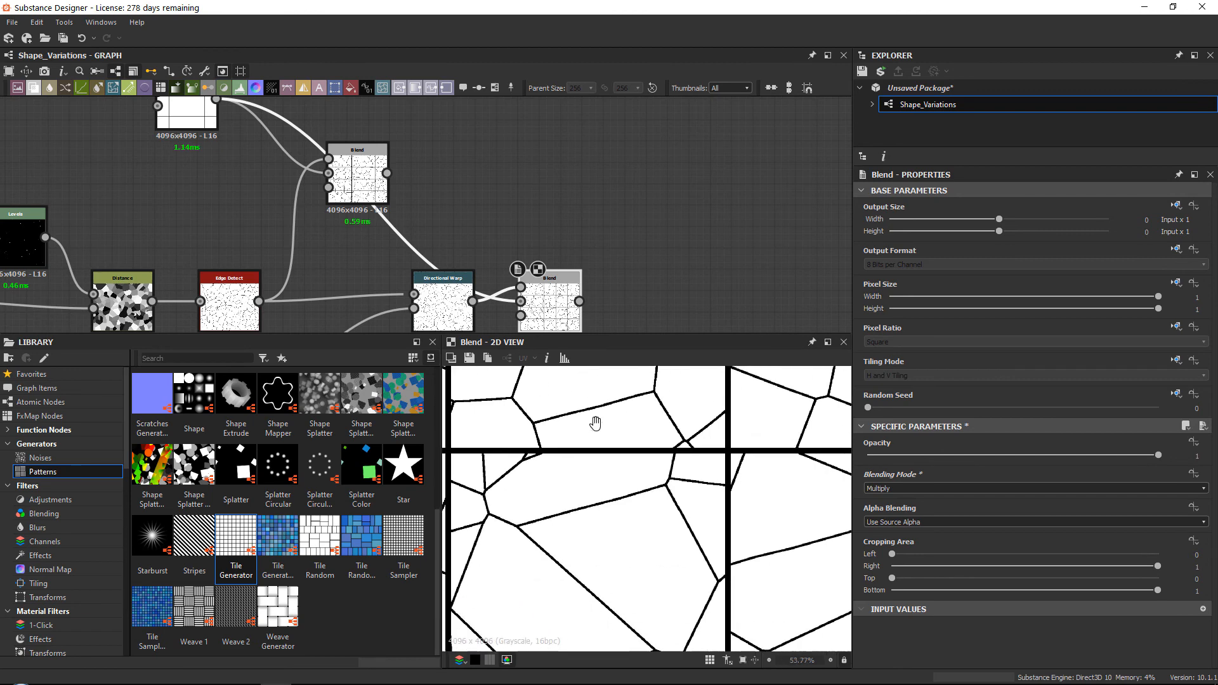
{"action": "scroll", "scroll_direction": "down", "scroll_amount": 3}
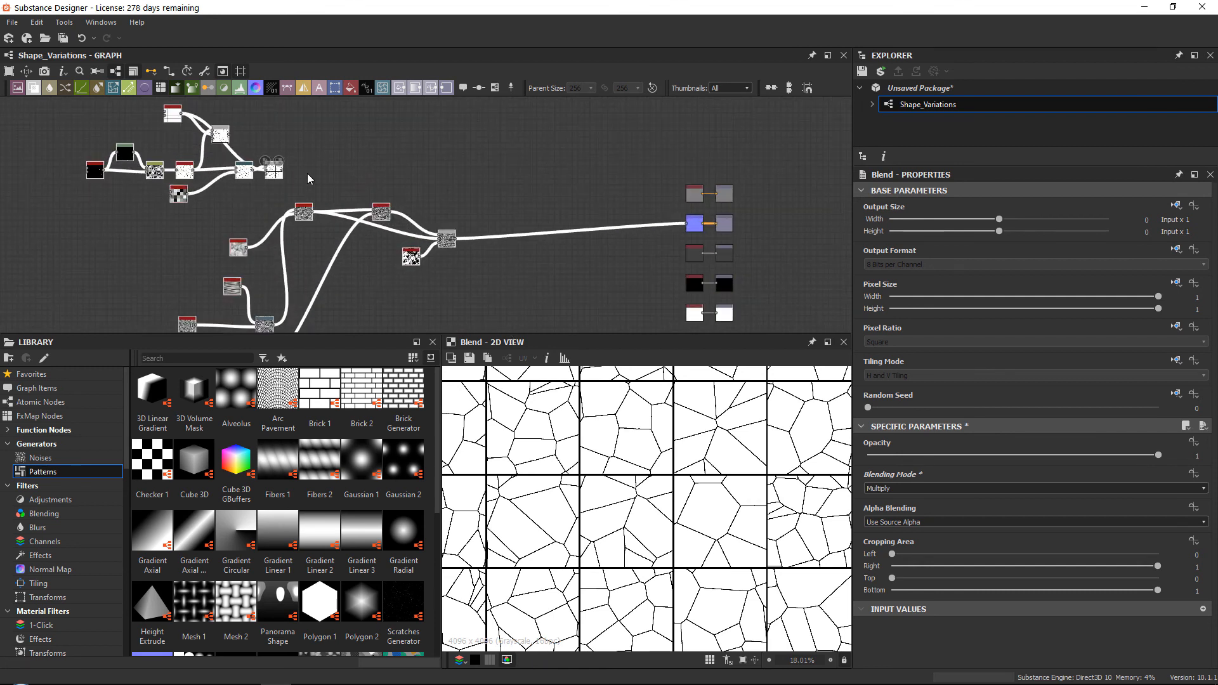
{"action": "mouse_move", "coordinate": [445, 229]}
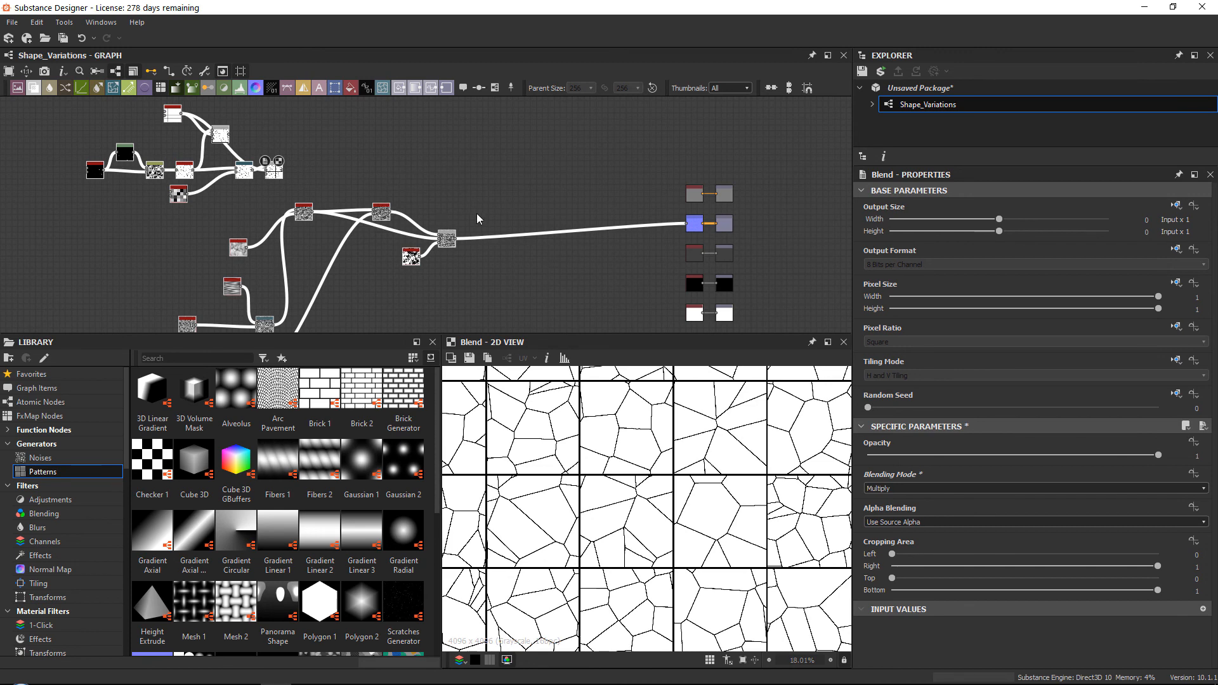
Step: Show the Noises category of generators in the Library panel
{"action": "left_click", "coordinate": [40, 457]}
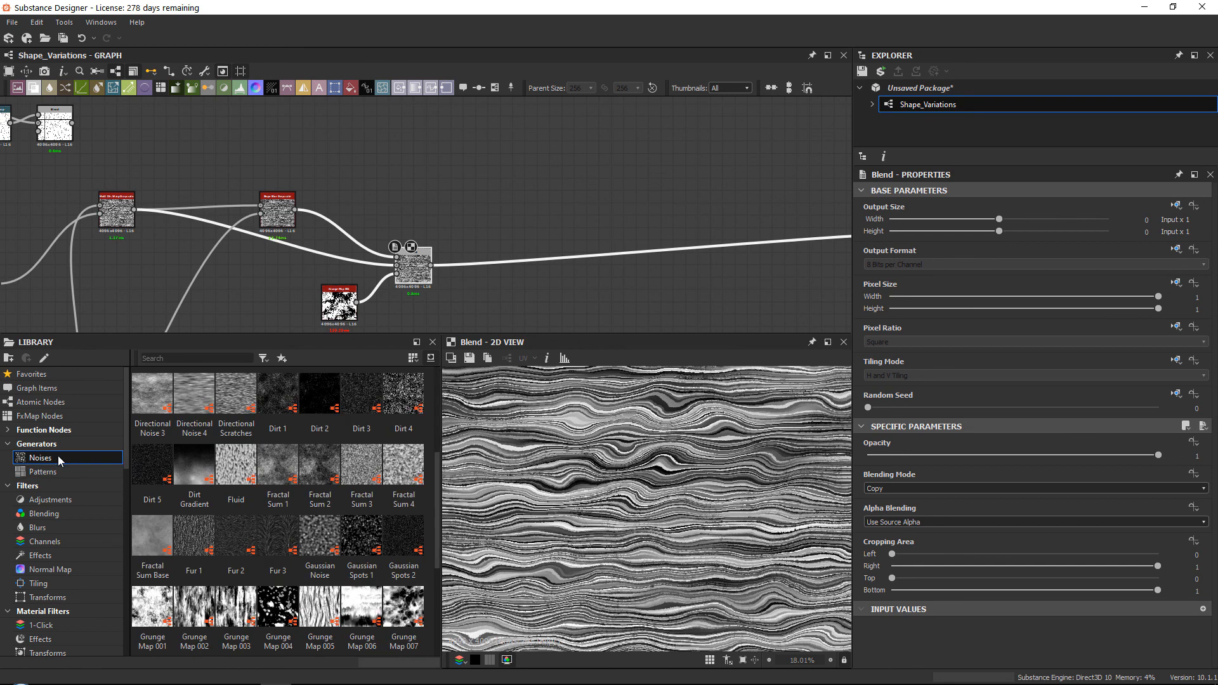
{"action": "mouse_move", "coordinate": [584, 446]}
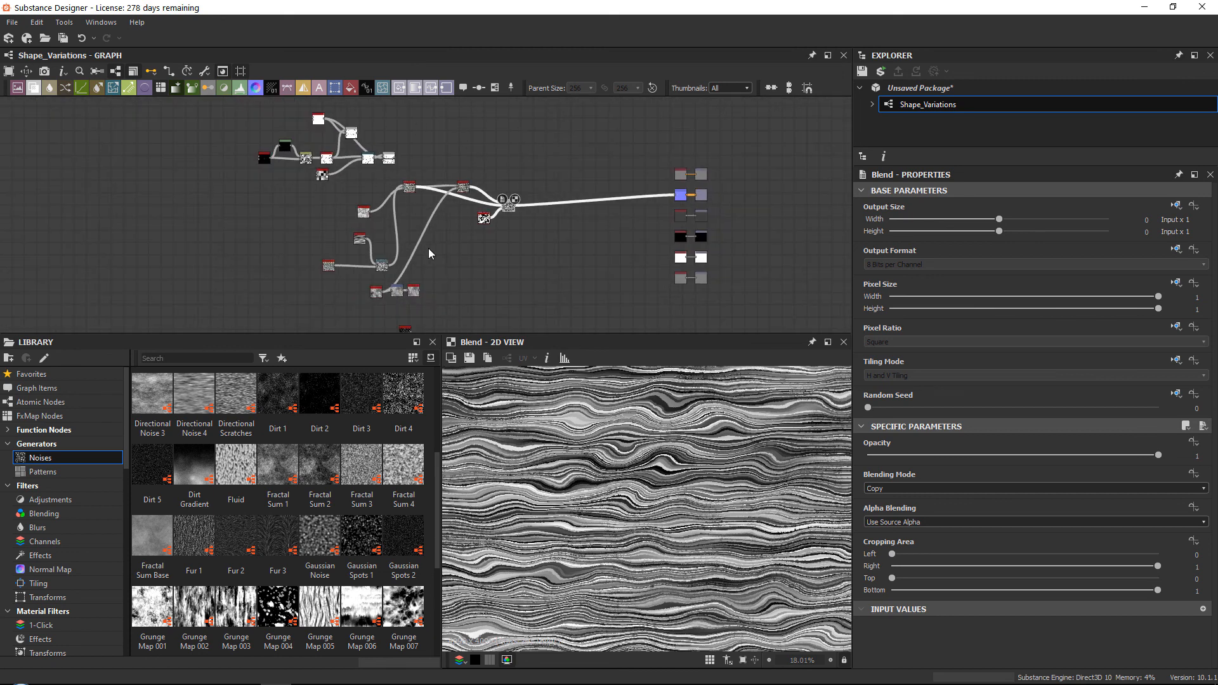
{"action": "mouse_move", "coordinate": [475, 289]}
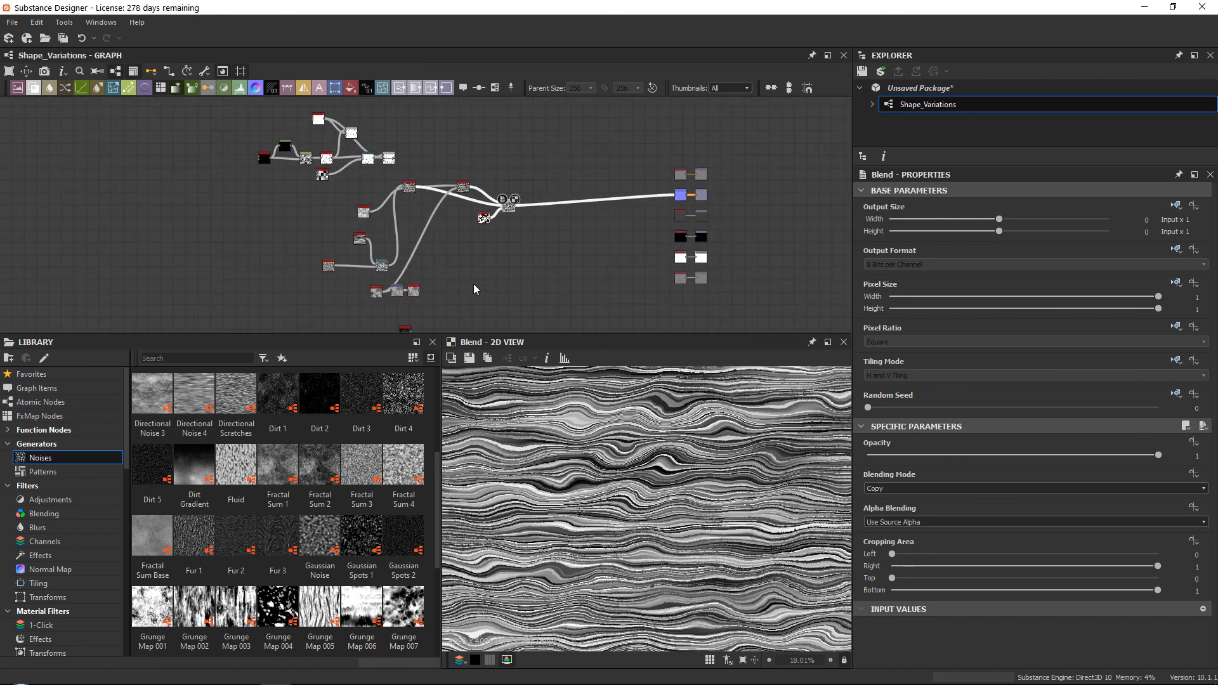